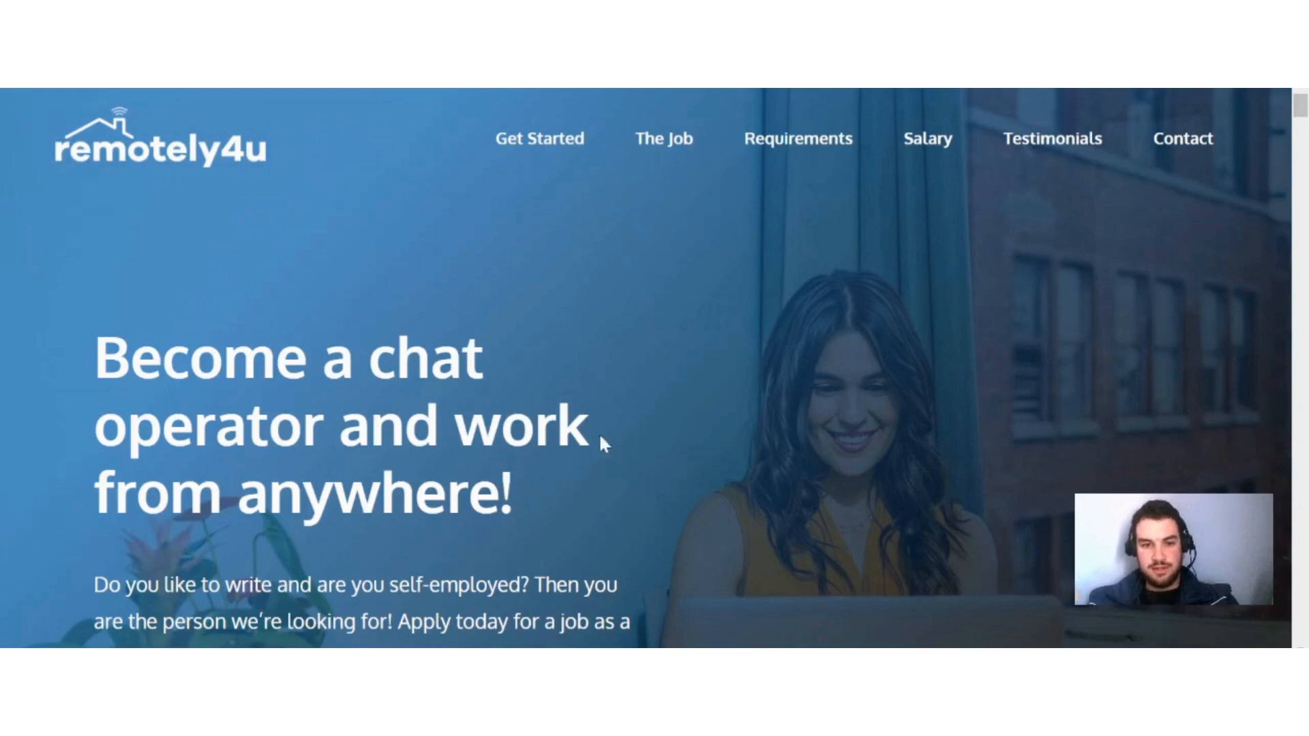
scroll(down, 3)
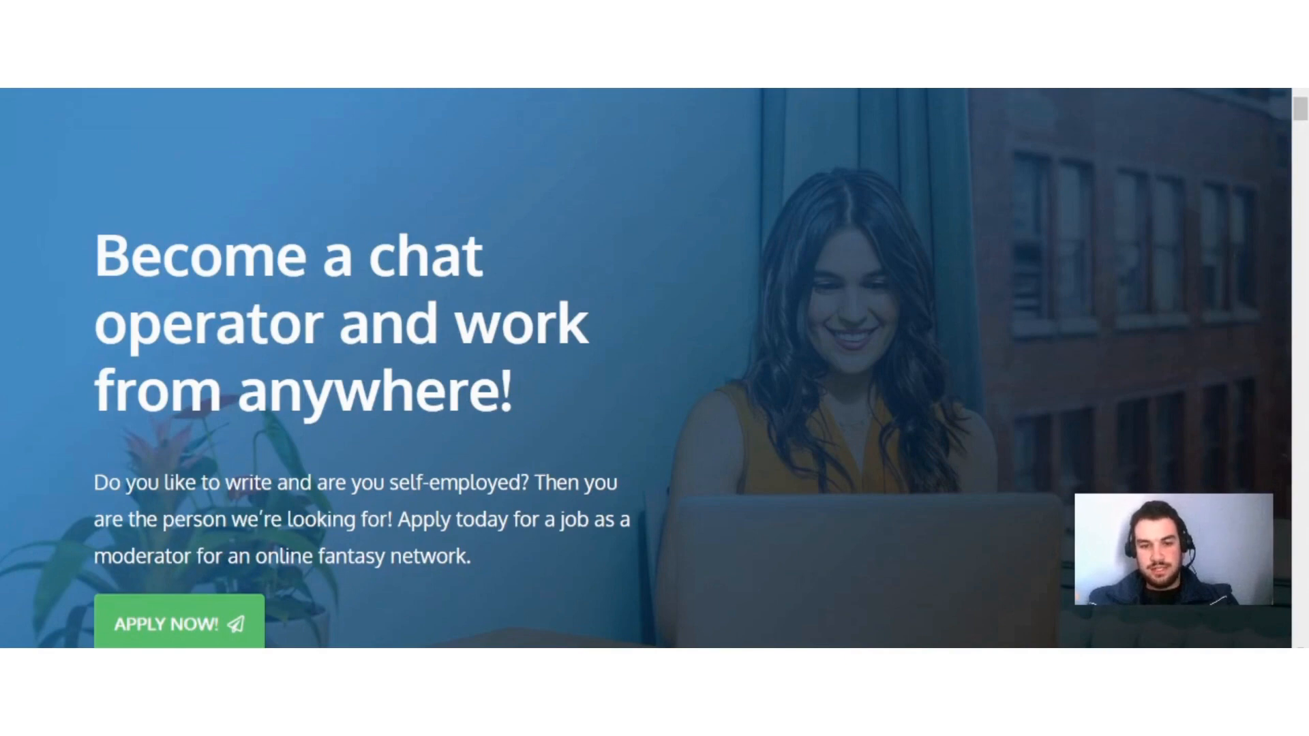
mouse_move(292, 541)
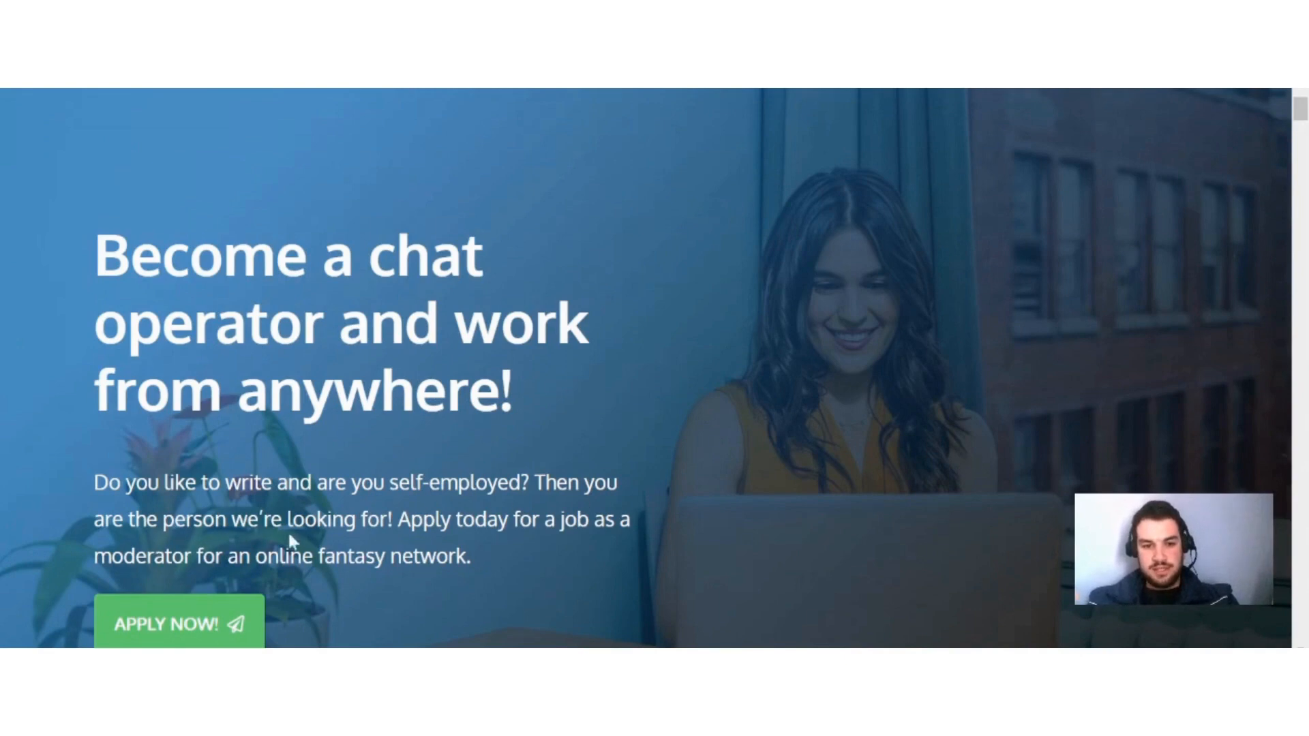
mouse_move(425, 540)
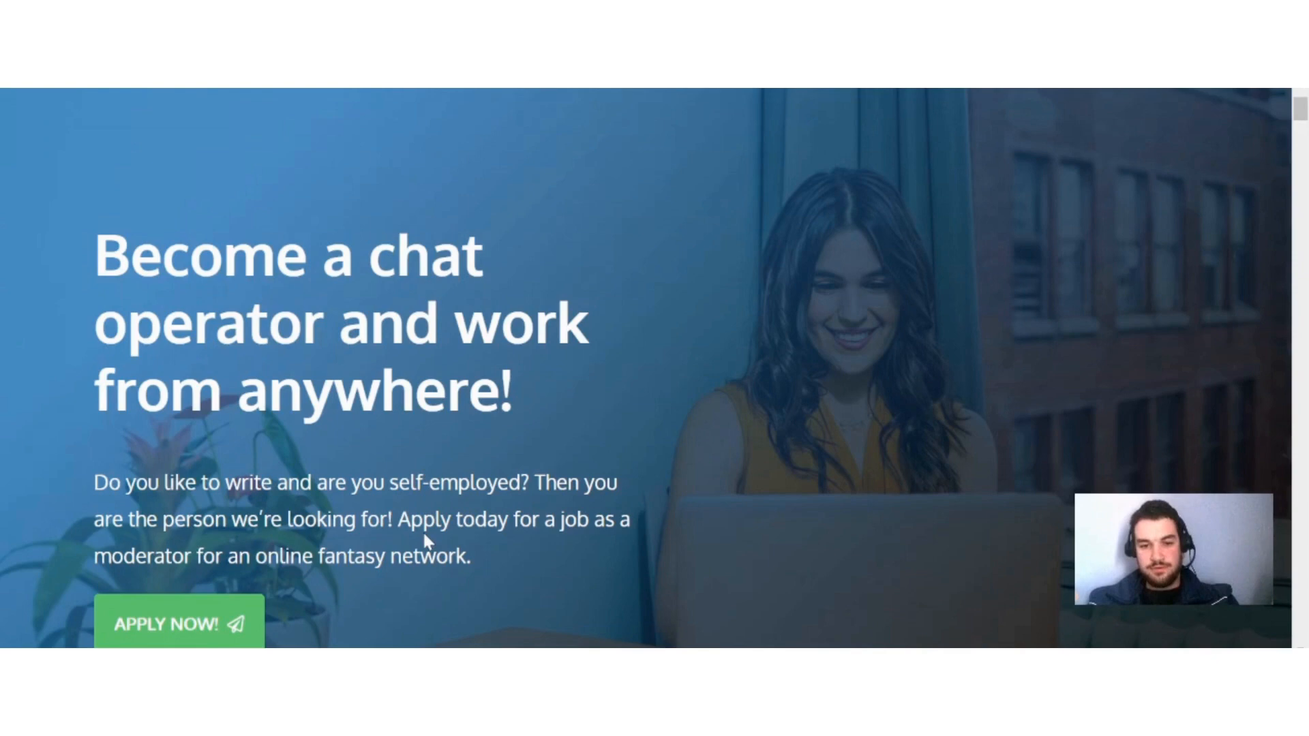
mouse_move(309, 585)
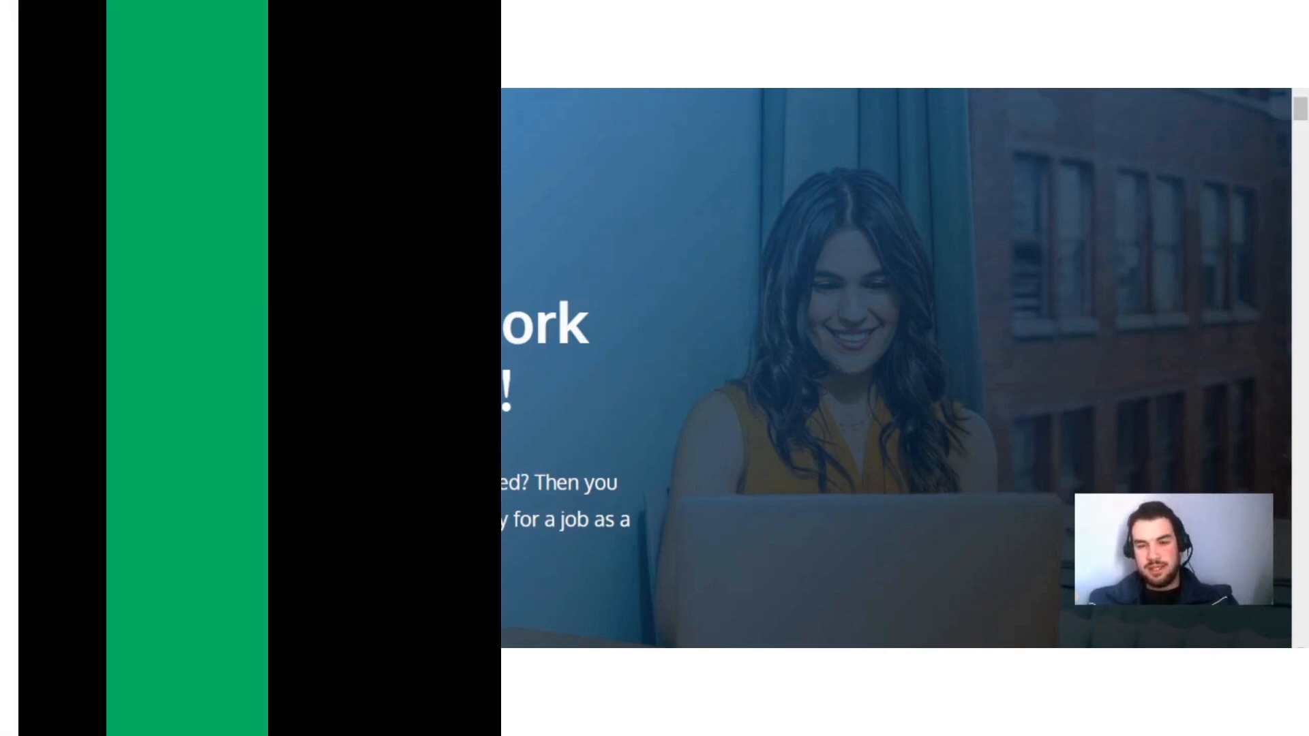
scroll(down, 3)
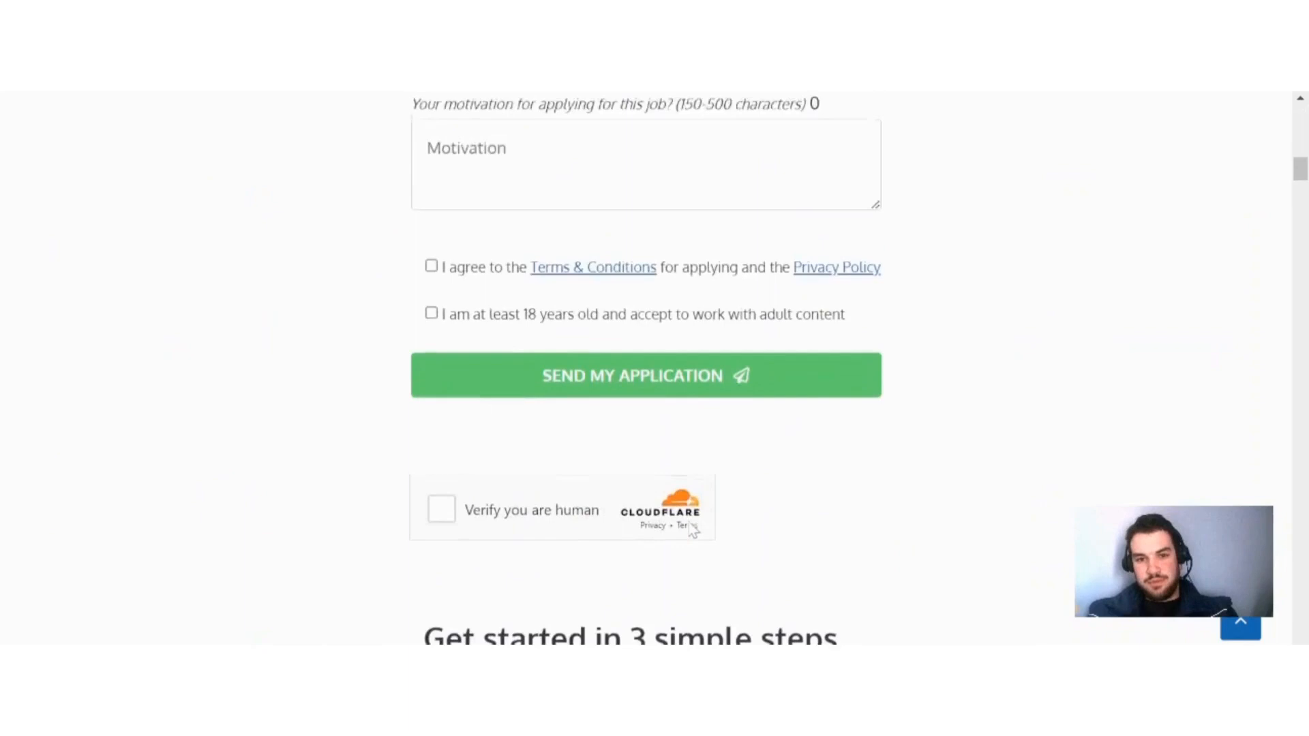
scroll(up, 3)
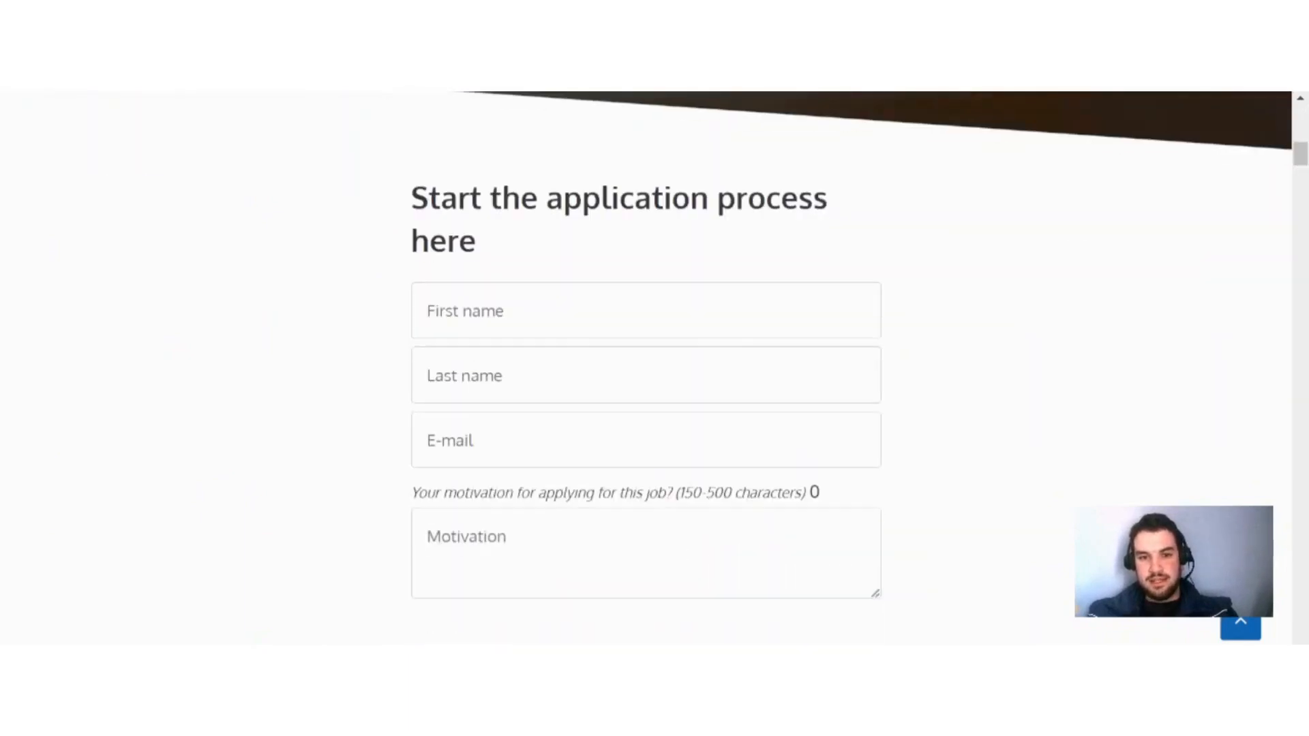
mouse_move(602, 351)
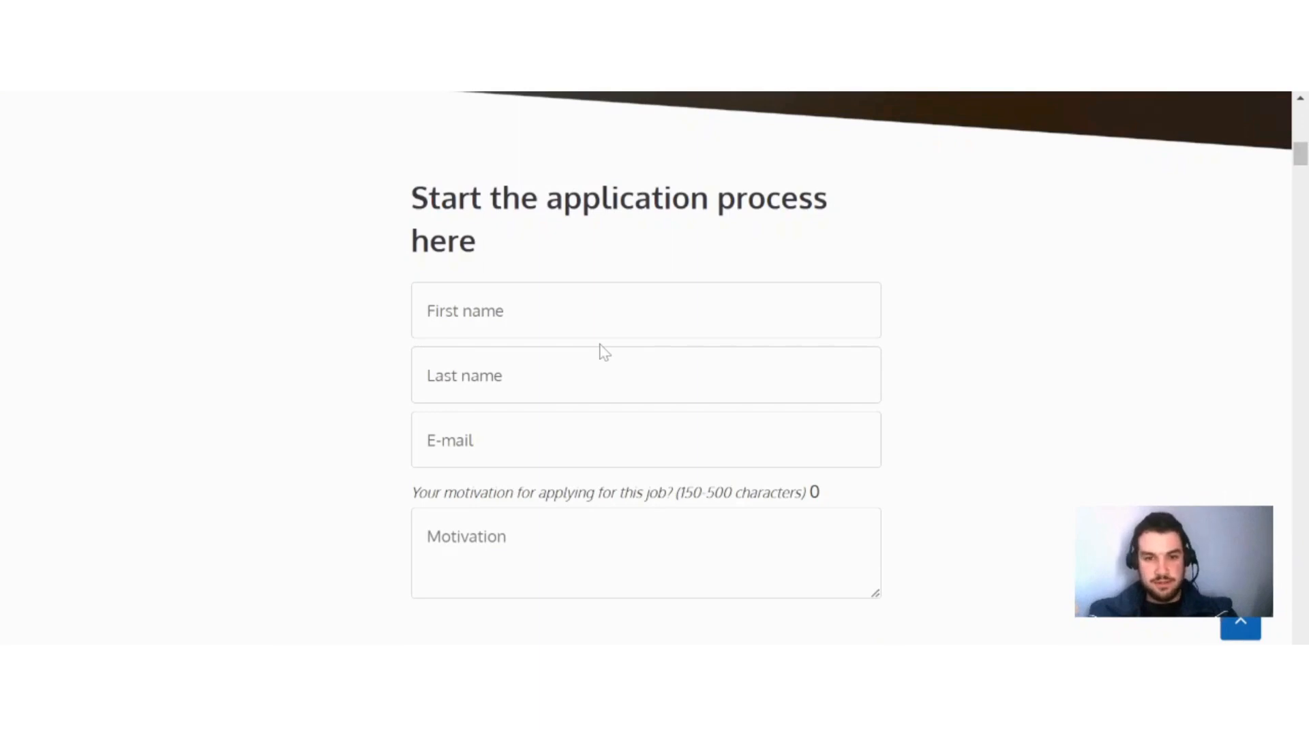
scroll(down, 3)
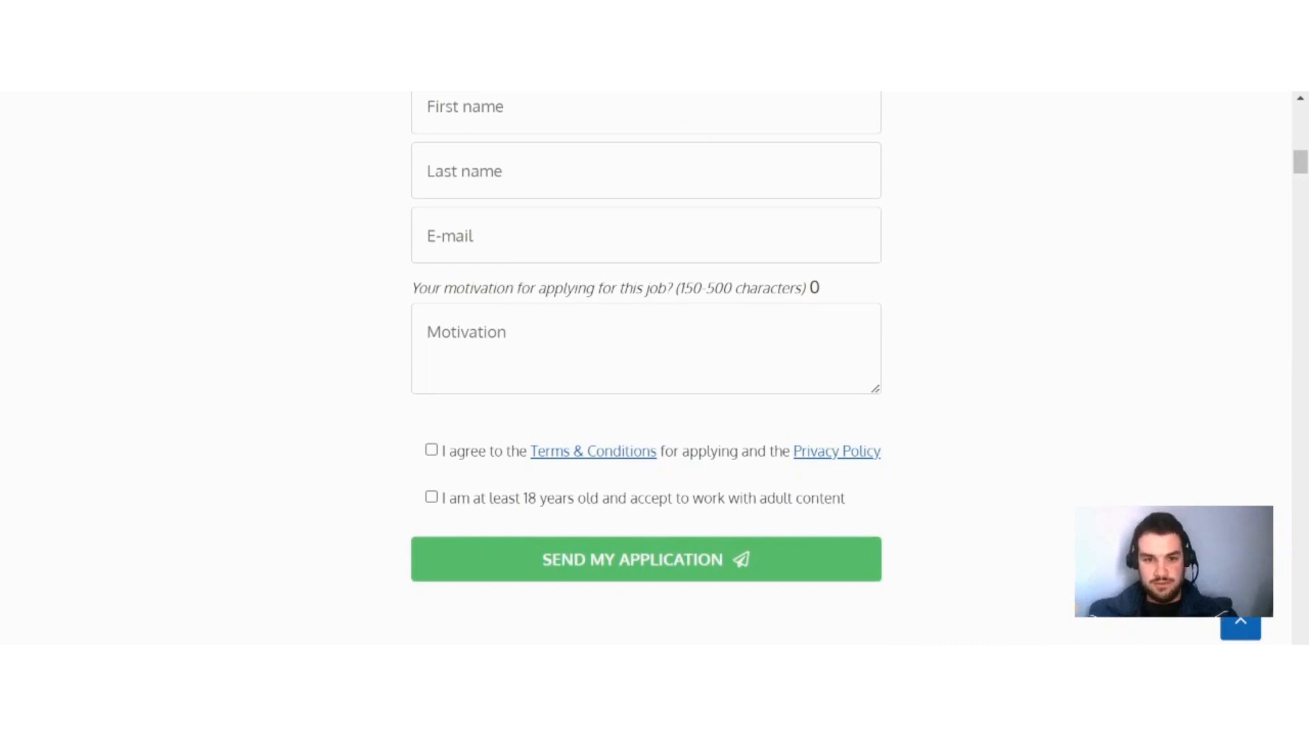
mouse_move(615, 474)
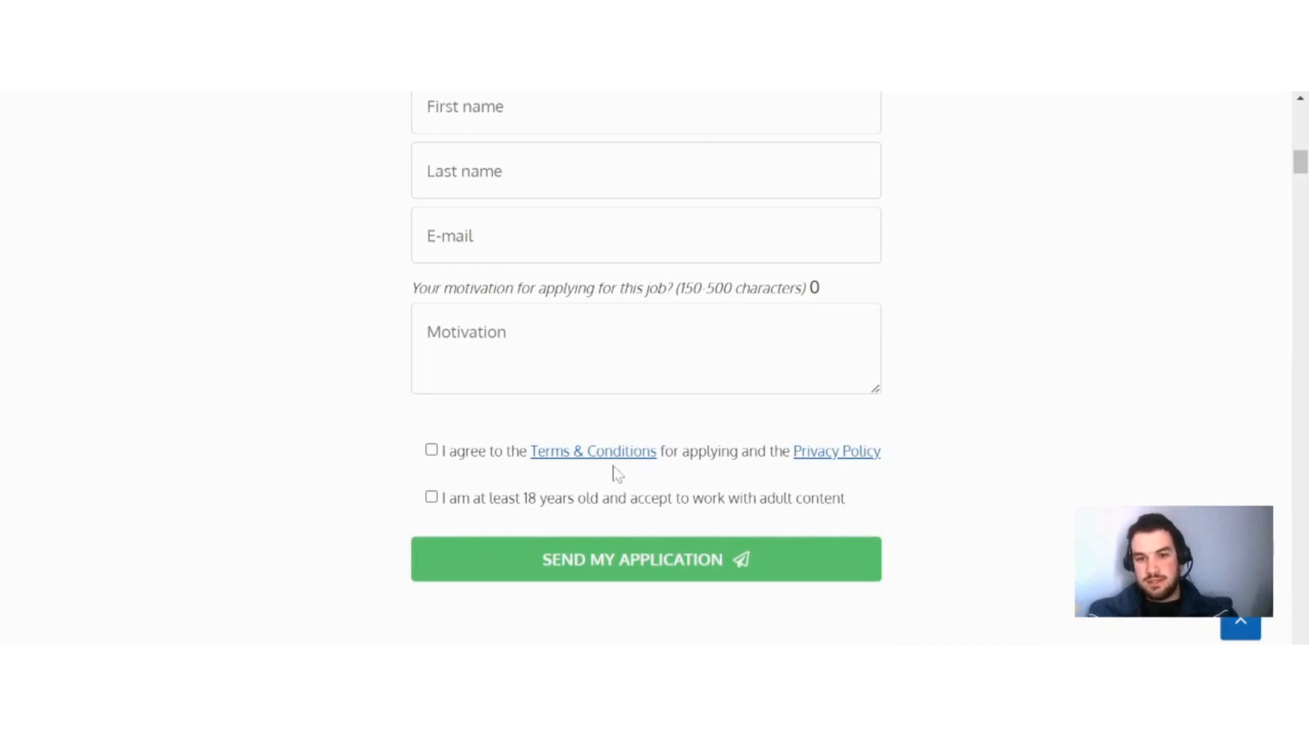
mouse_move(924, 468)
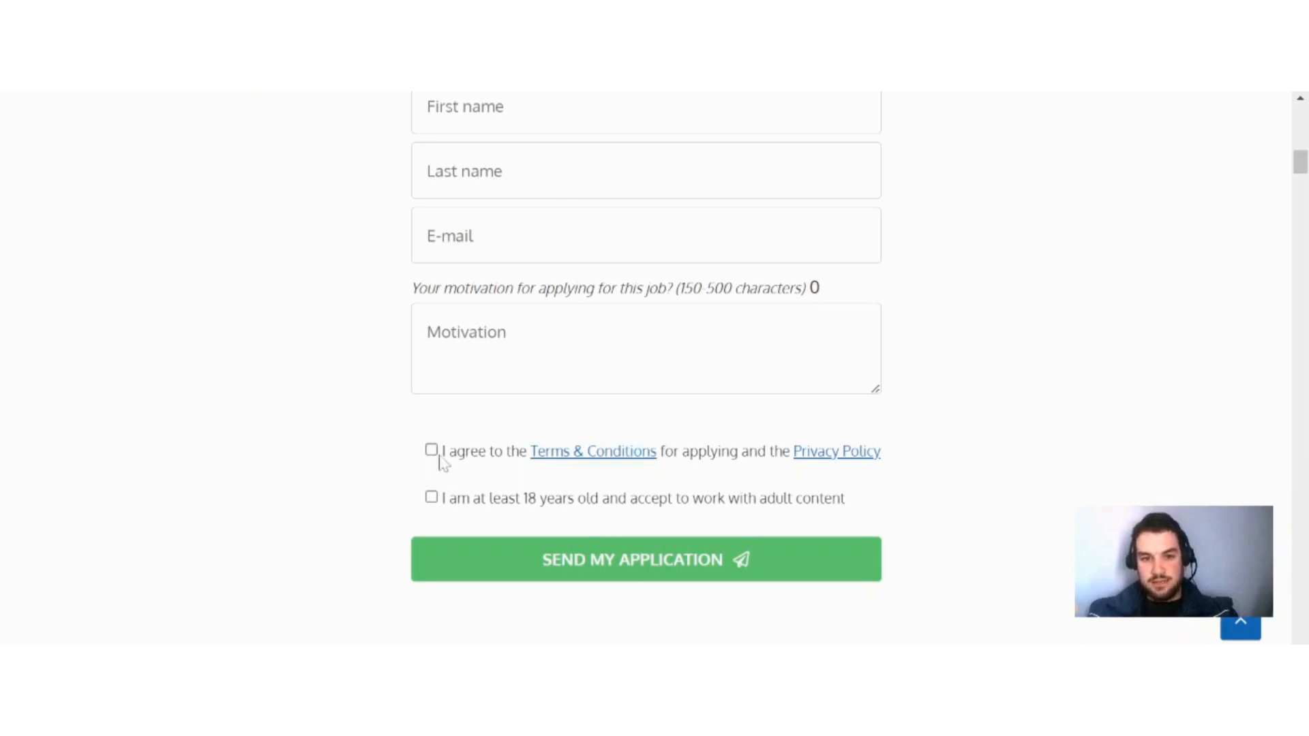
mouse_move(443, 493)
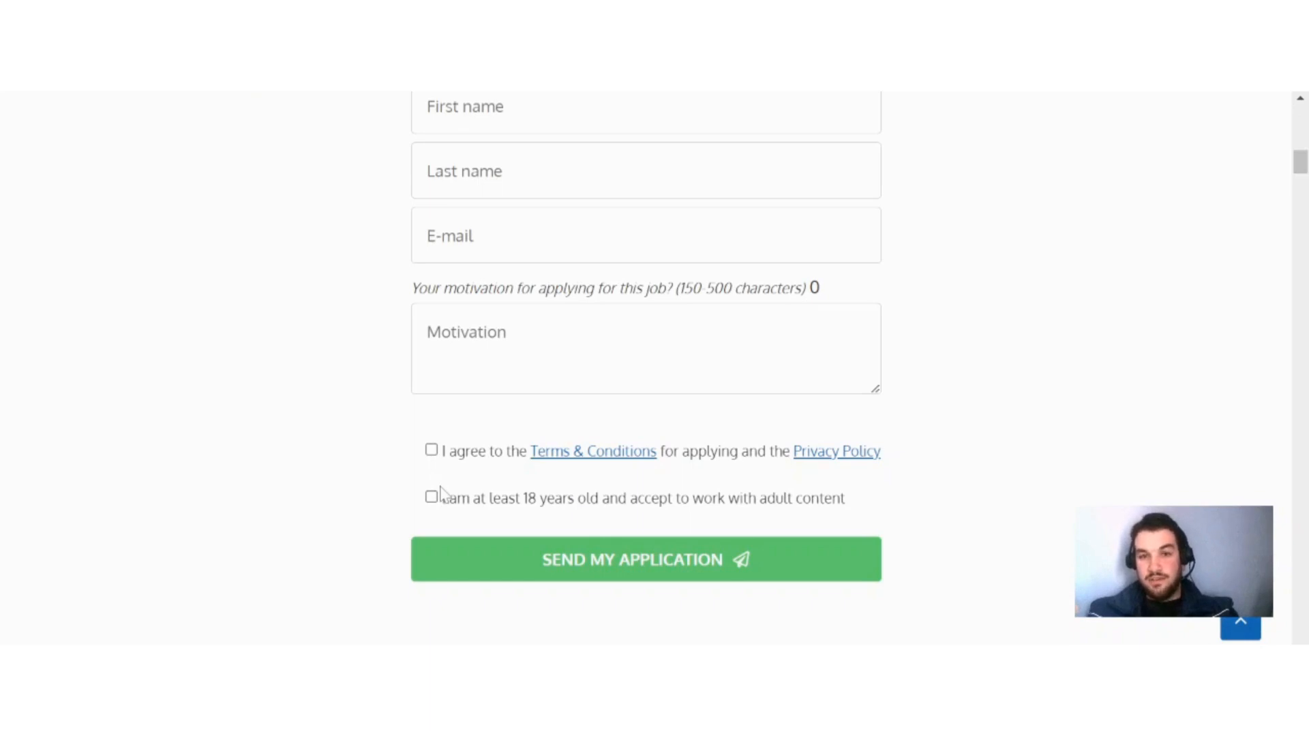
mouse_move(834, 615)
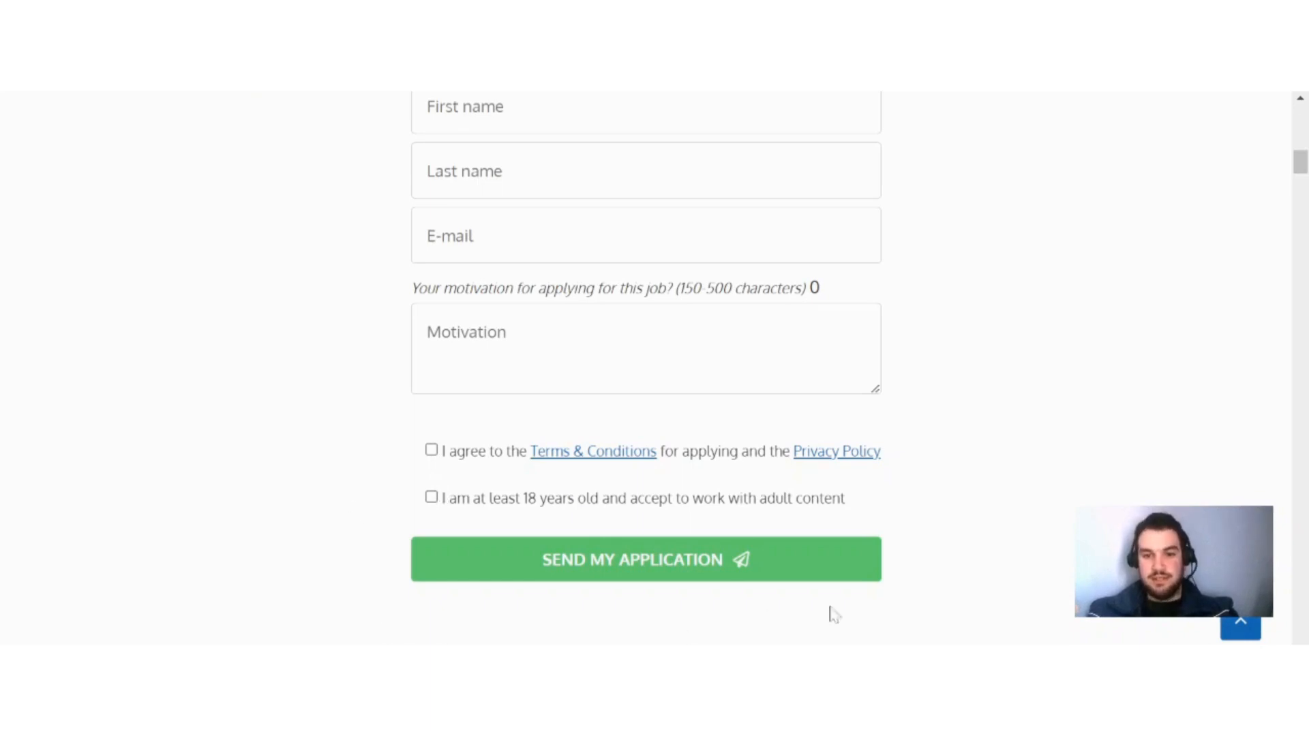
mouse_move(597, 462)
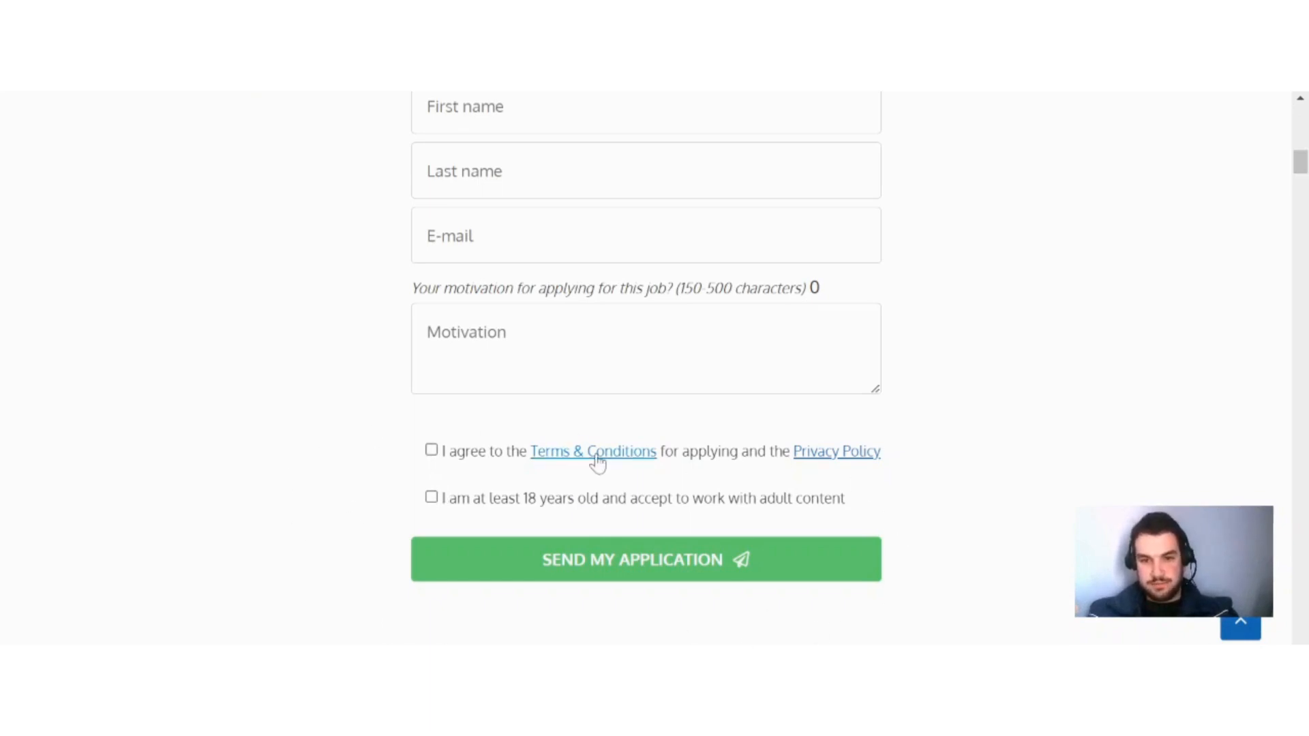
scroll(up, 3)
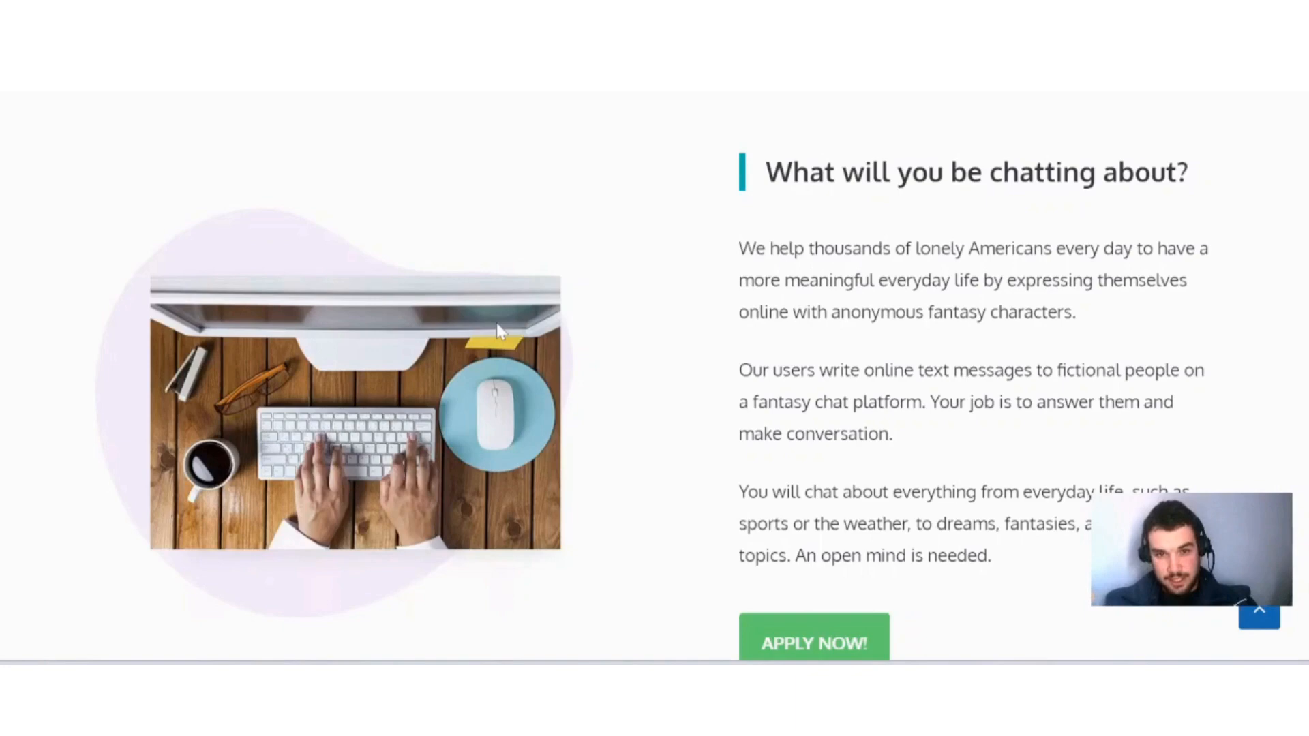
mouse_move(866, 214)
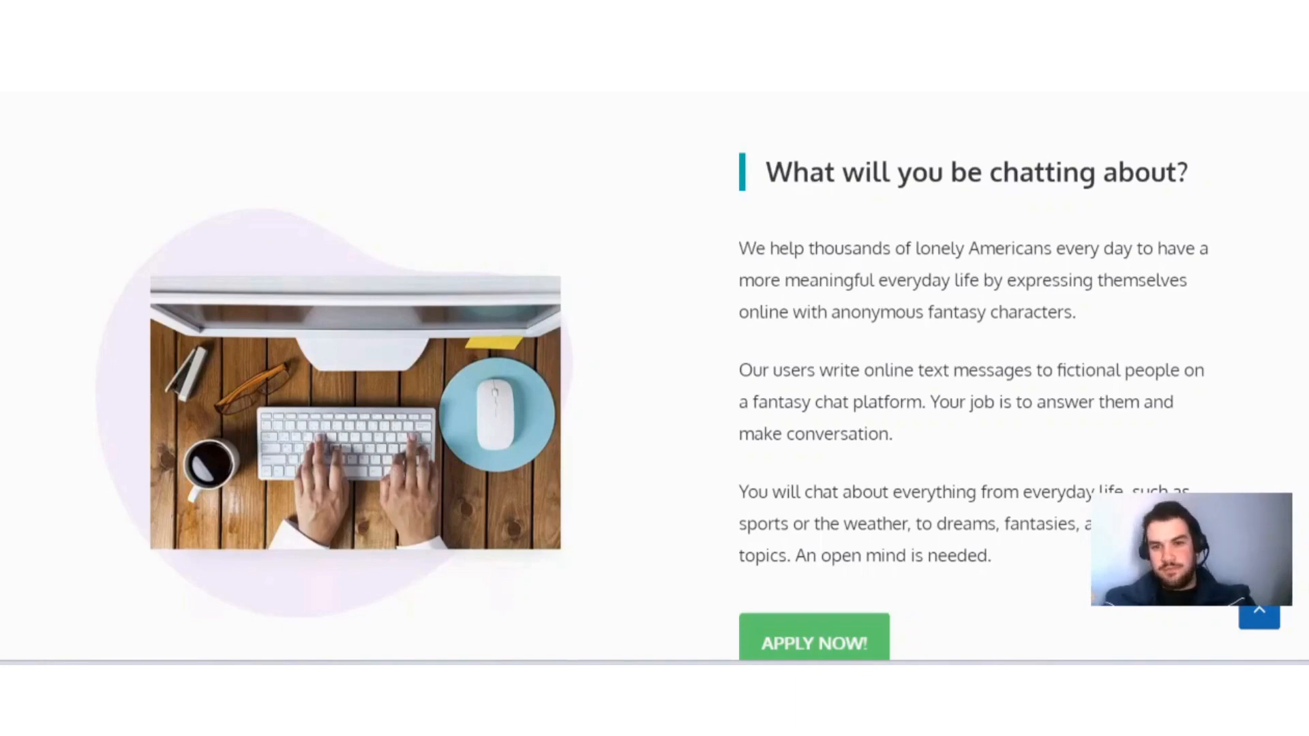
scroll(down, 3)
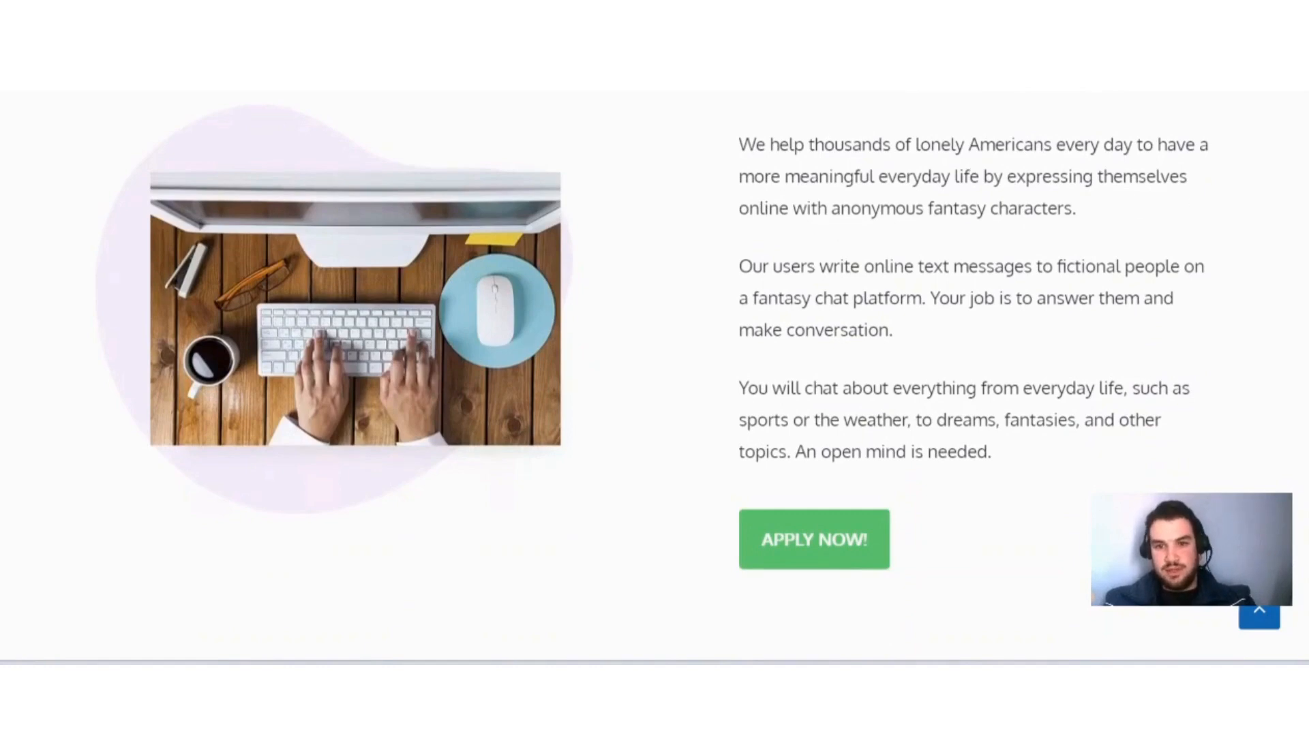
mouse_move(1112, 223)
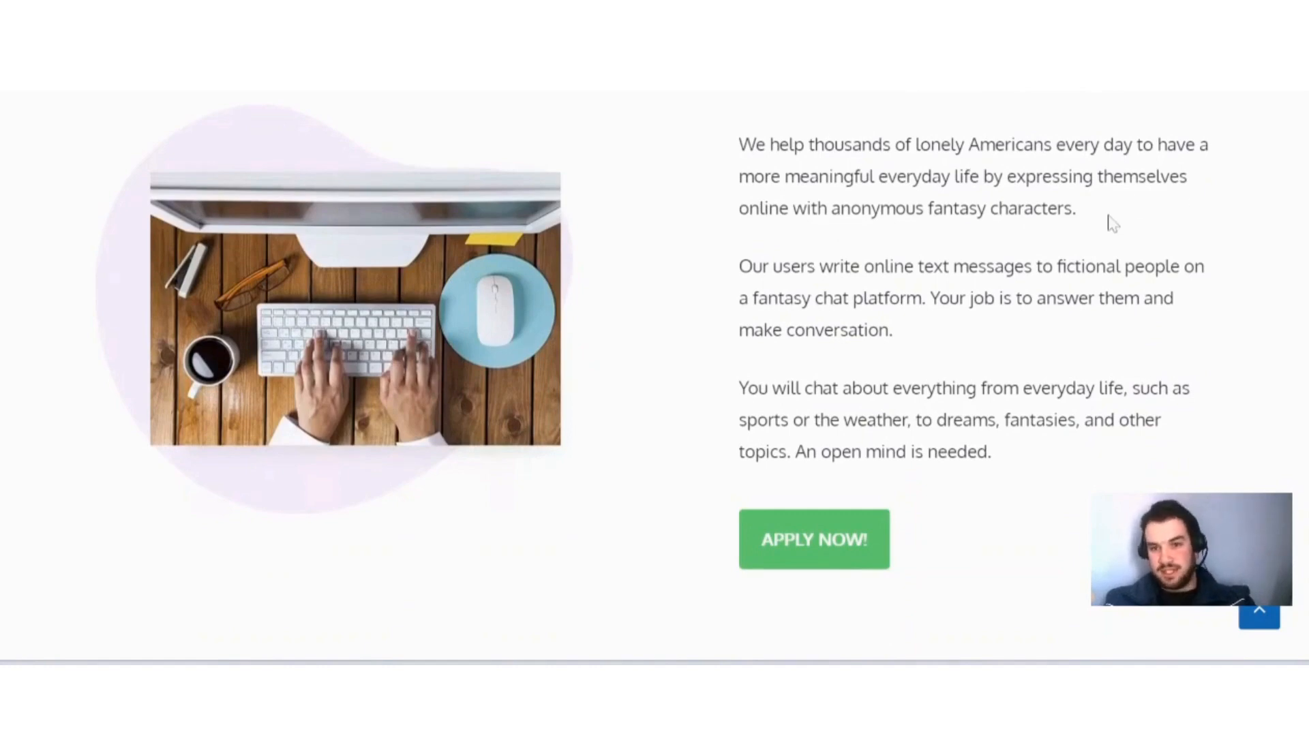
mouse_move(845, 243)
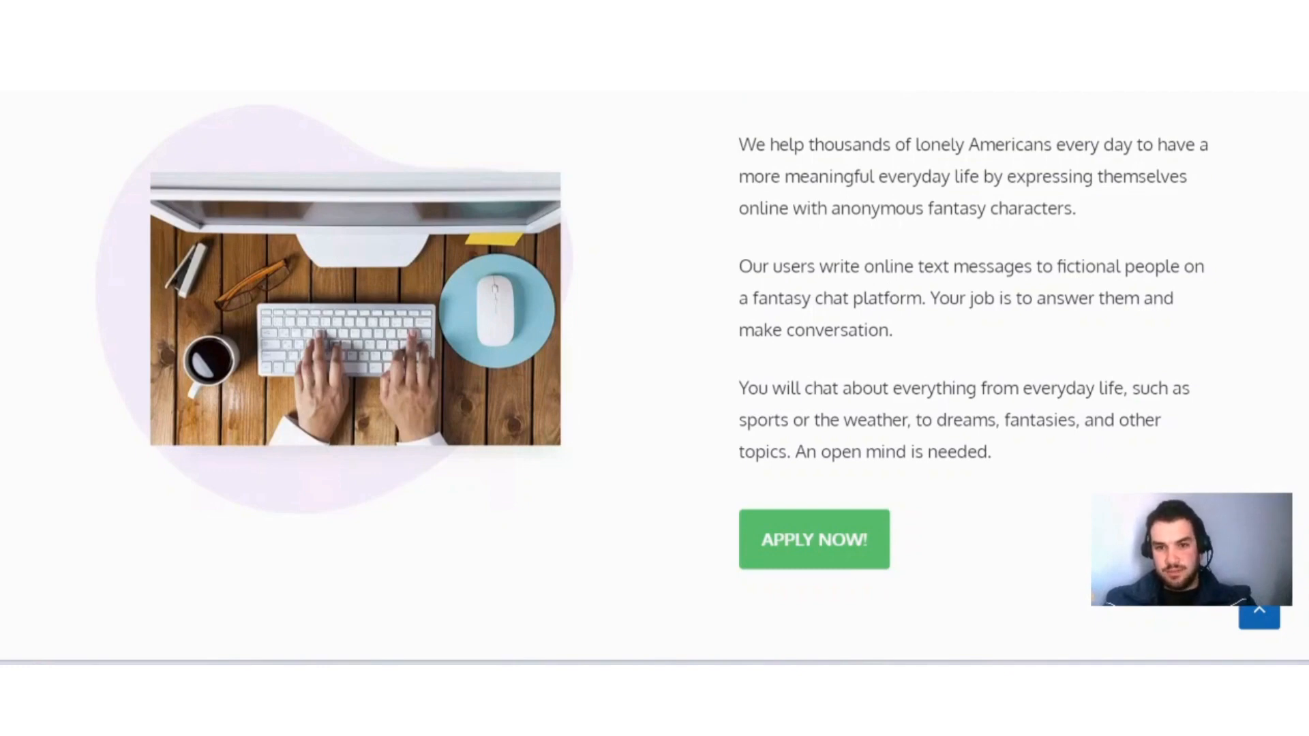
mouse_move(966, 328)
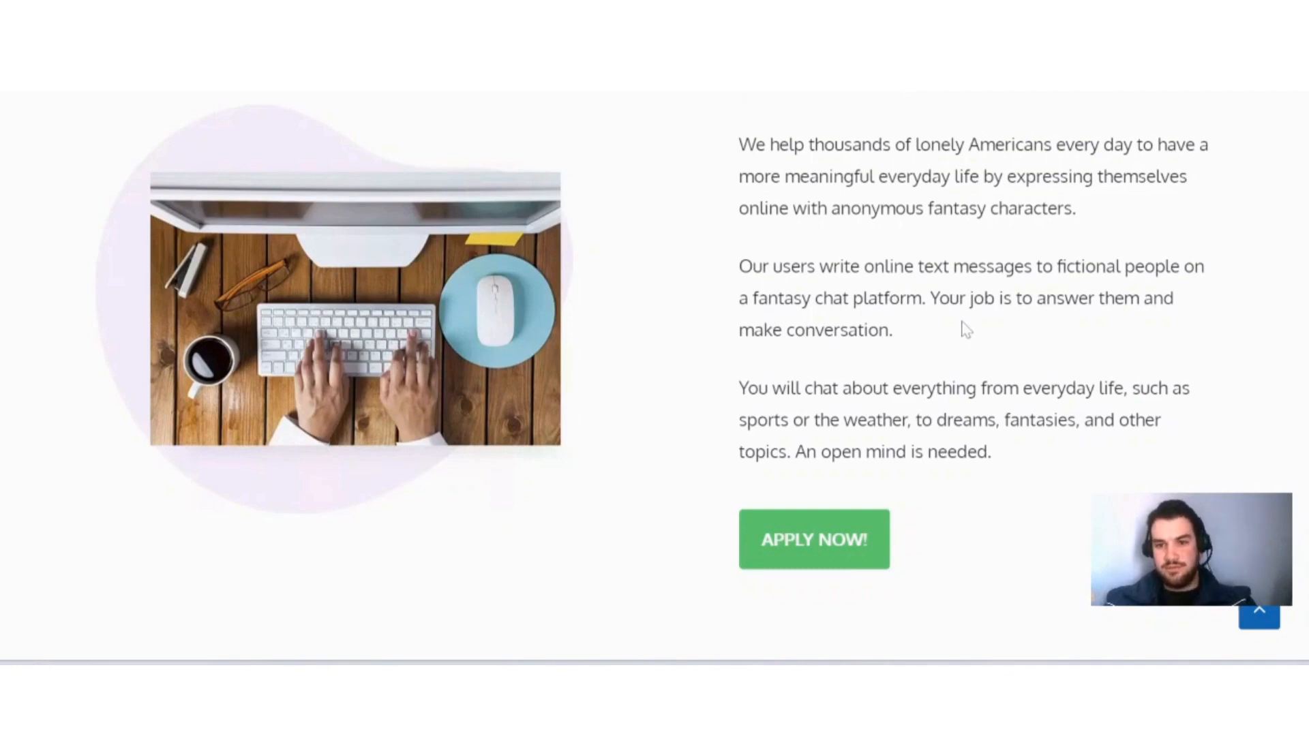
mouse_move(808, 374)
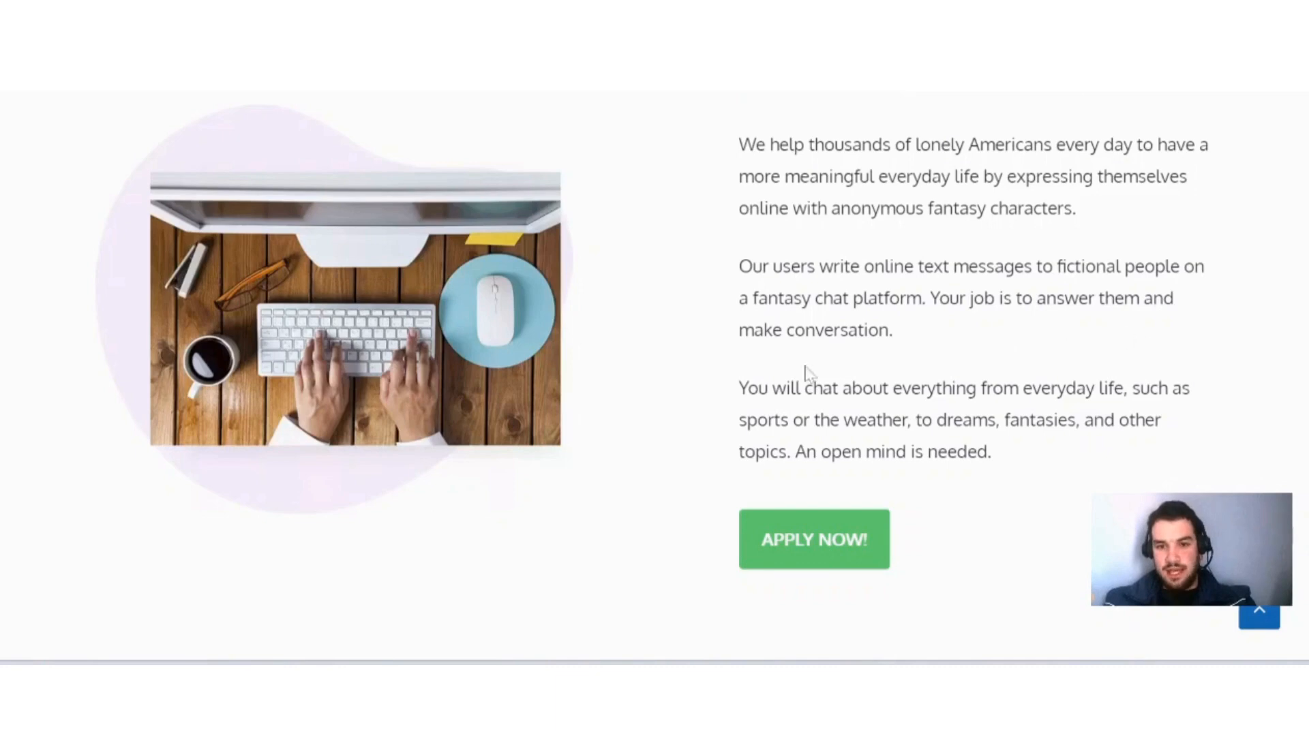
mouse_move(871, 408)
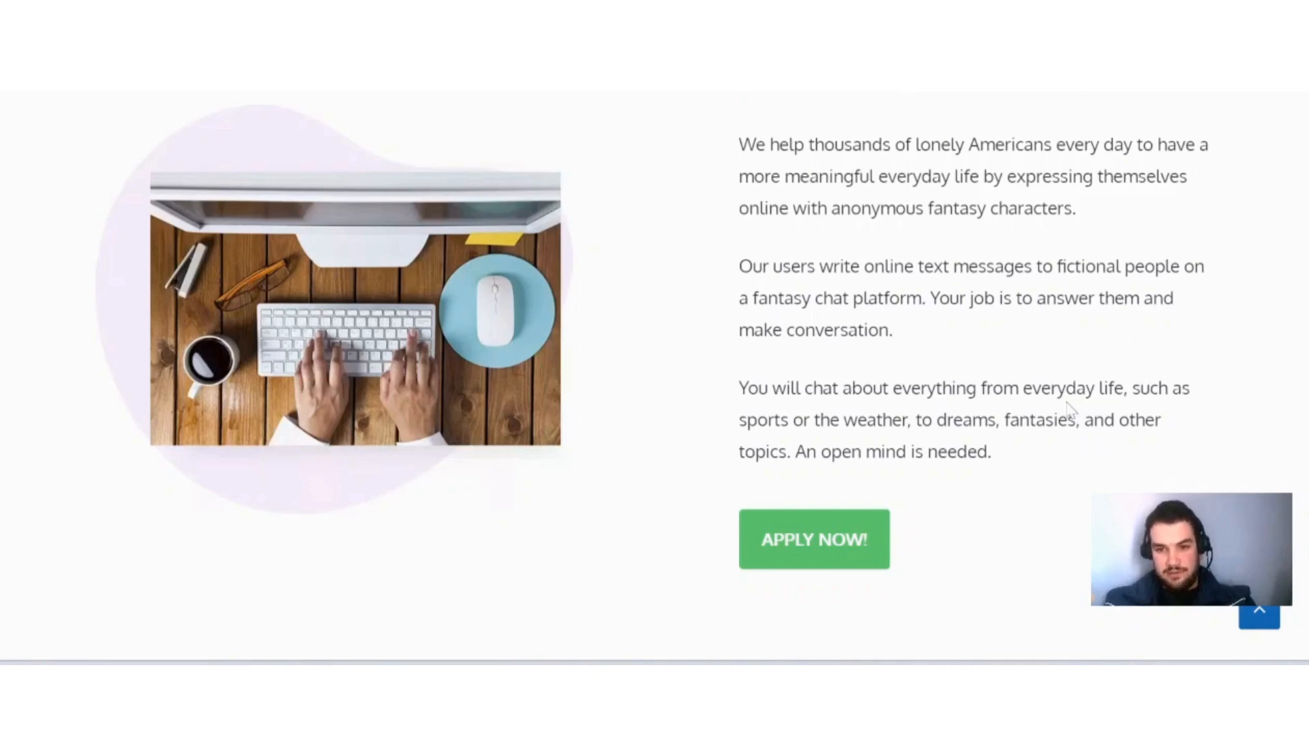
mouse_move(824, 445)
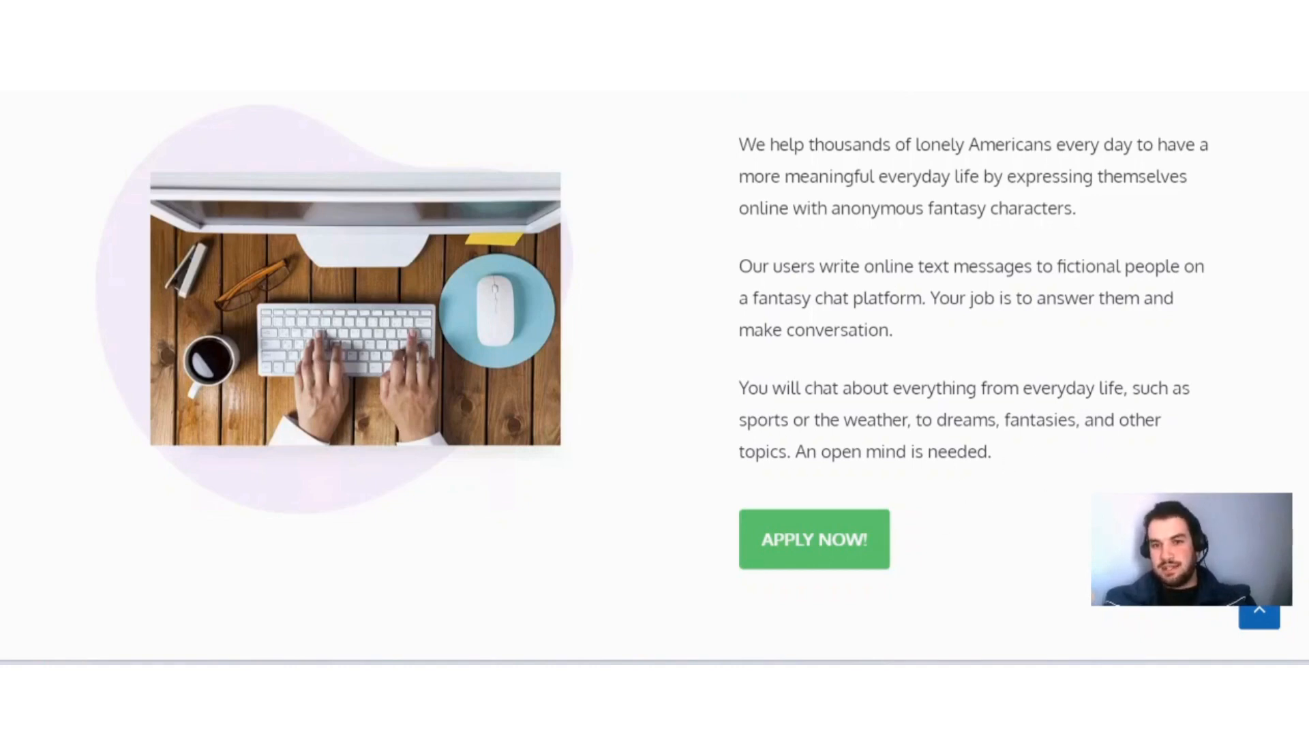
mouse_move(720, 369)
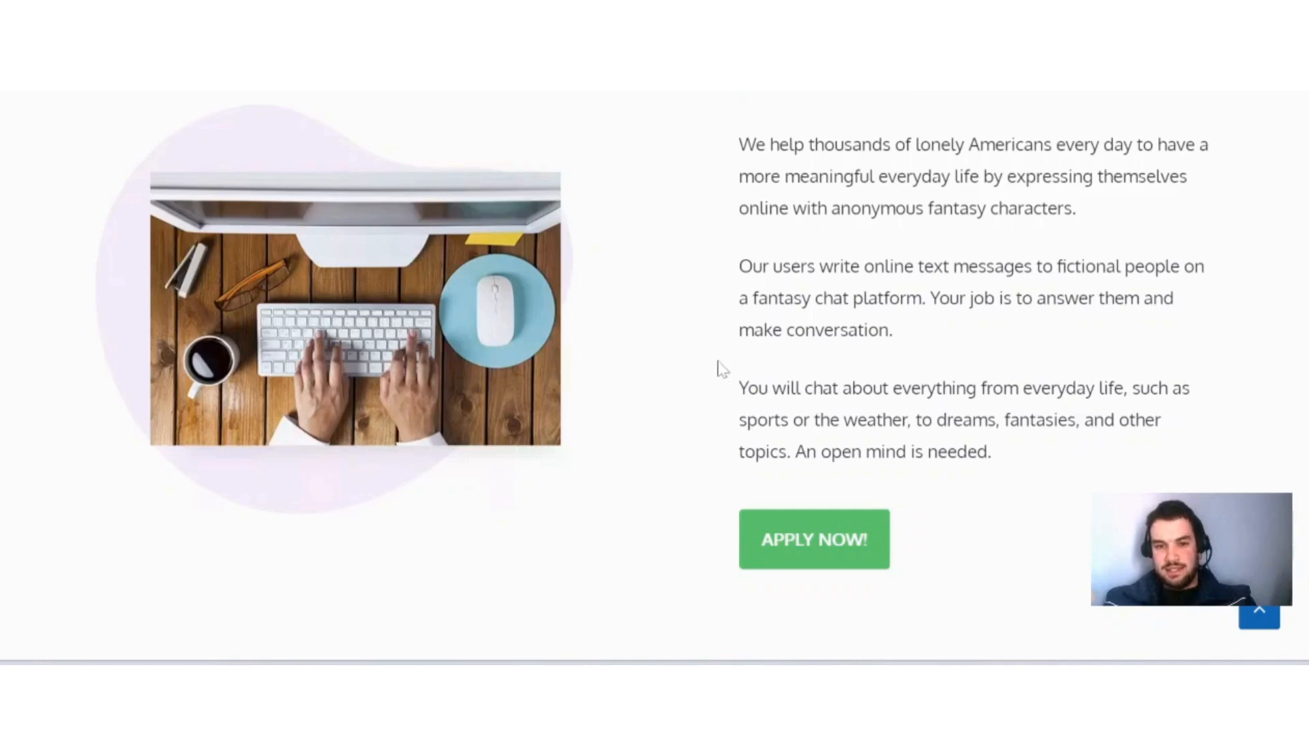
mouse_move(669, 382)
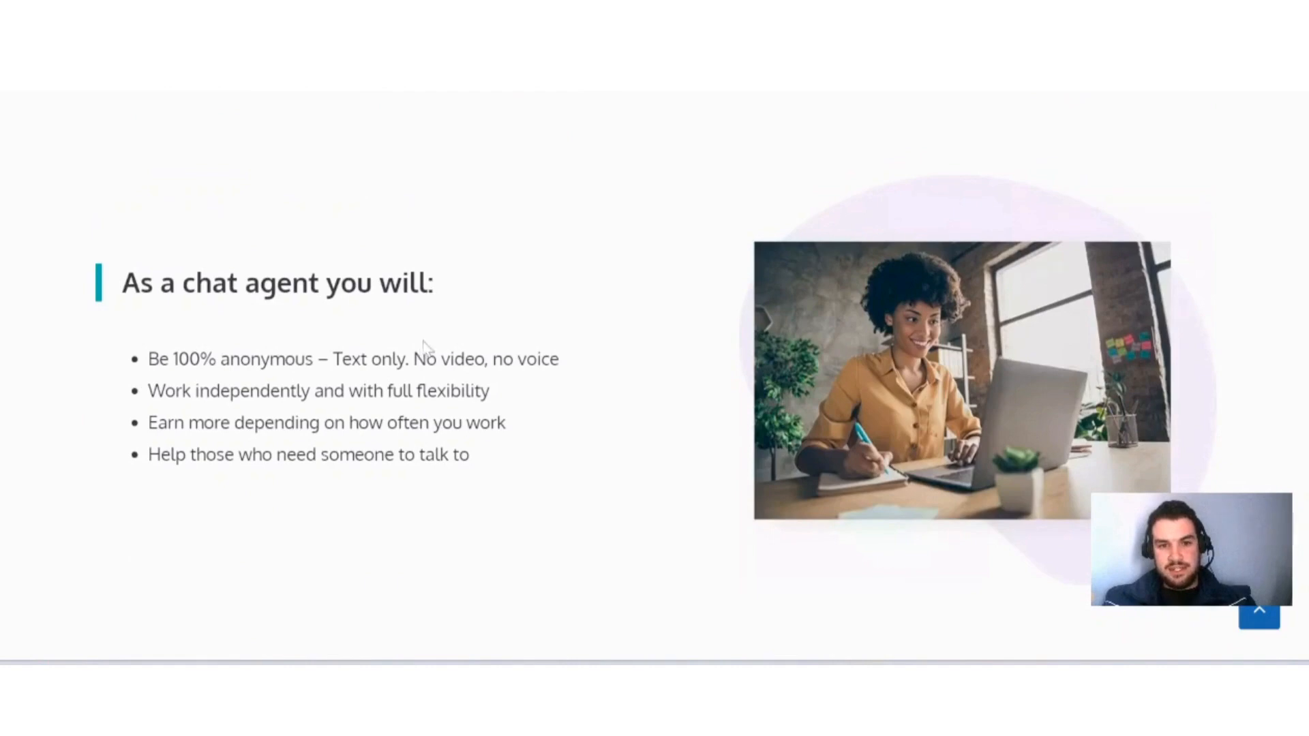
mouse_move(557, 404)
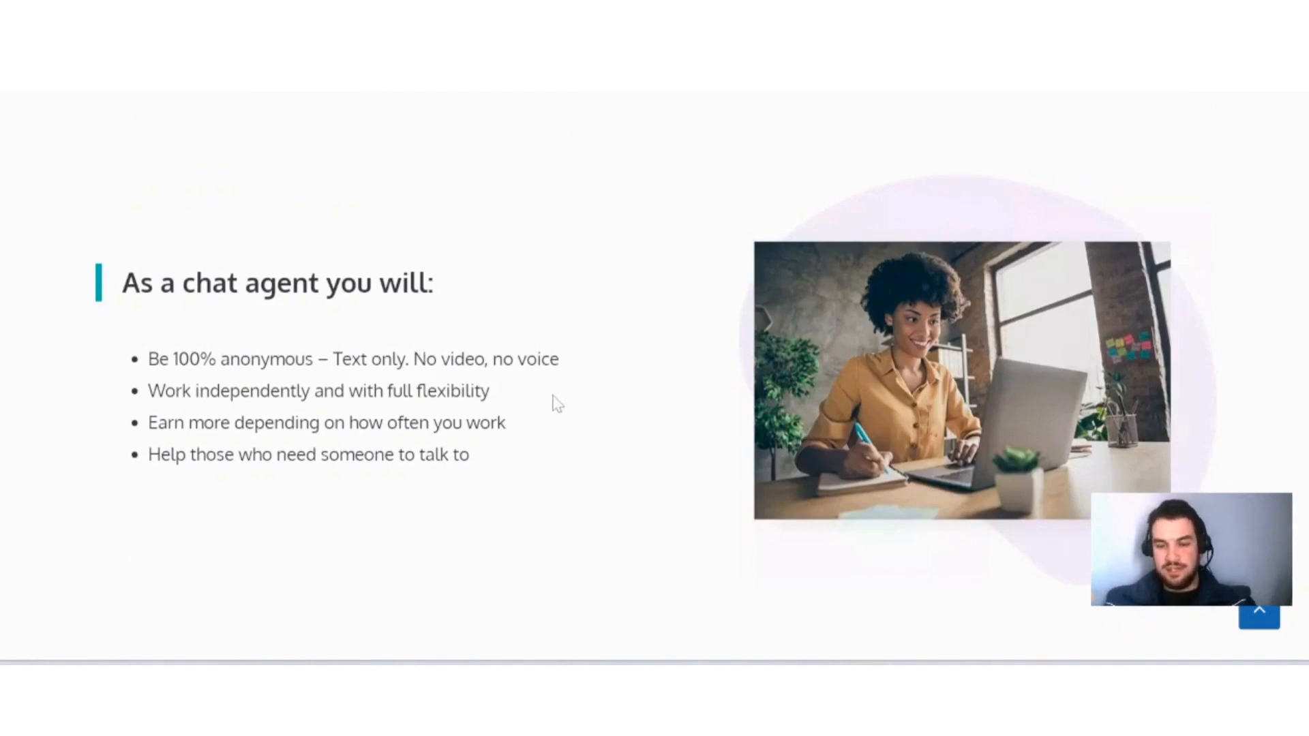
mouse_move(473, 280)
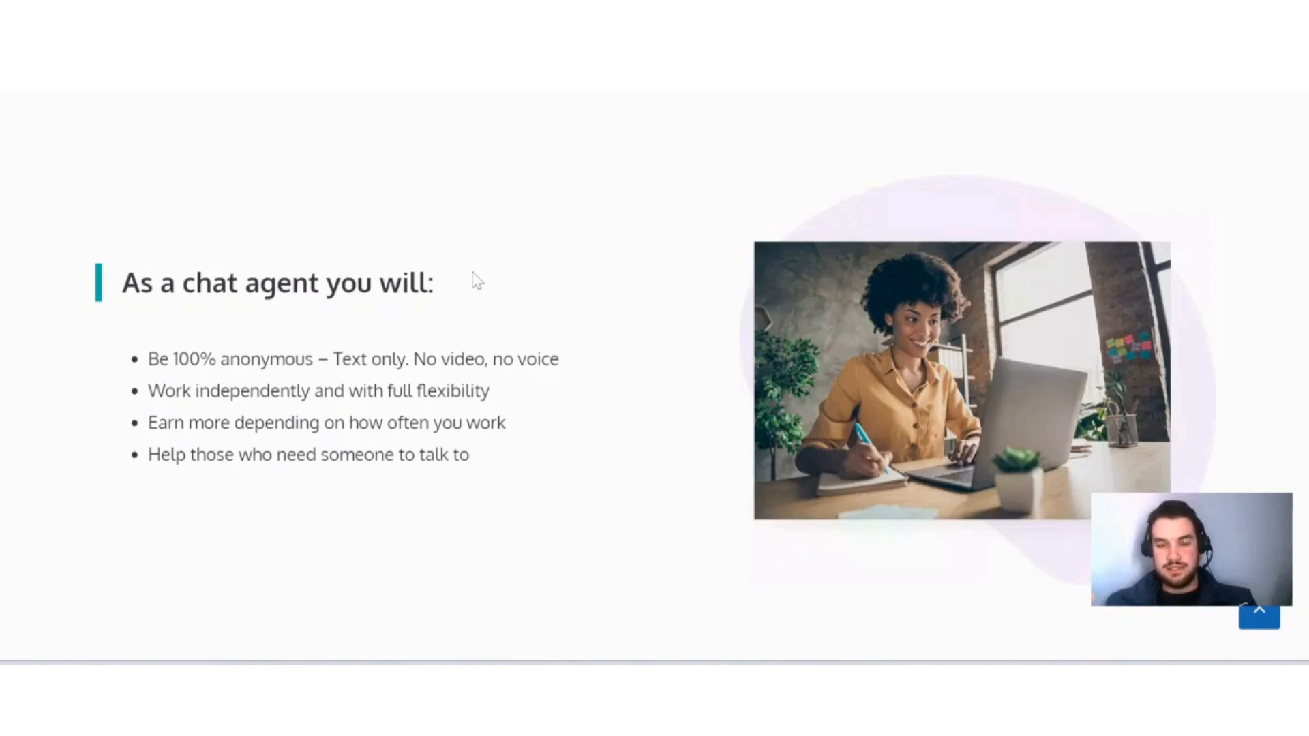
mouse_move(130, 433)
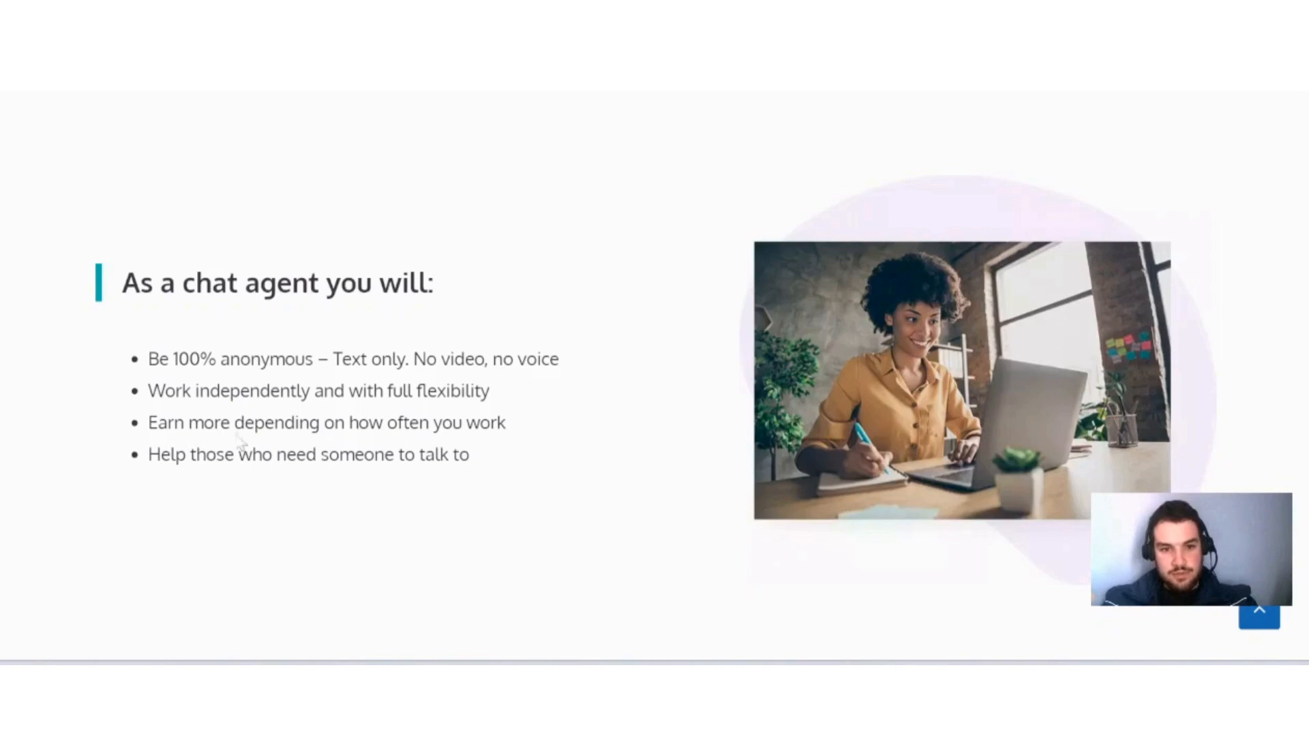
mouse_move(164, 475)
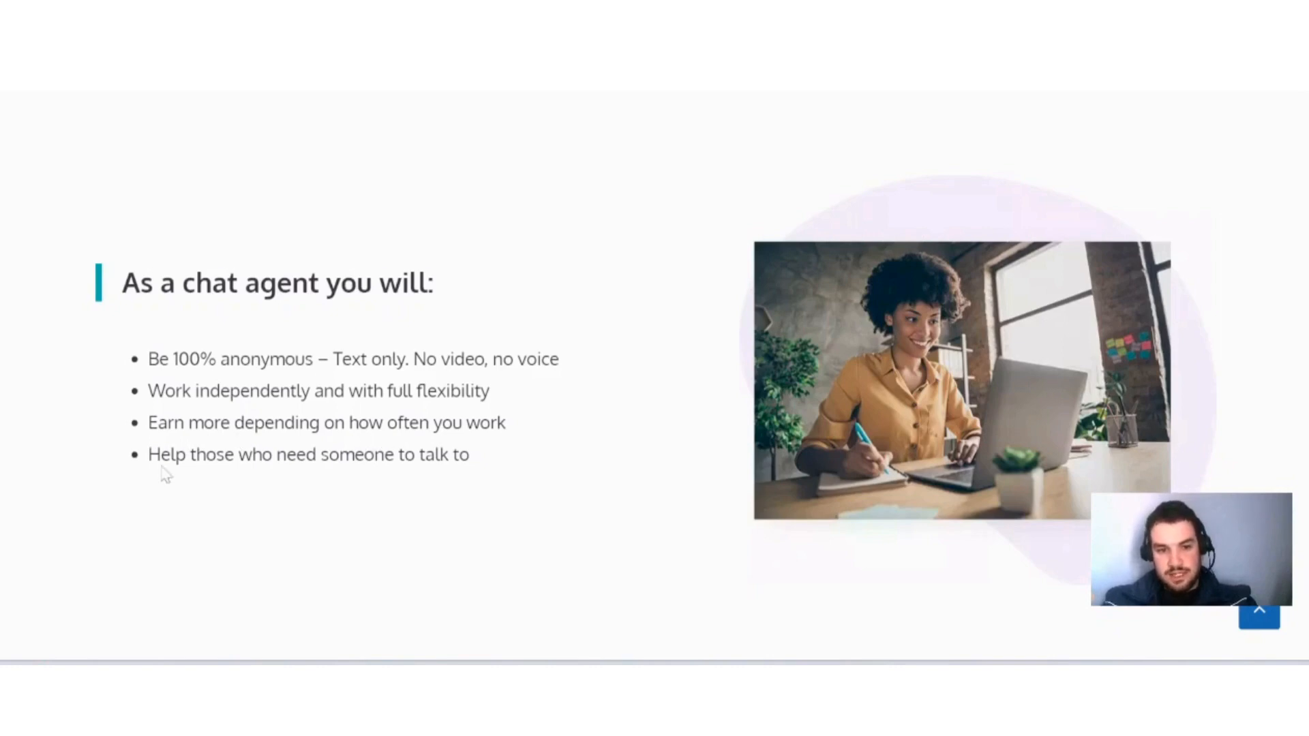
mouse_move(420, 488)
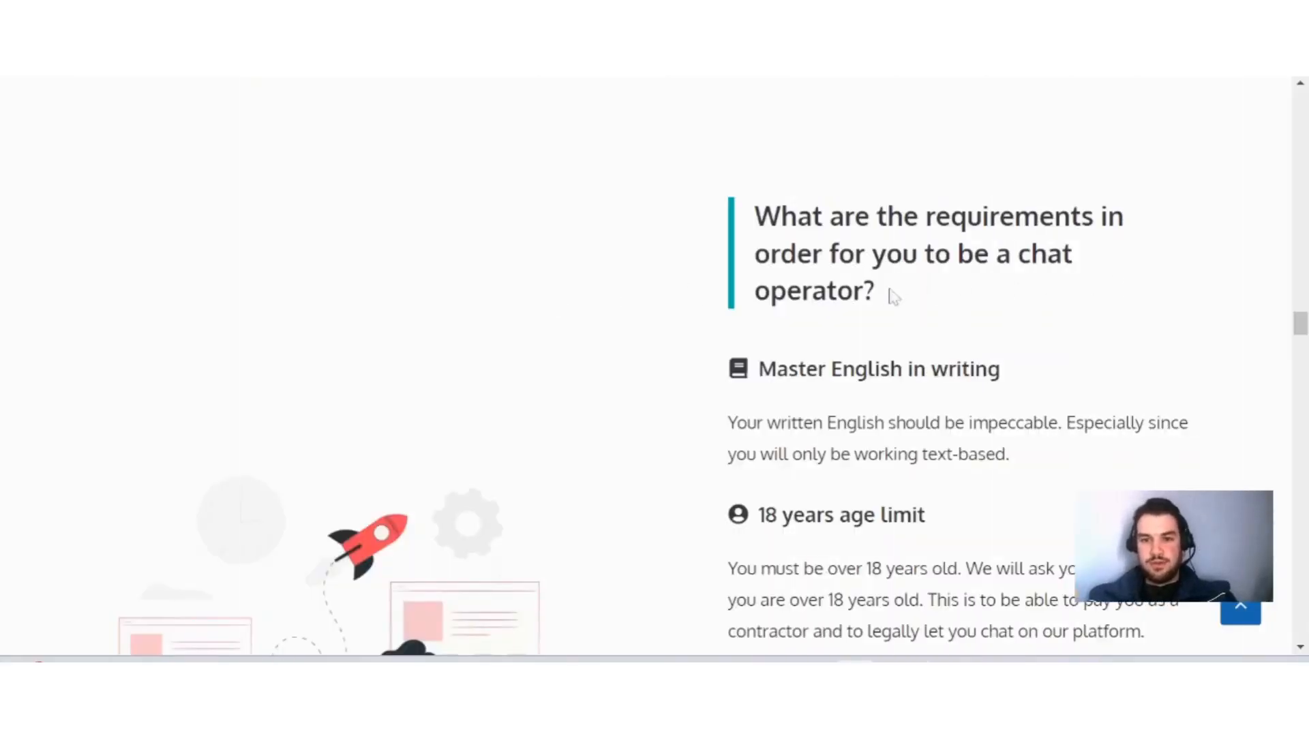
mouse_move(1010, 304)
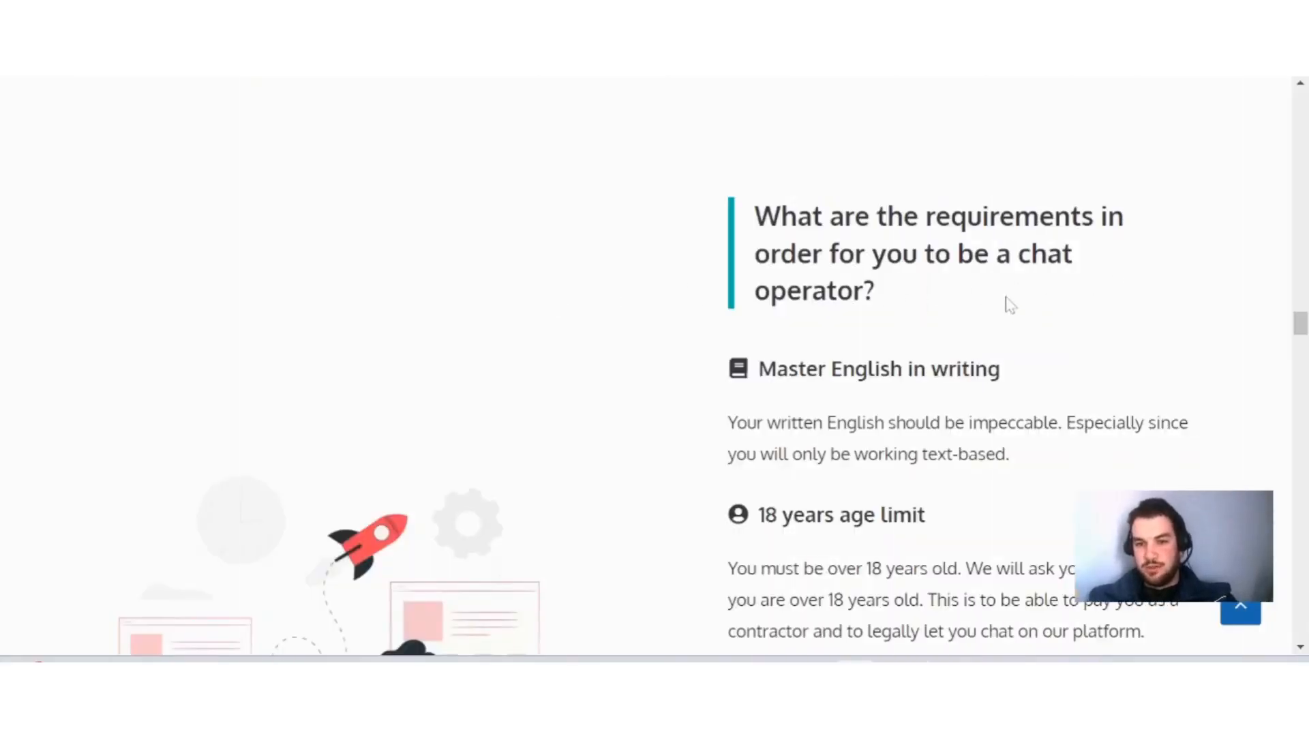
scroll(down, 3)
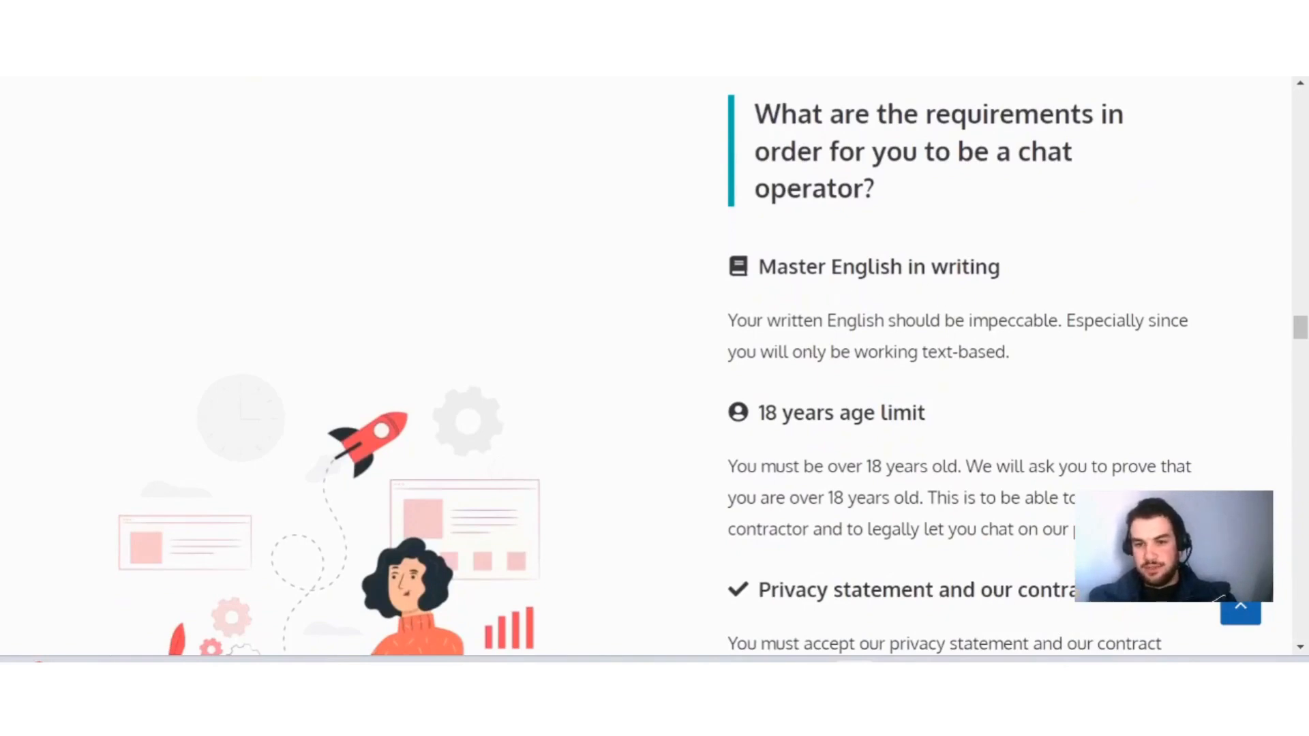
mouse_move(1073, 359)
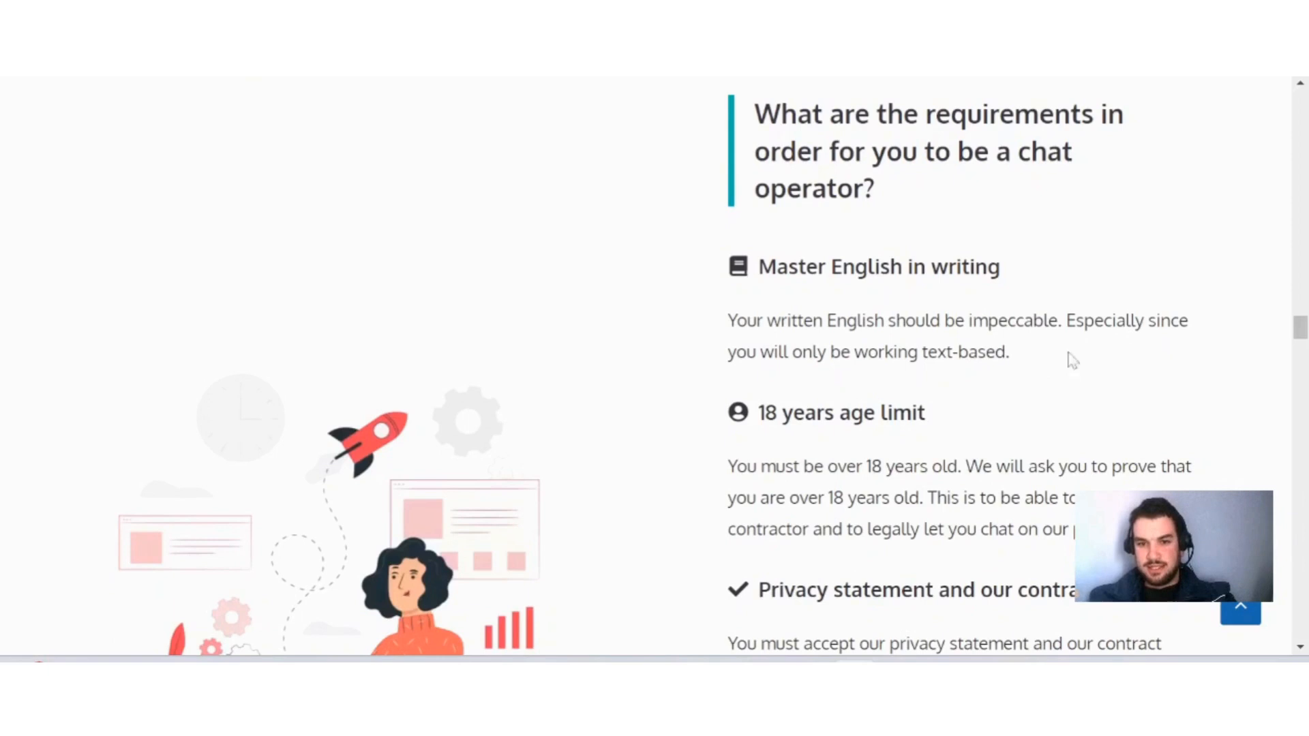
mouse_move(774, 391)
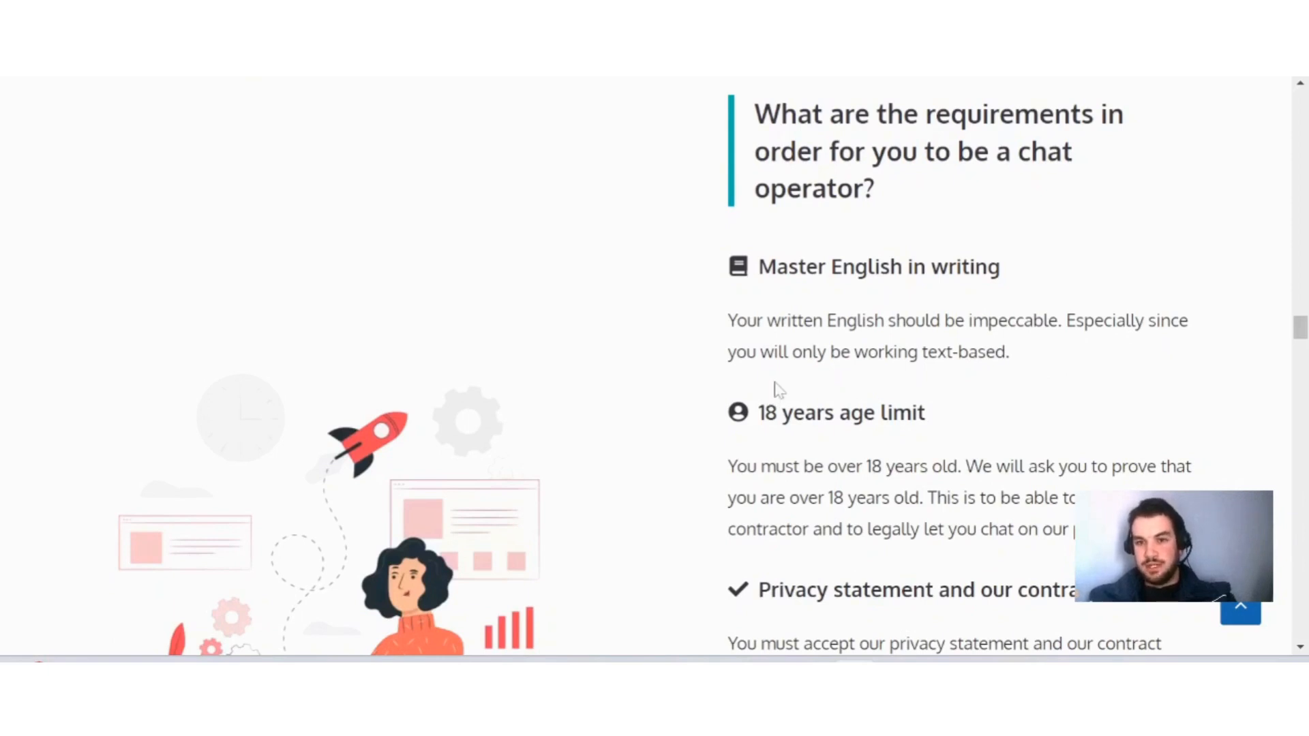
mouse_move(643, 330)
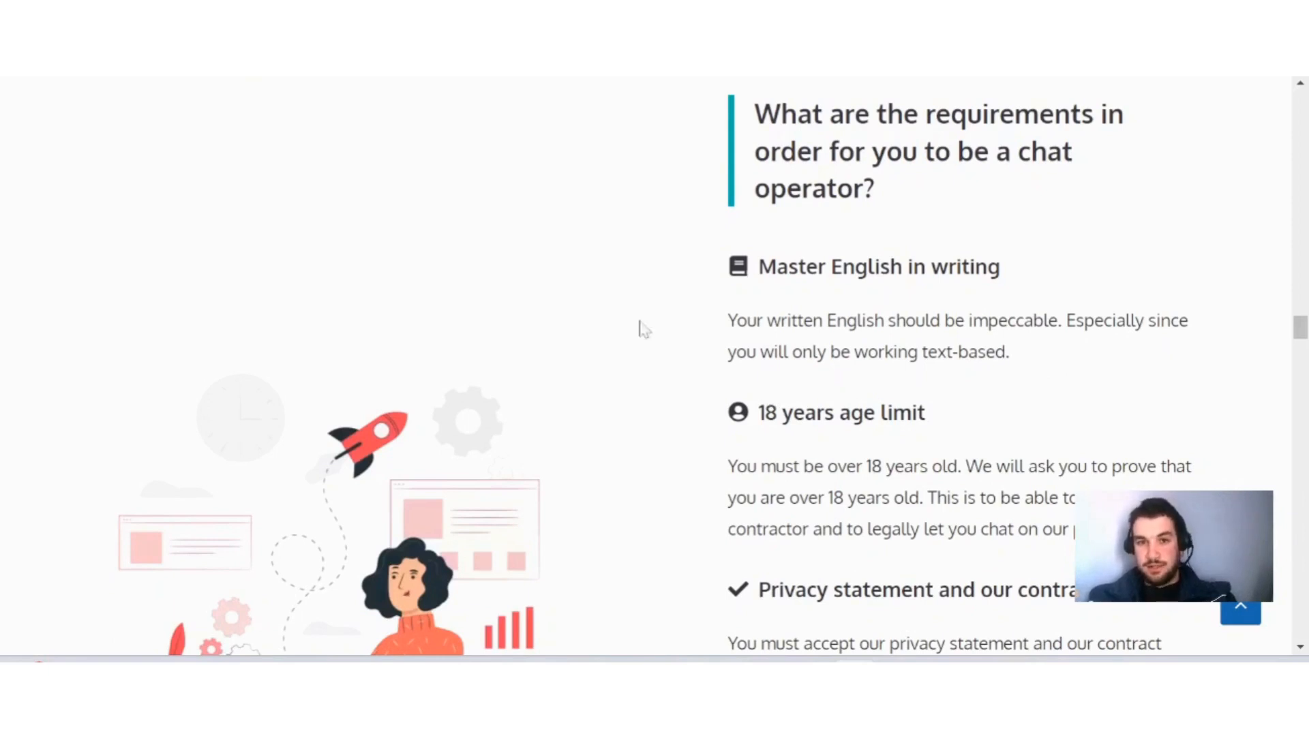
mouse_move(559, 302)
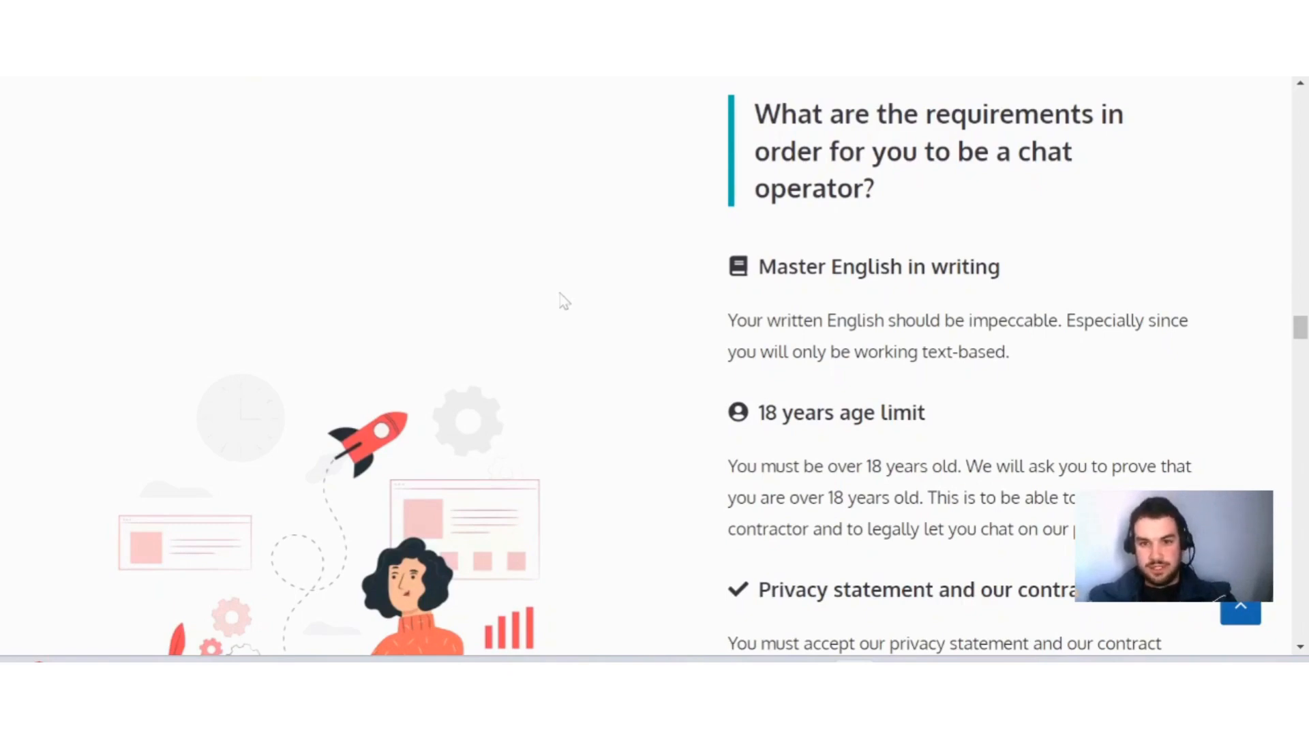
scroll(down, 3)
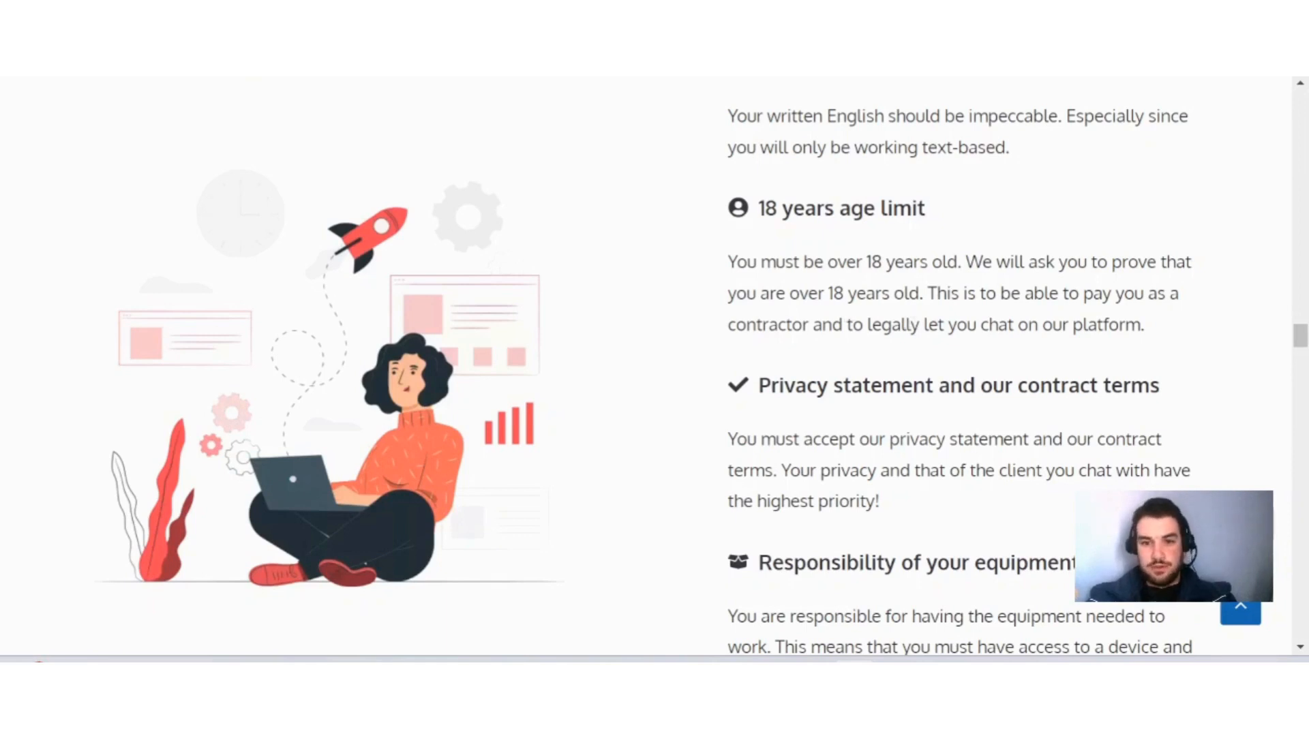
mouse_move(911, 359)
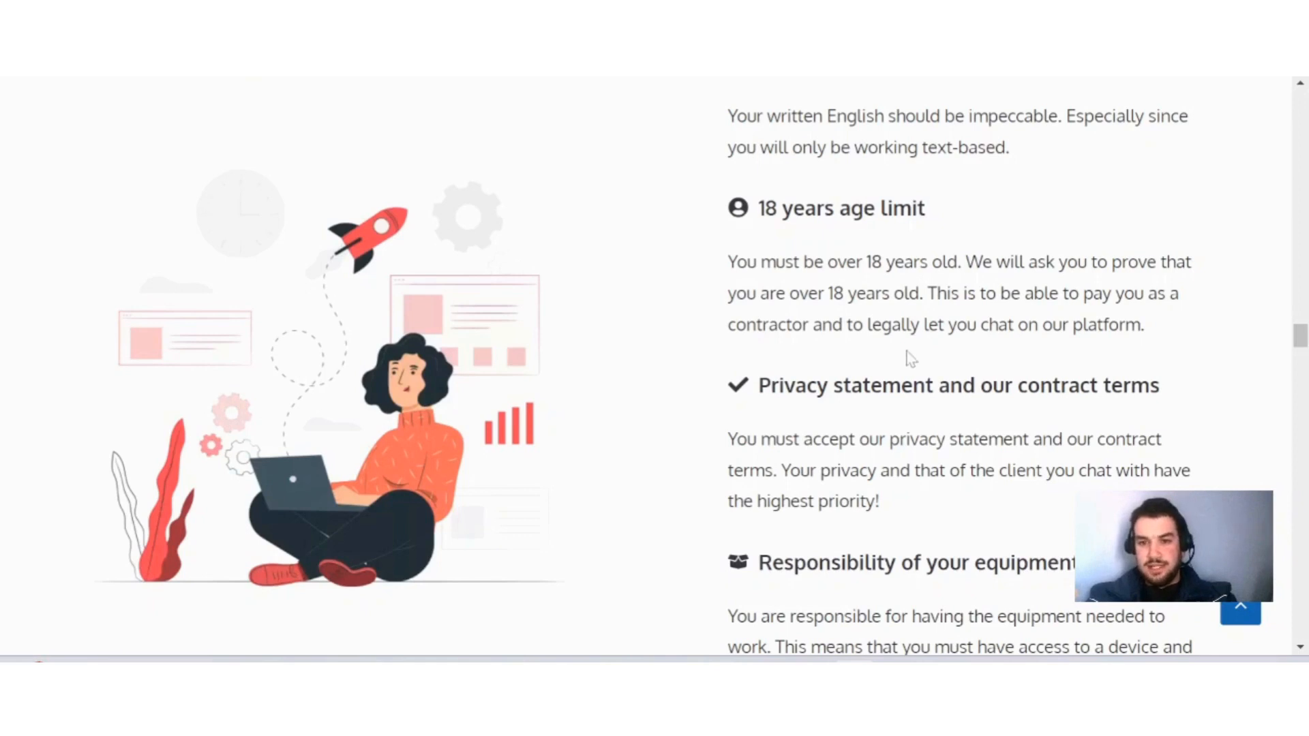
scroll(down, 3)
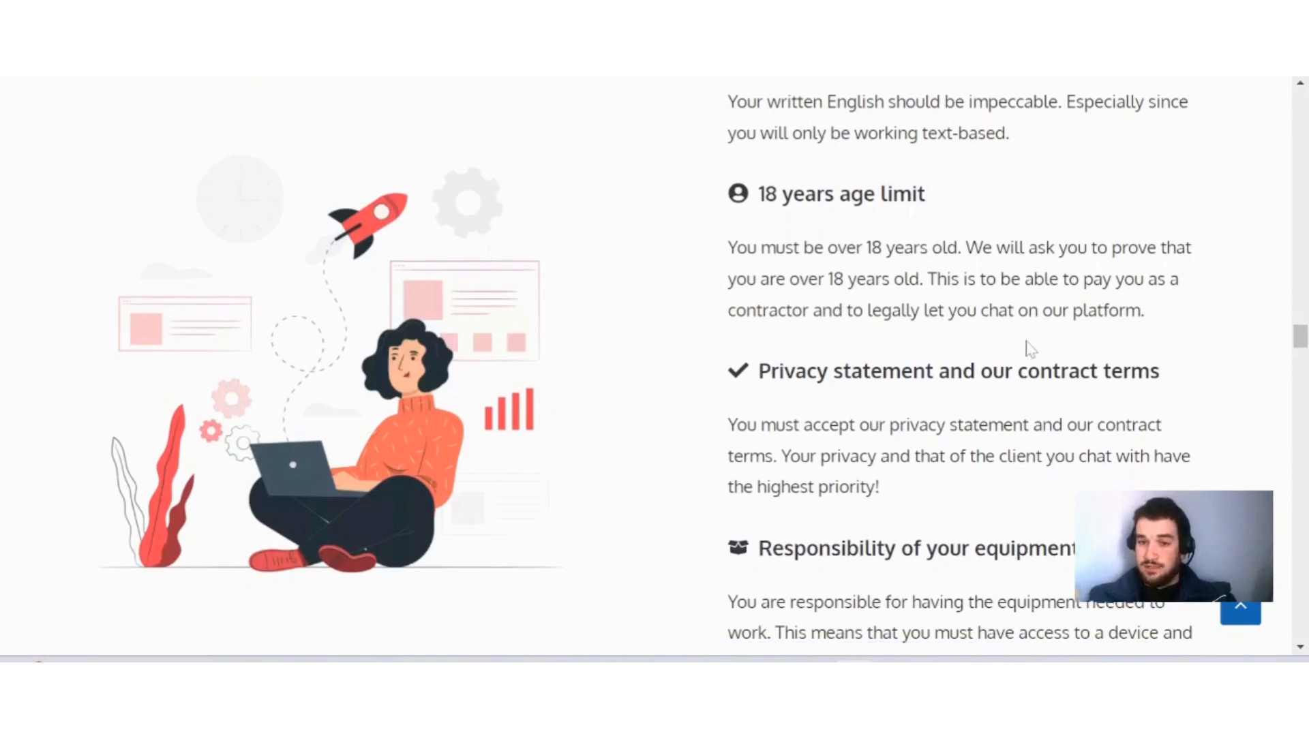
scroll(down, 3)
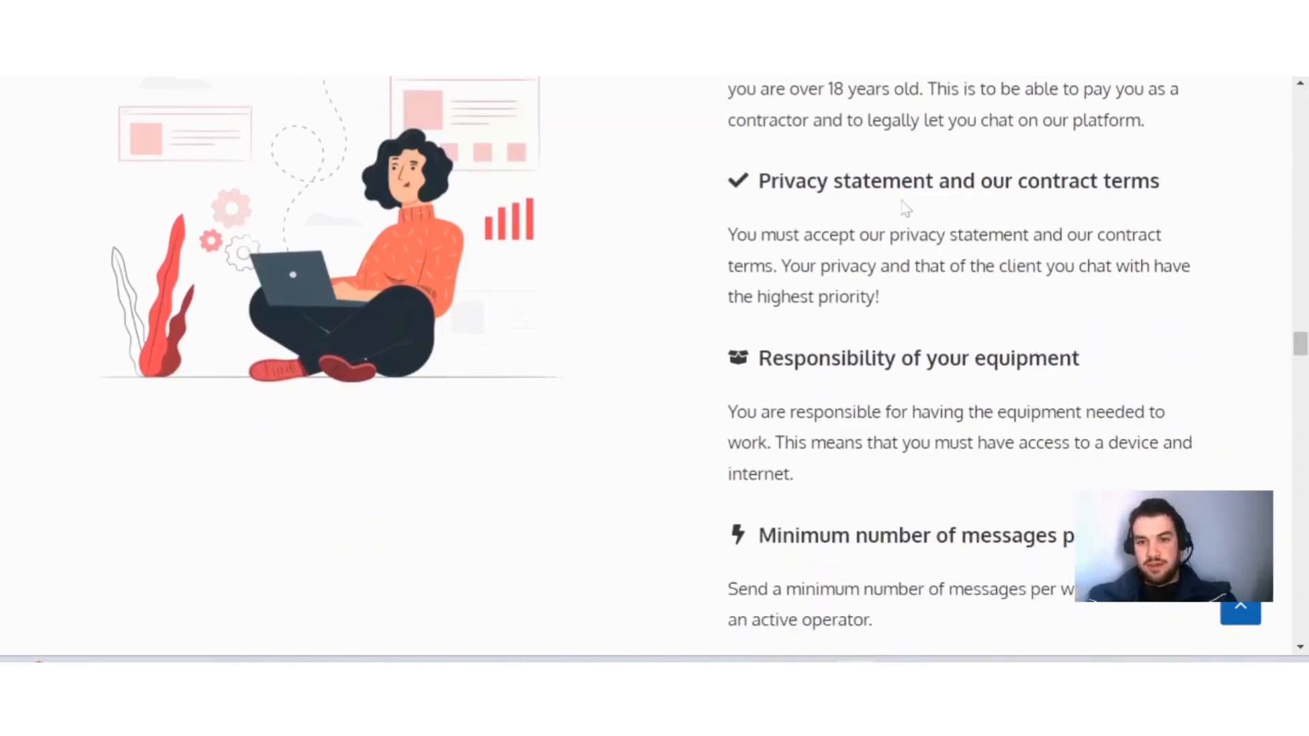
mouse_move(1110, 208)
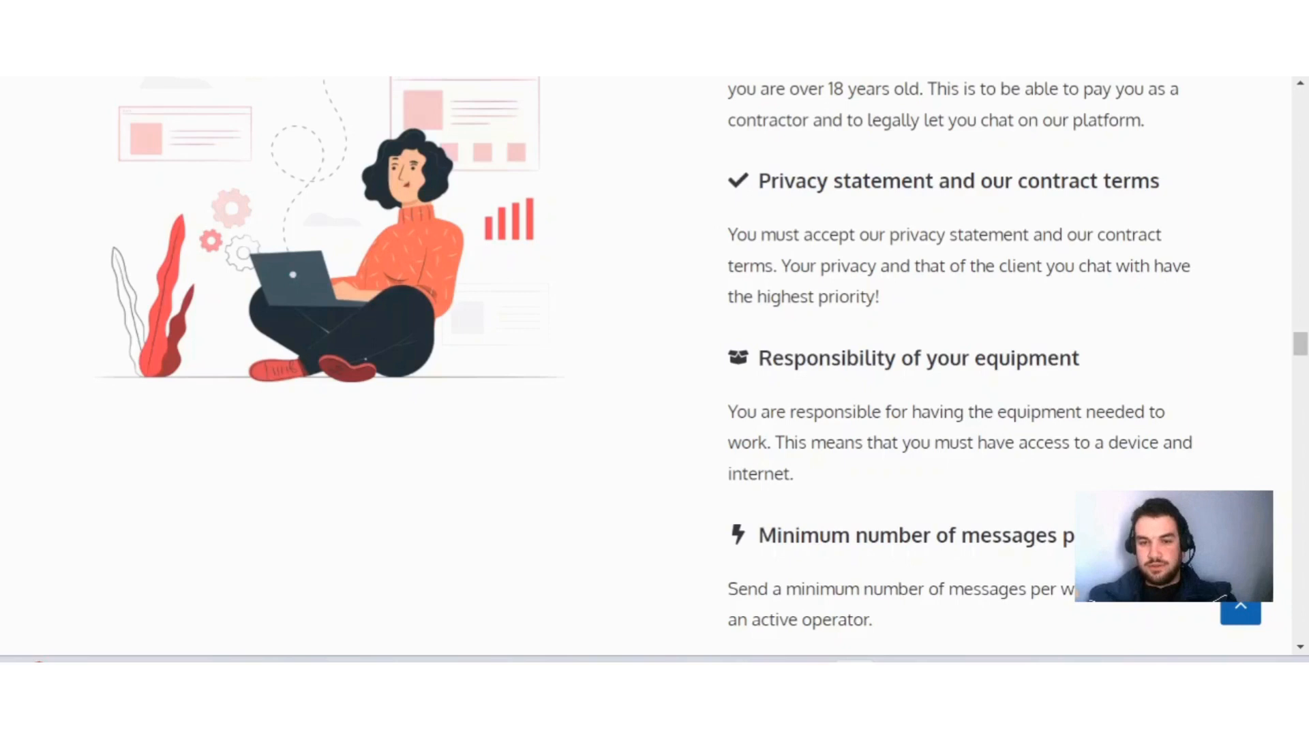
mouse_move(967, 297)
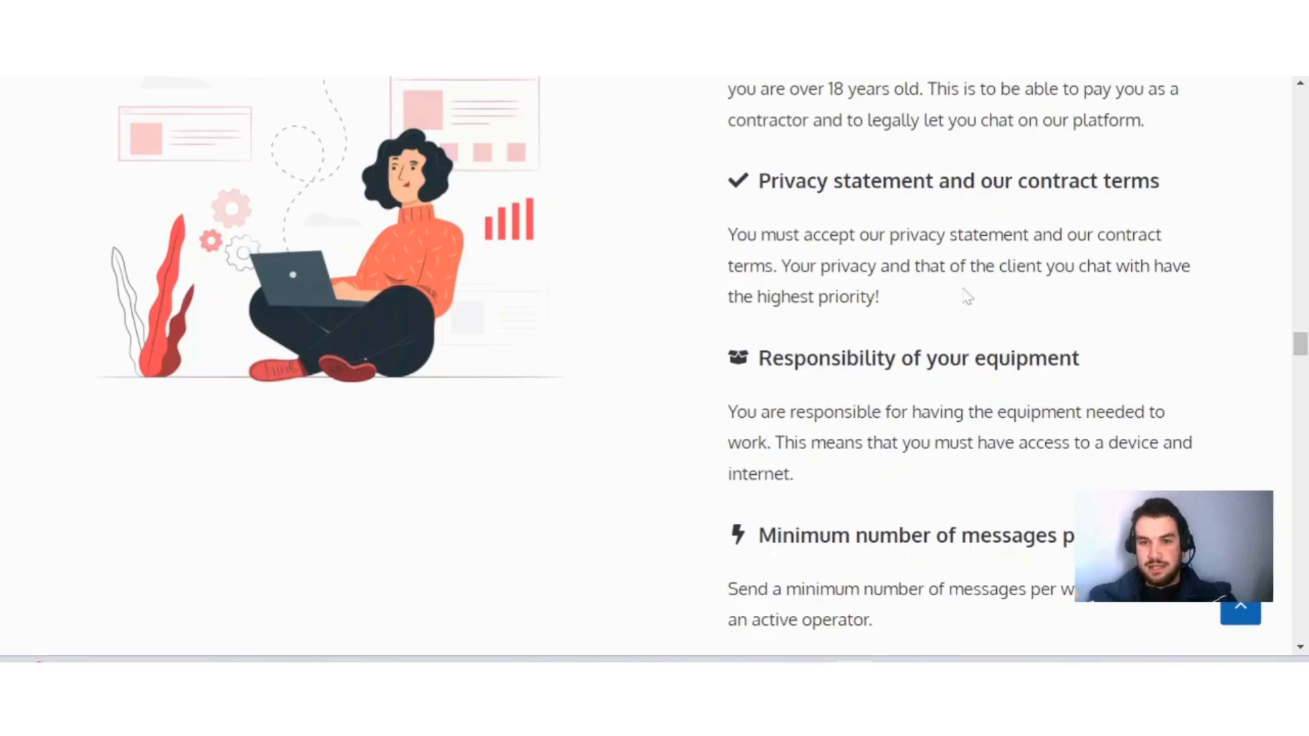
mouse_move(1053, 298)
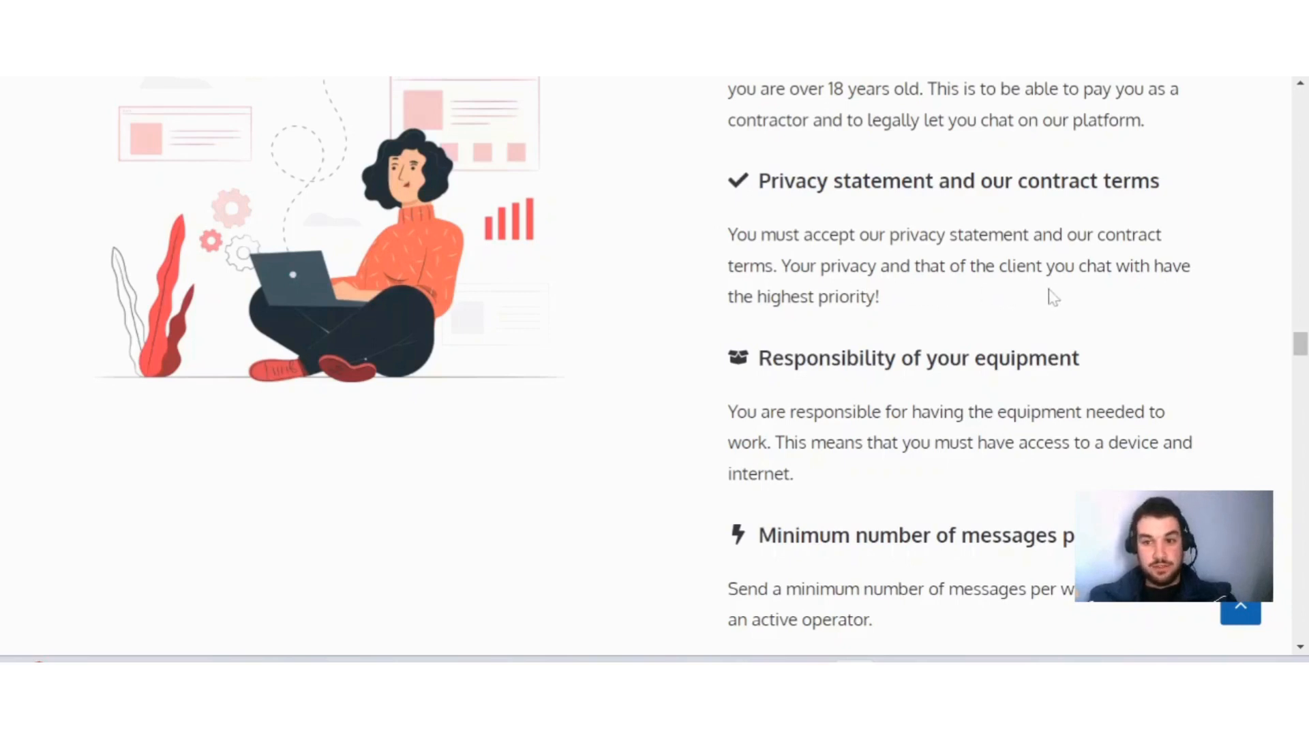
scroll(down, 3)
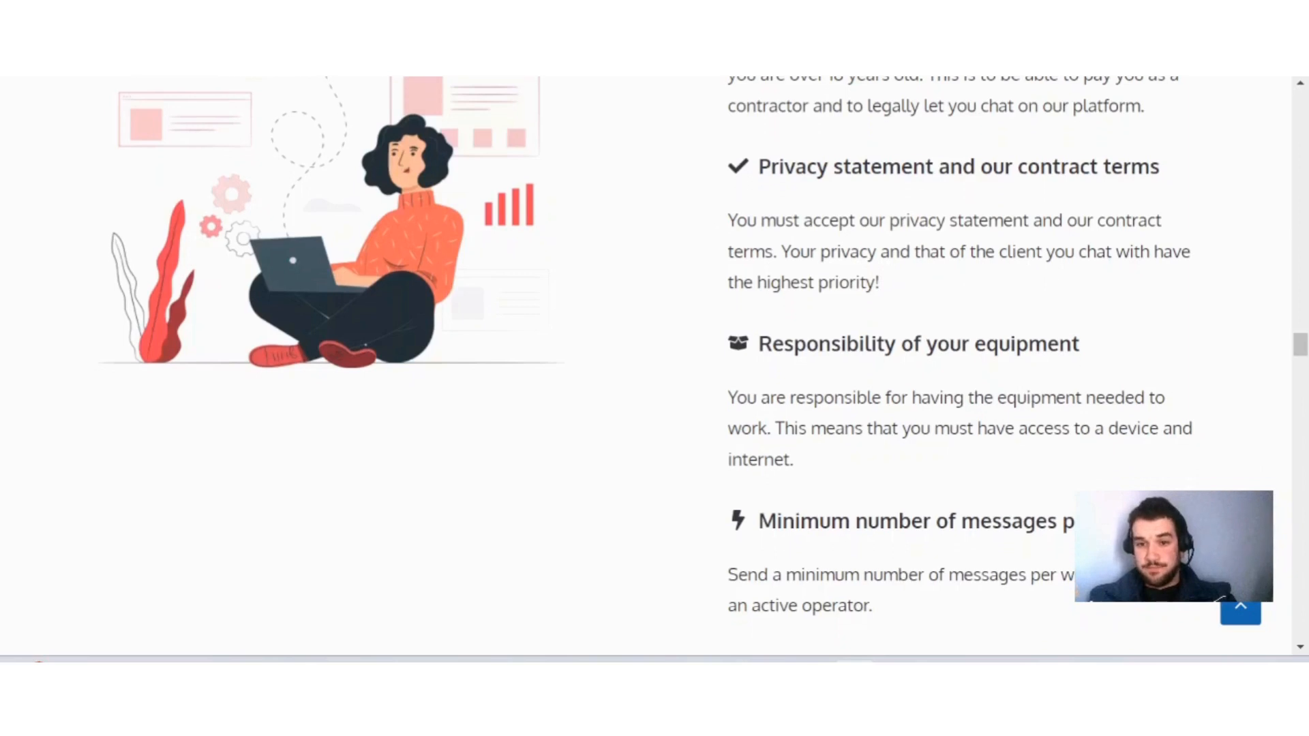
scroll(down, 3)
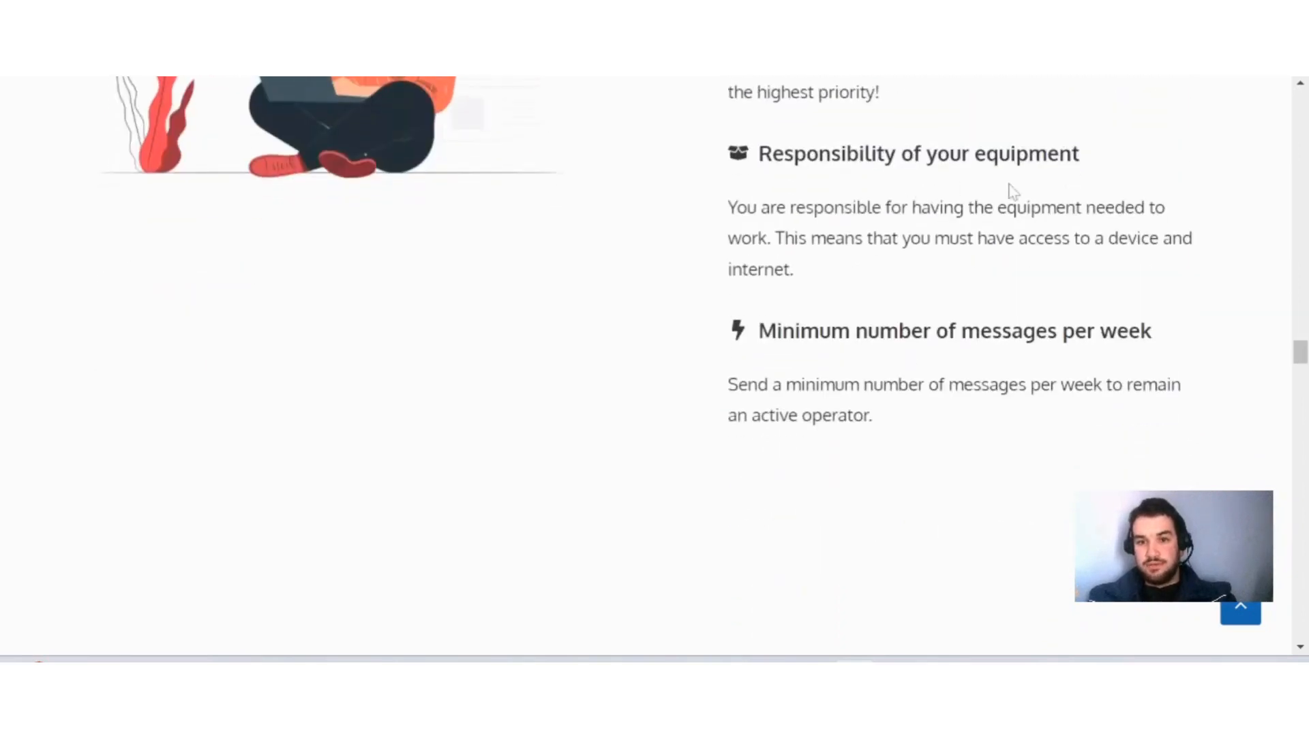
mouse_move(823, 268)
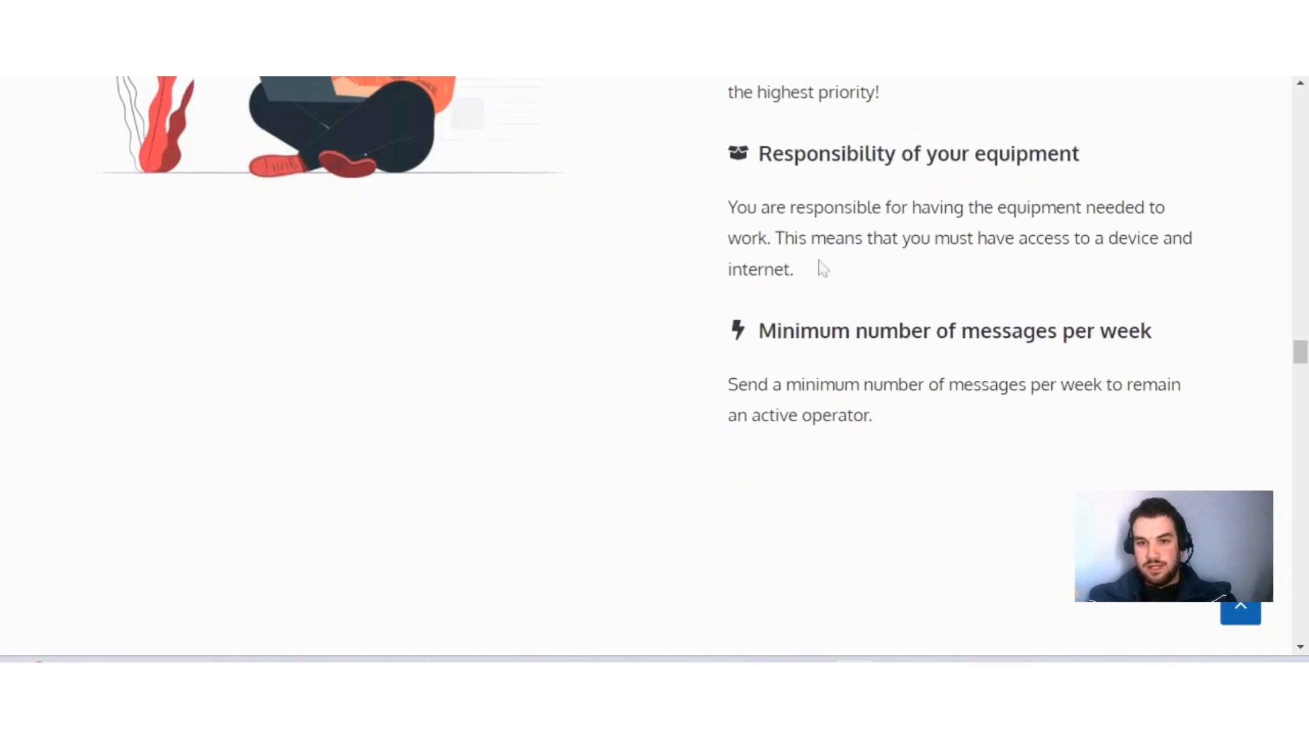
mouse_move(833, 269)
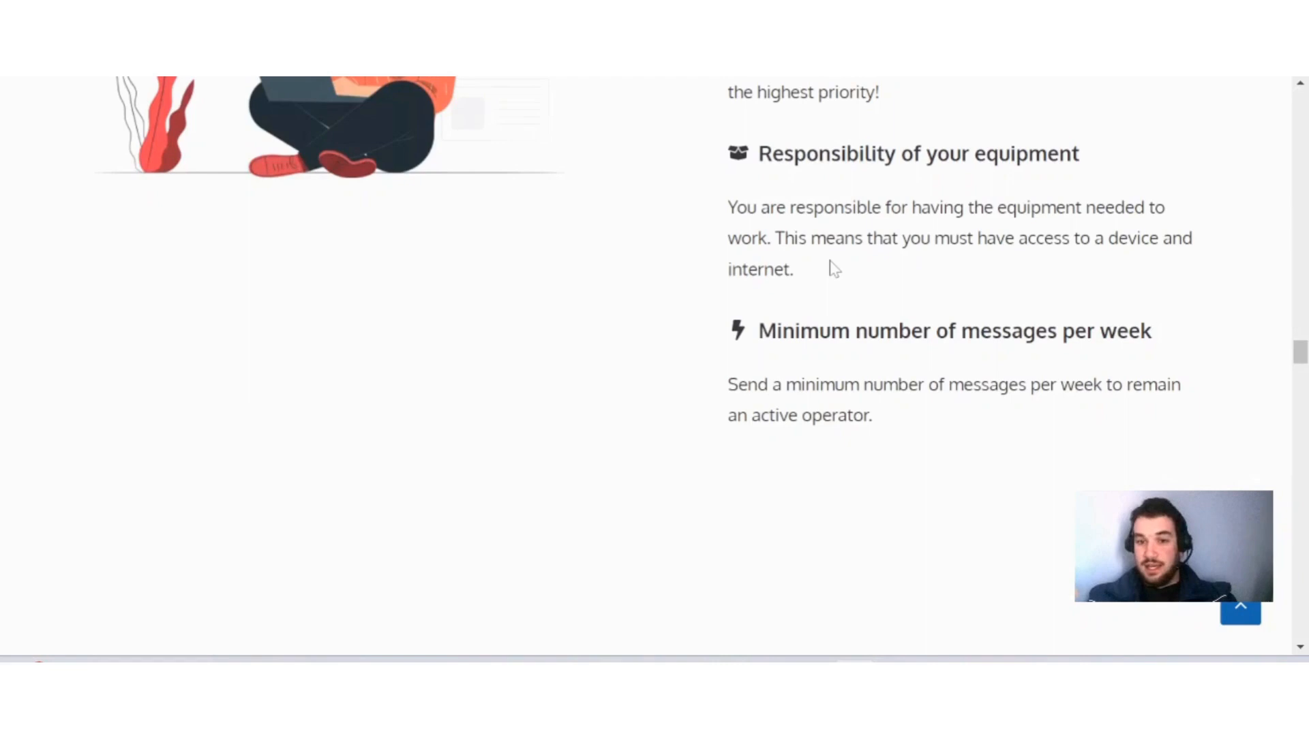
mouse_move(879, 367)
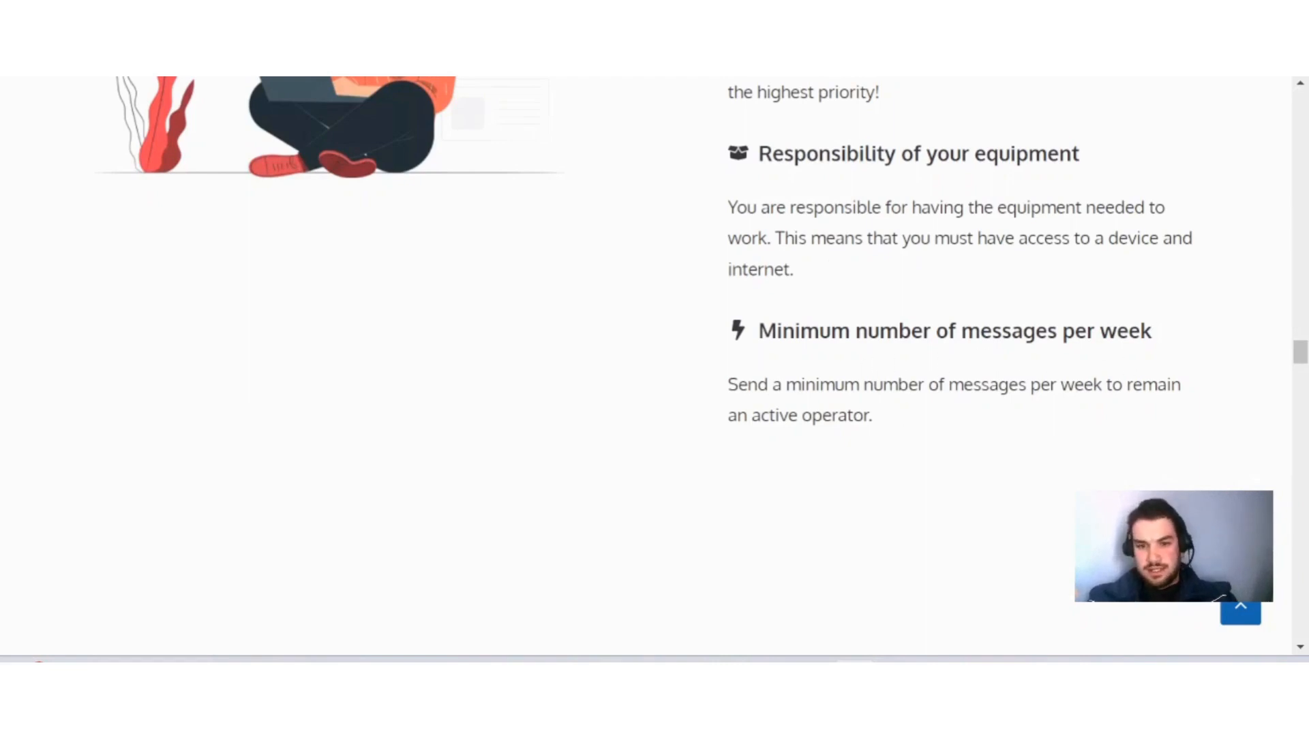
mouse_move(998, 416)
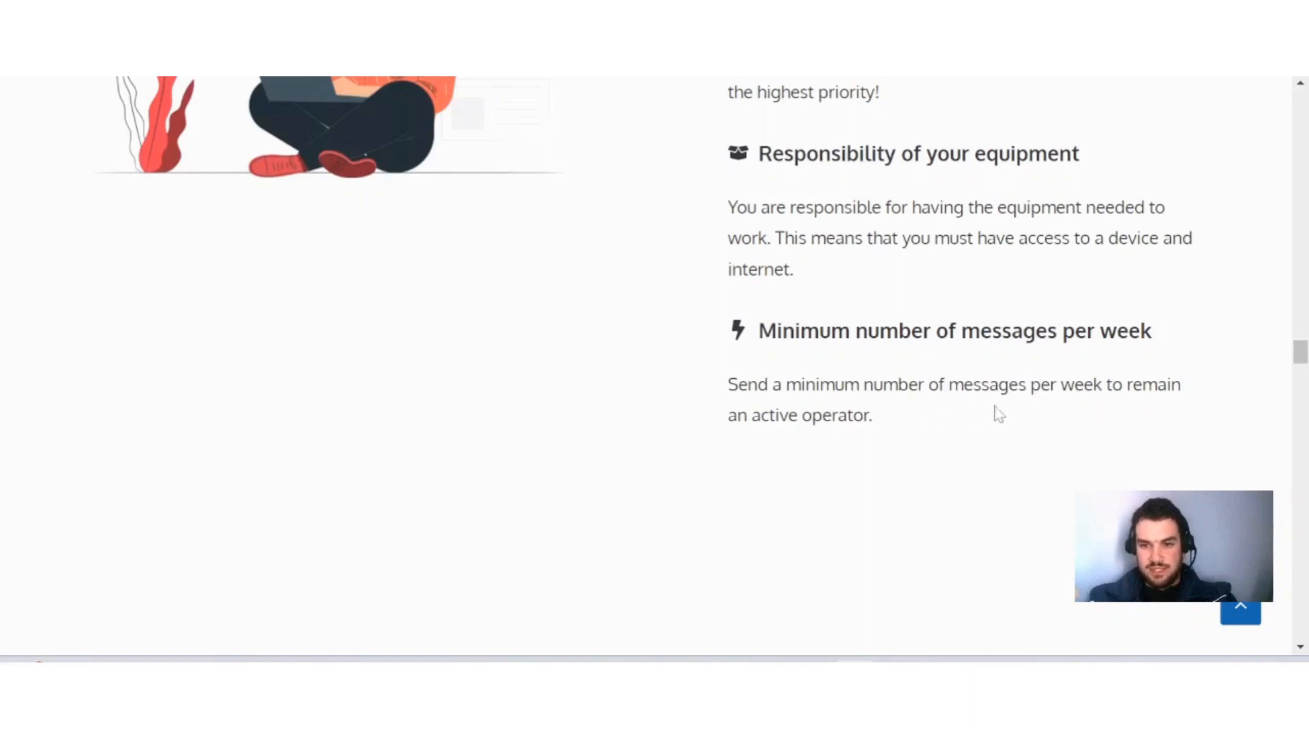
mouse_move(484, 268)
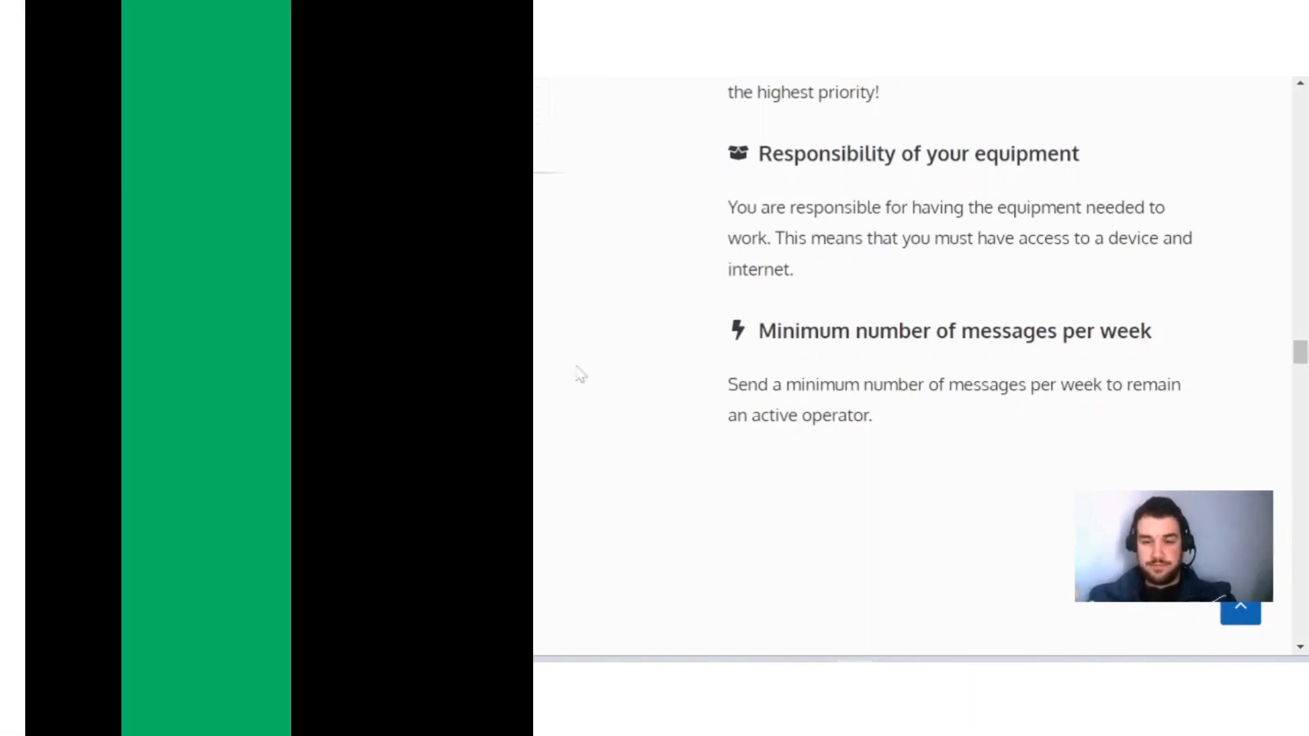
scroll(down, 3)
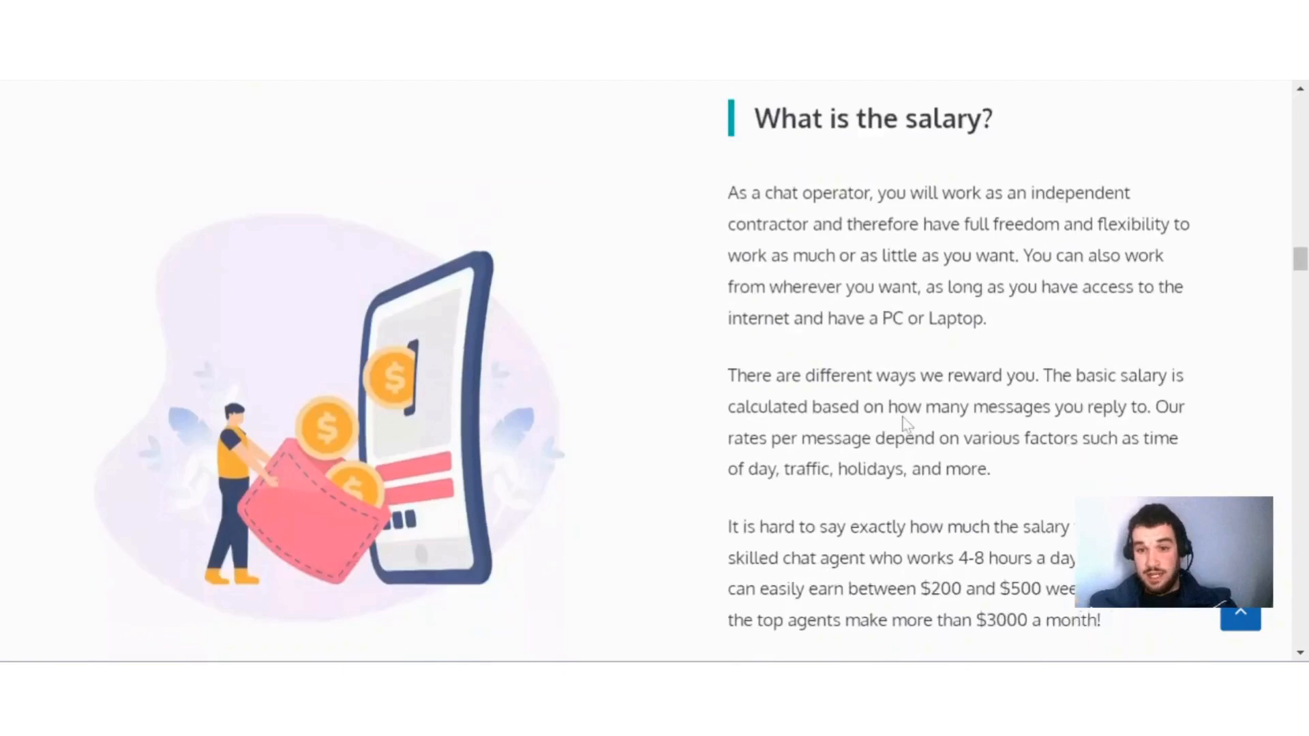
scroll(down, 3)
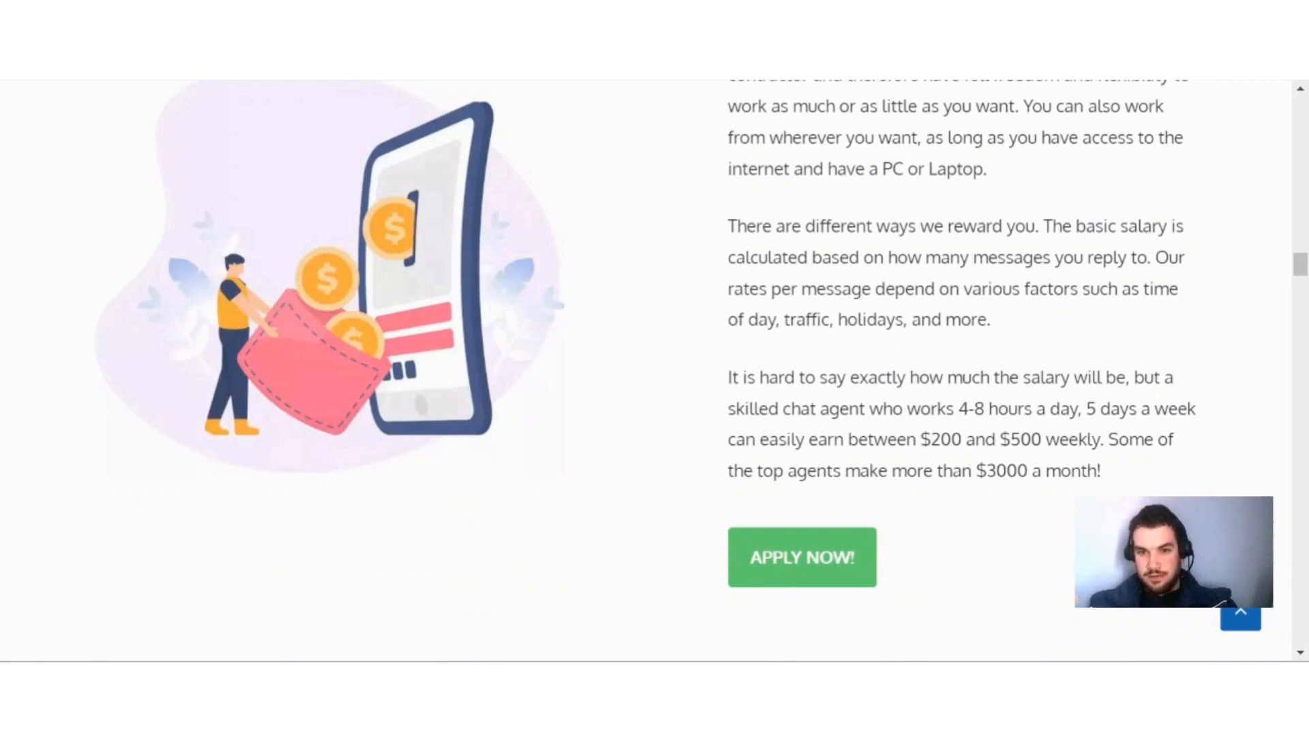
mouse_move(1000, 316)
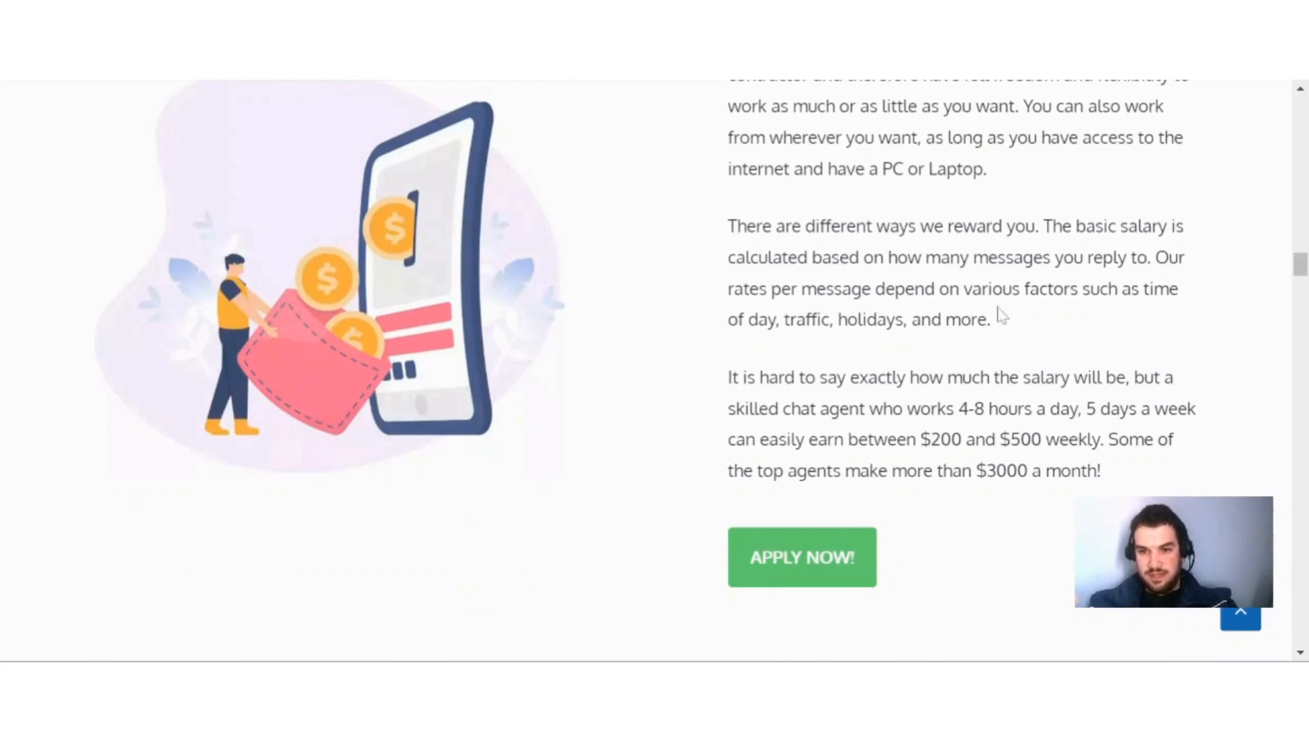
mouse_move(759, 354)
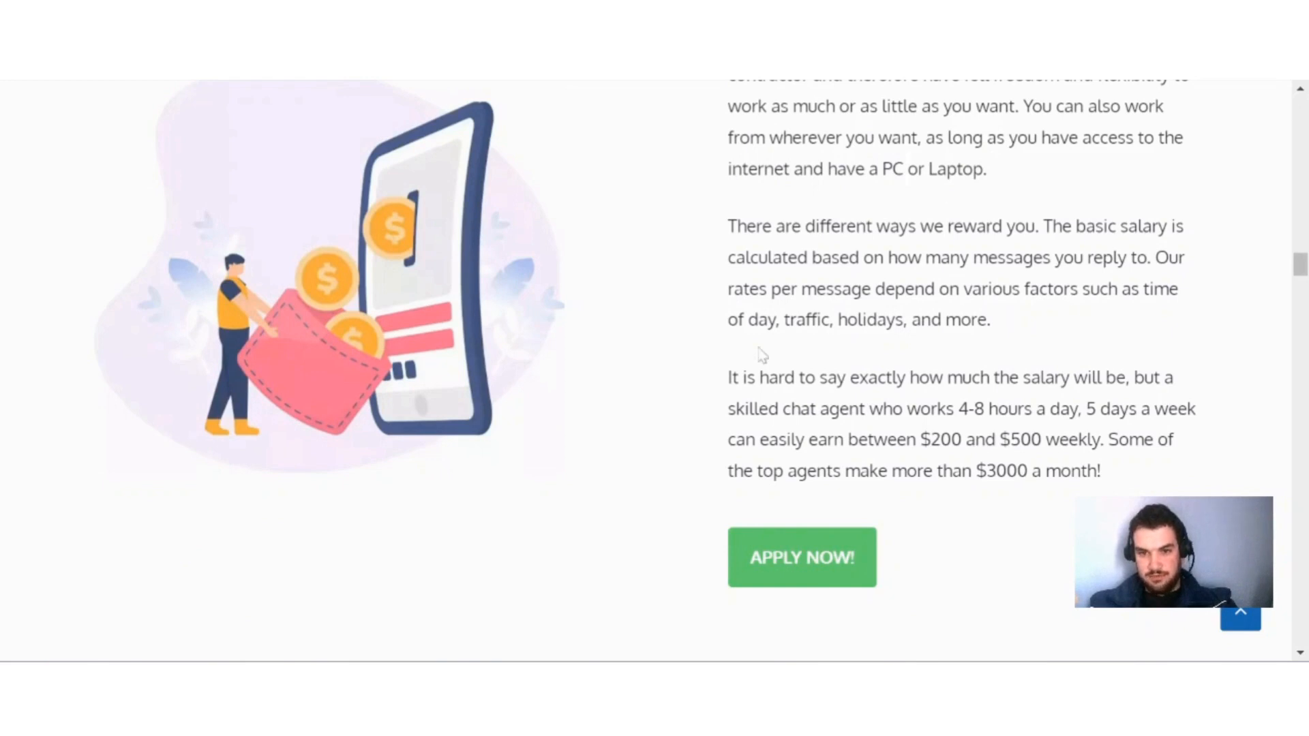
mouse_move(885, 352)
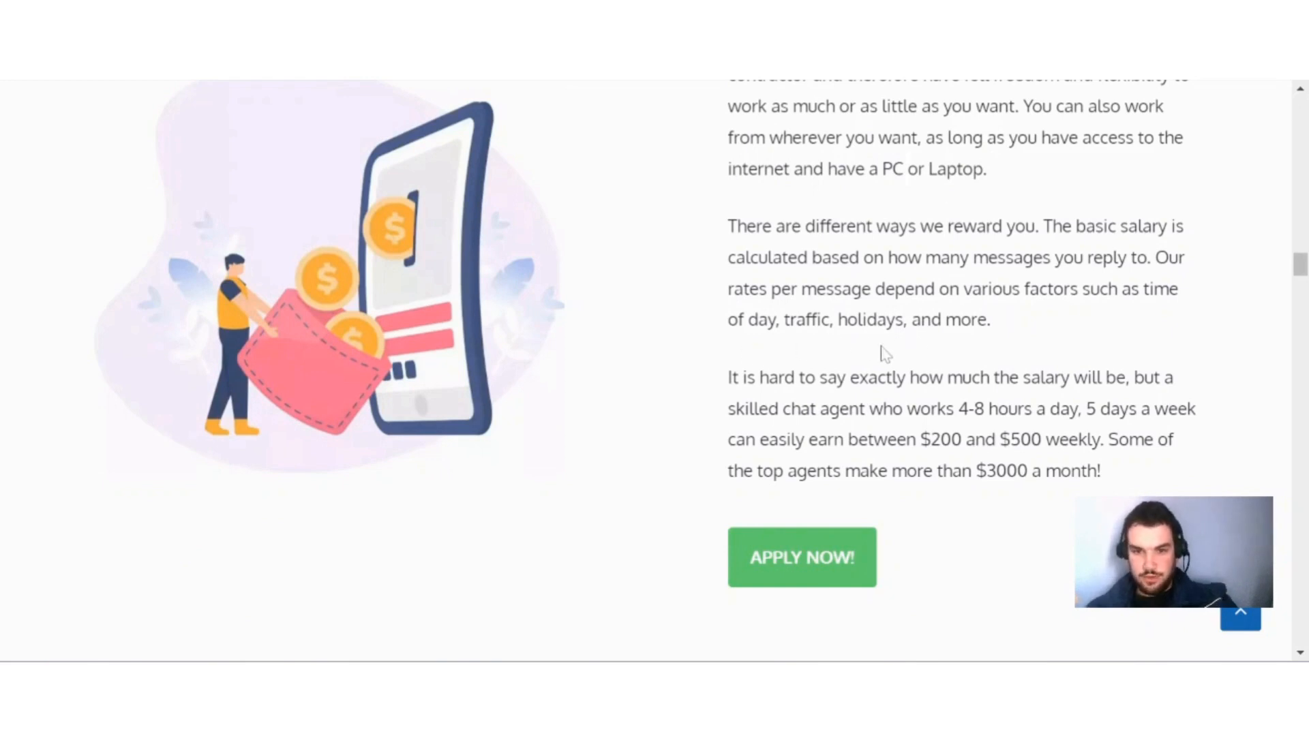
mouse_move(906, 399)
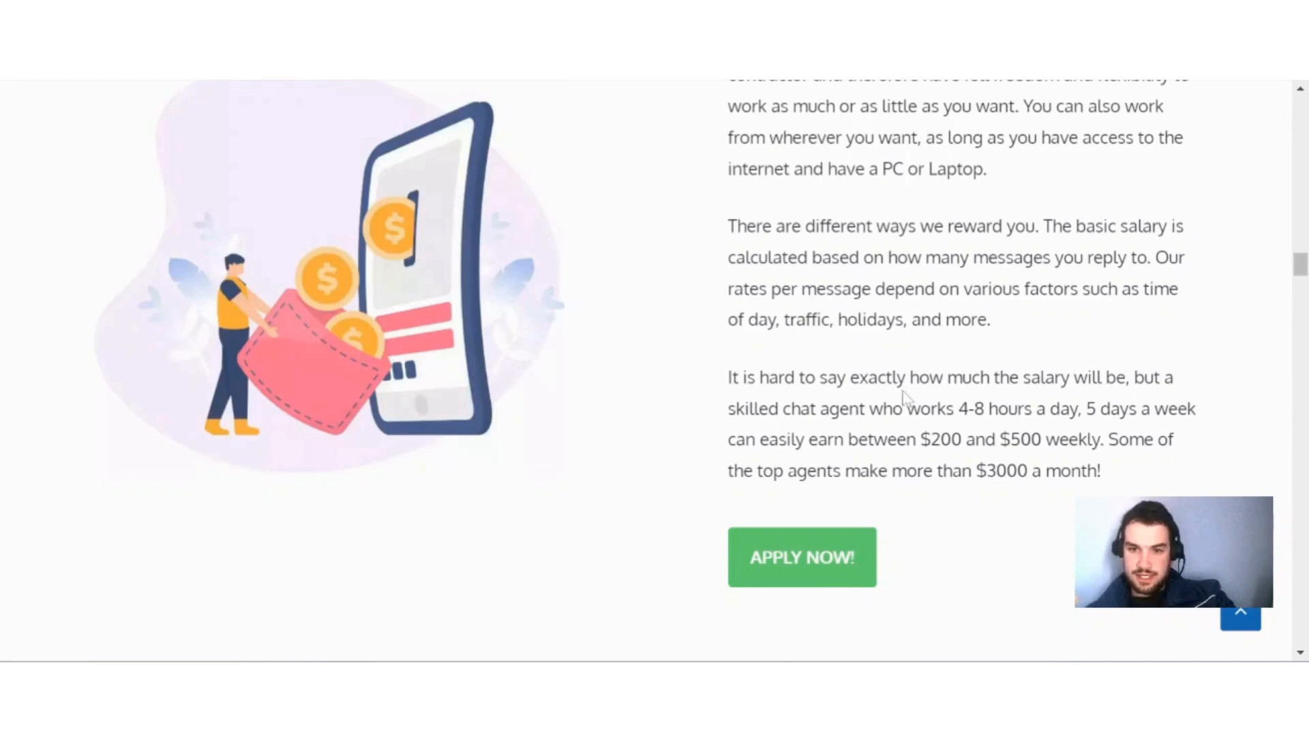
mouse_move(1054, 401)
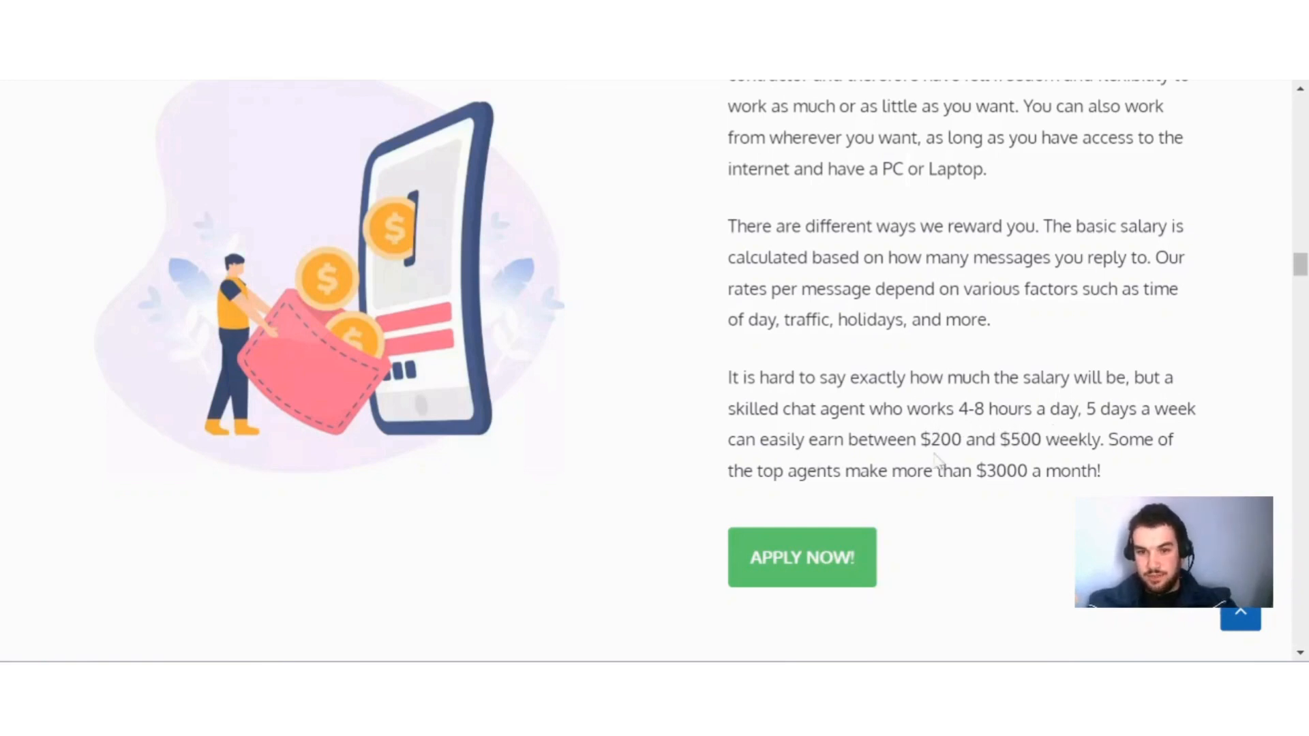
mouse_move(1035, 458)
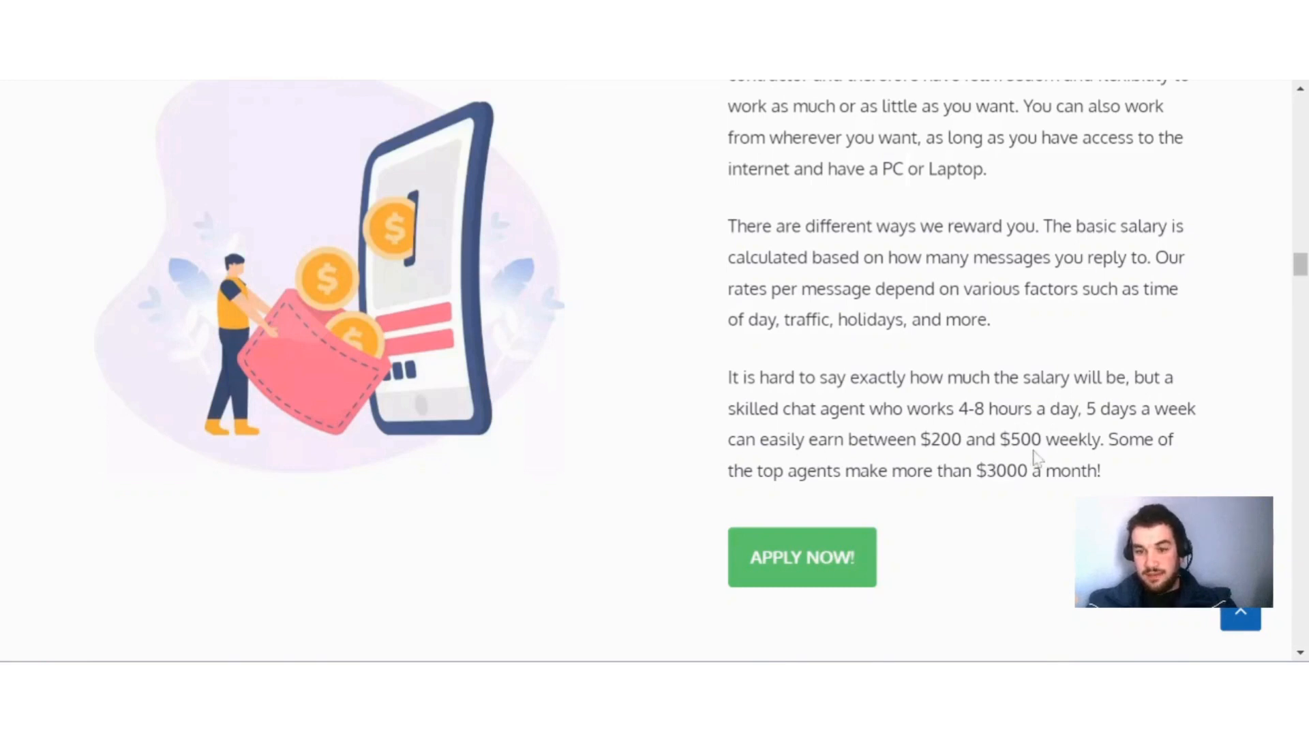
mouse_move(1145, 469)
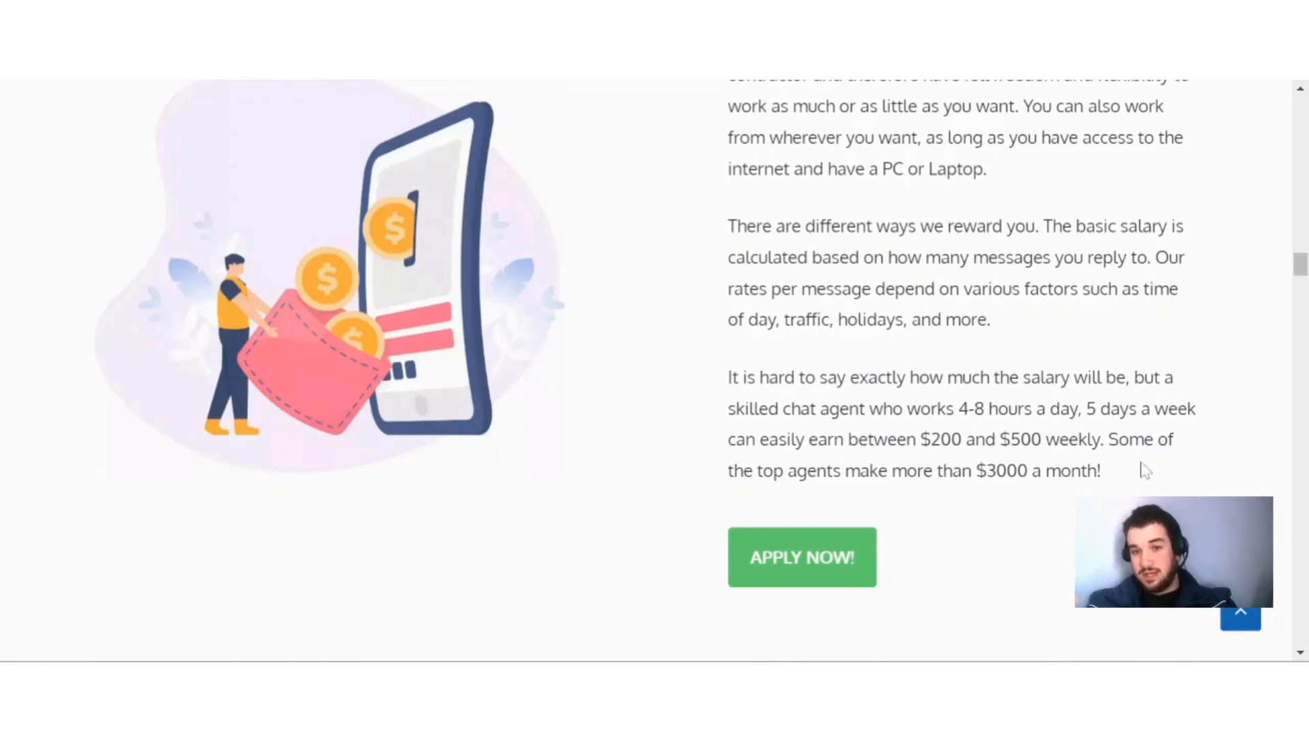
mouse_move(878, 500)
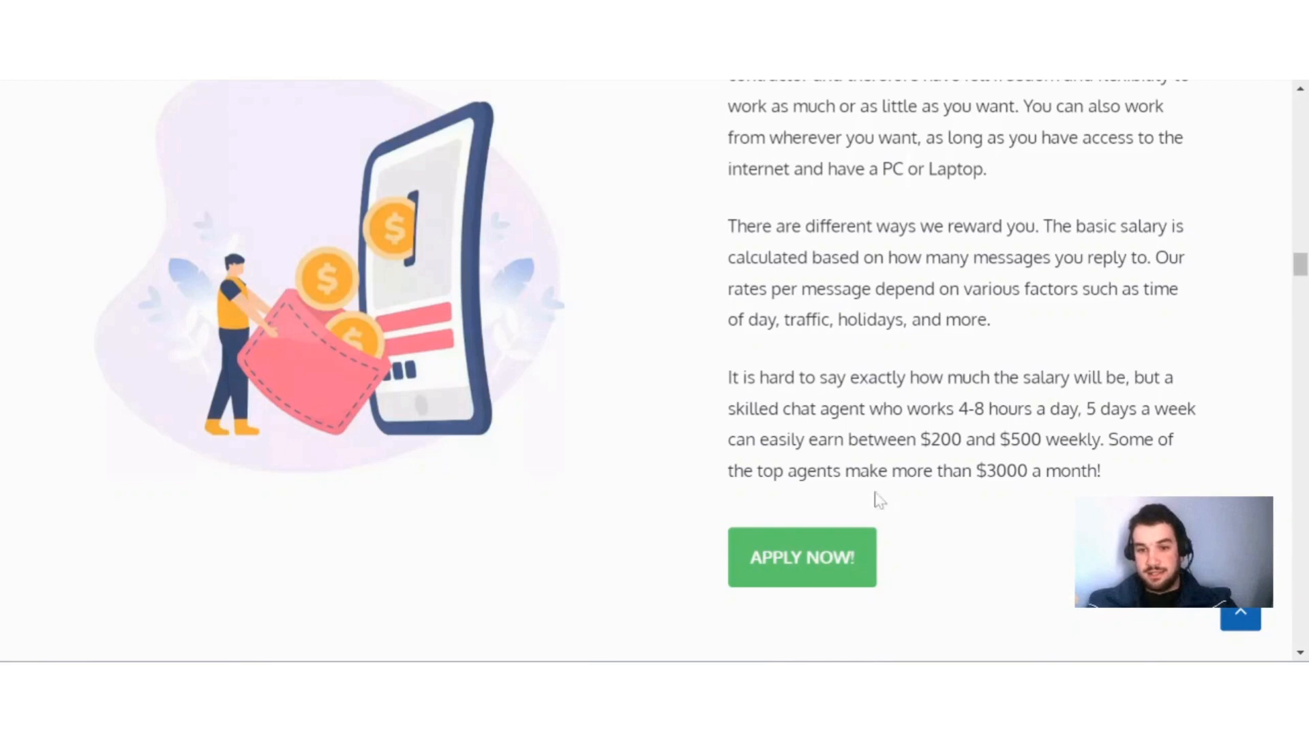
mouse_move(932, 492)
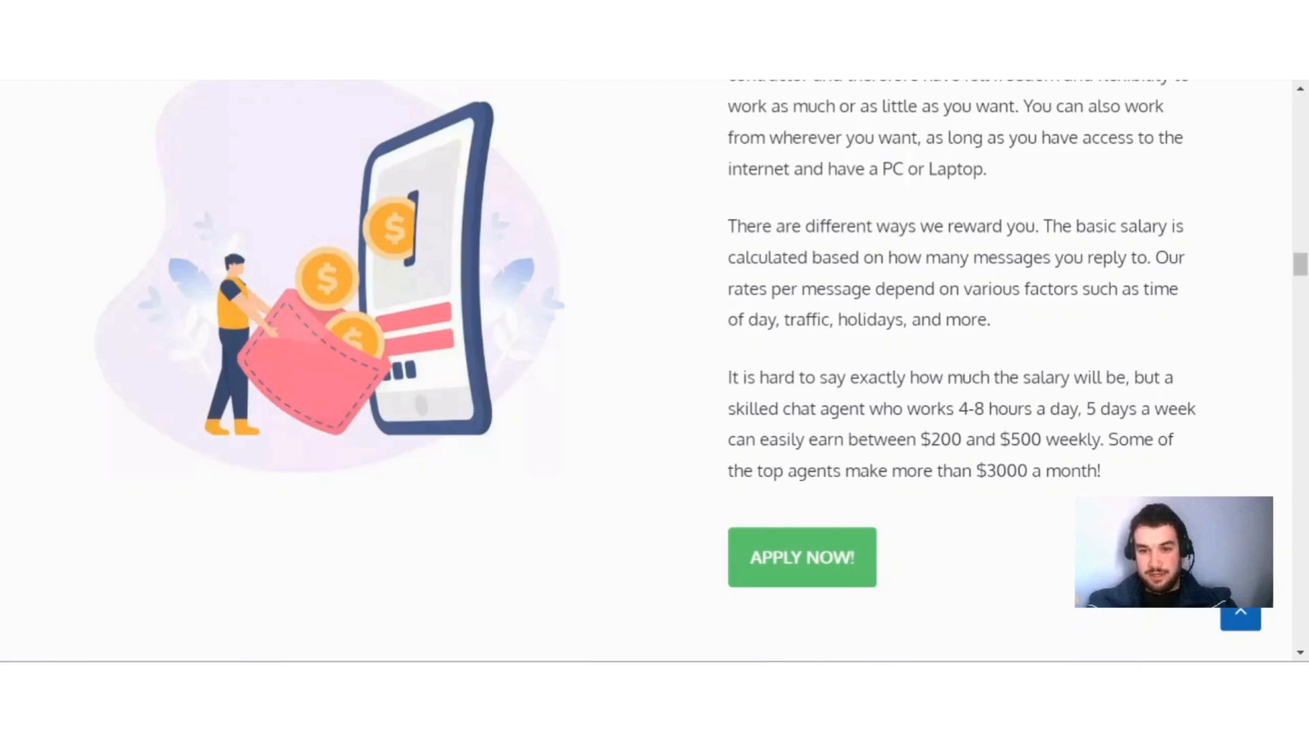
mouse_move(1117, 374)
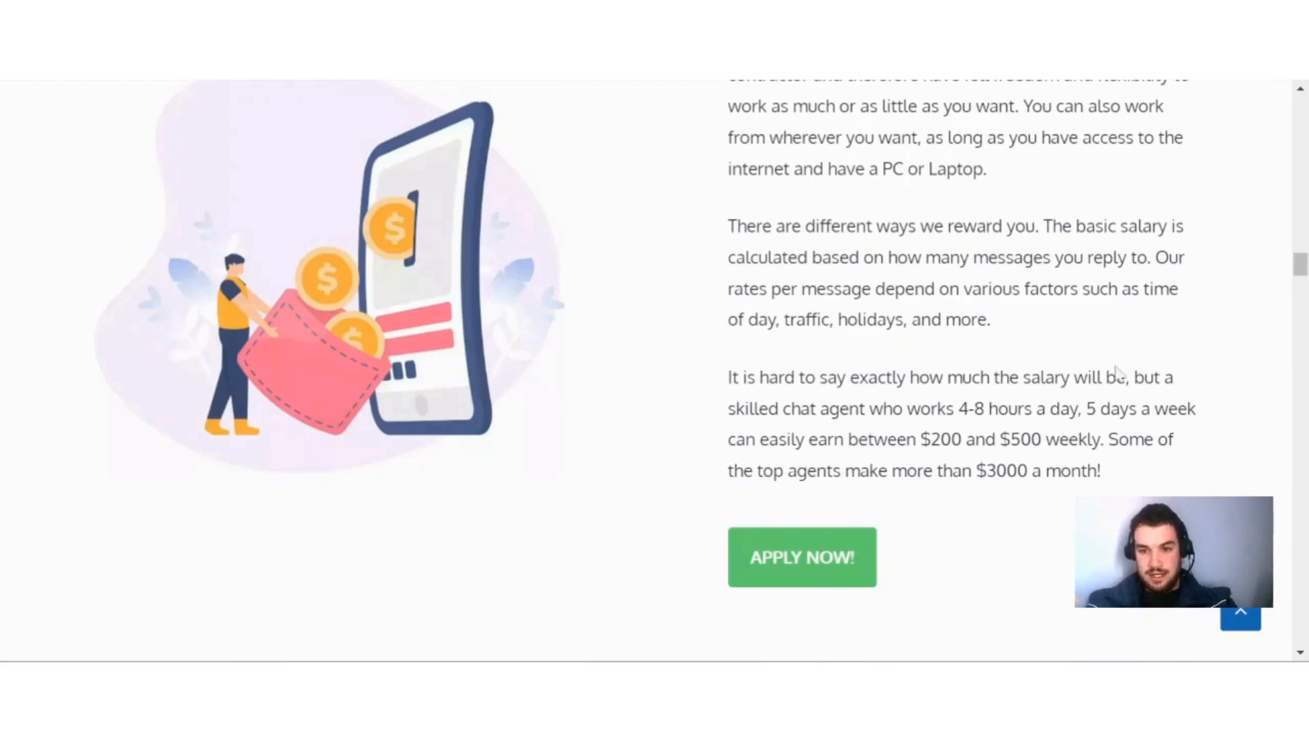
scroll(down, 3)
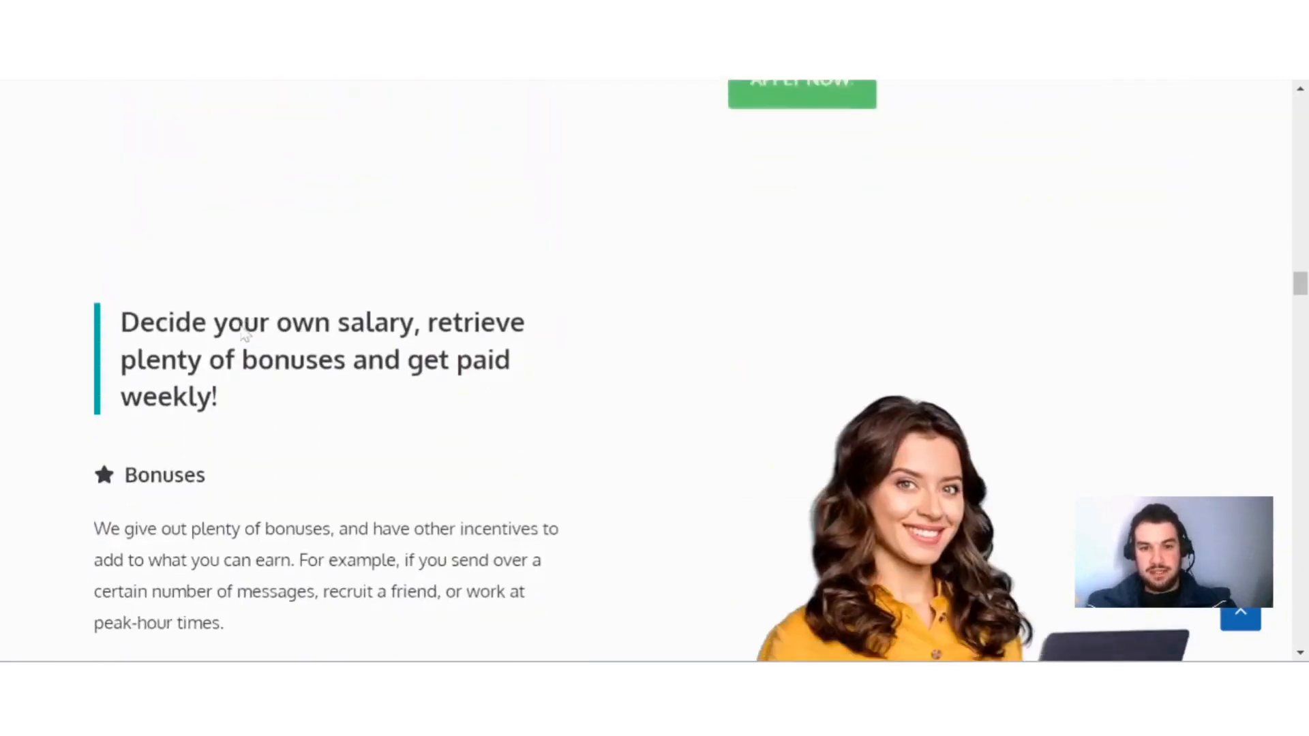
scroll(down, 3)
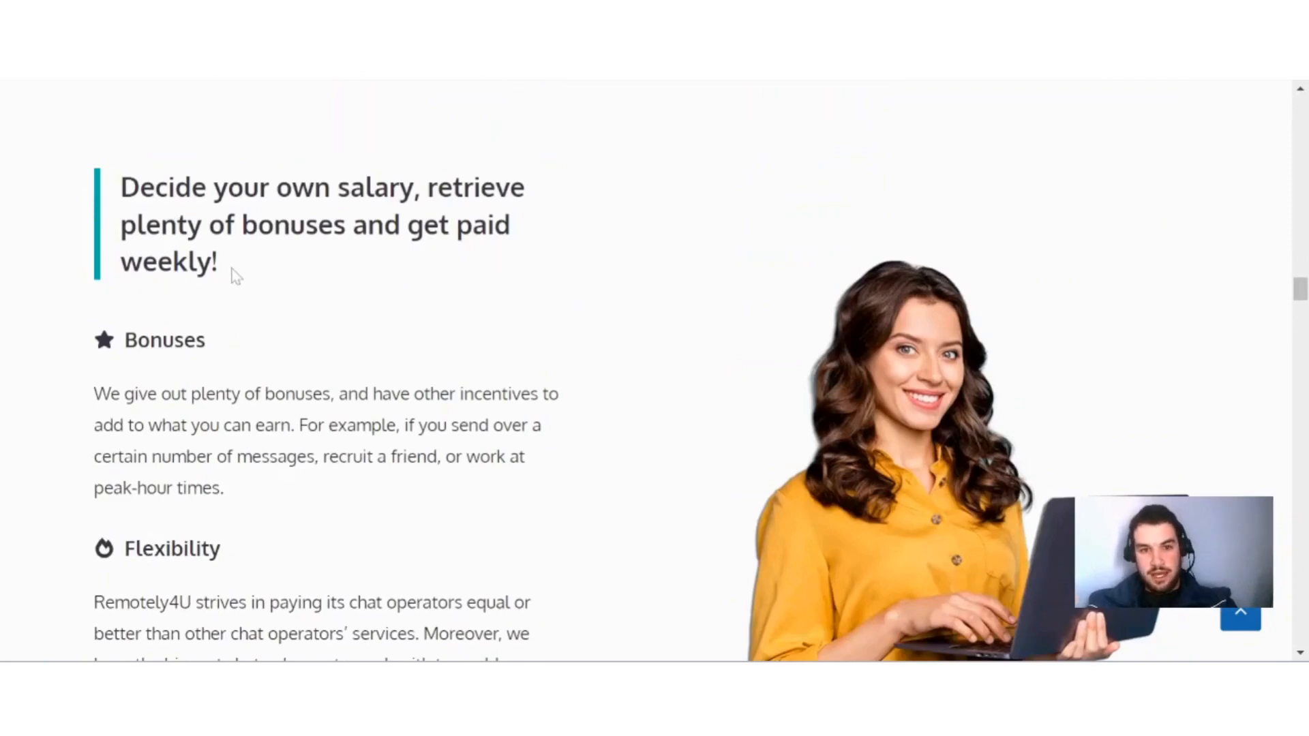
mouse_move(385, 262)
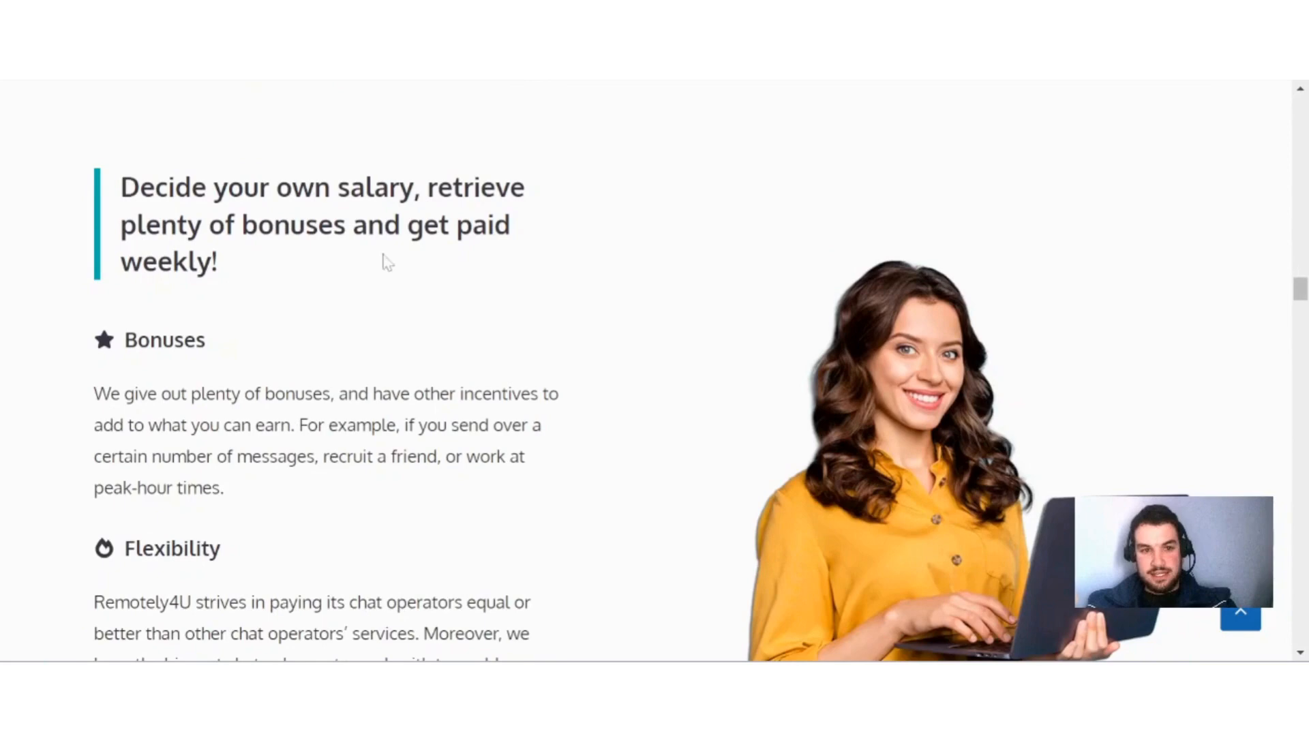
scroll(down, 3)
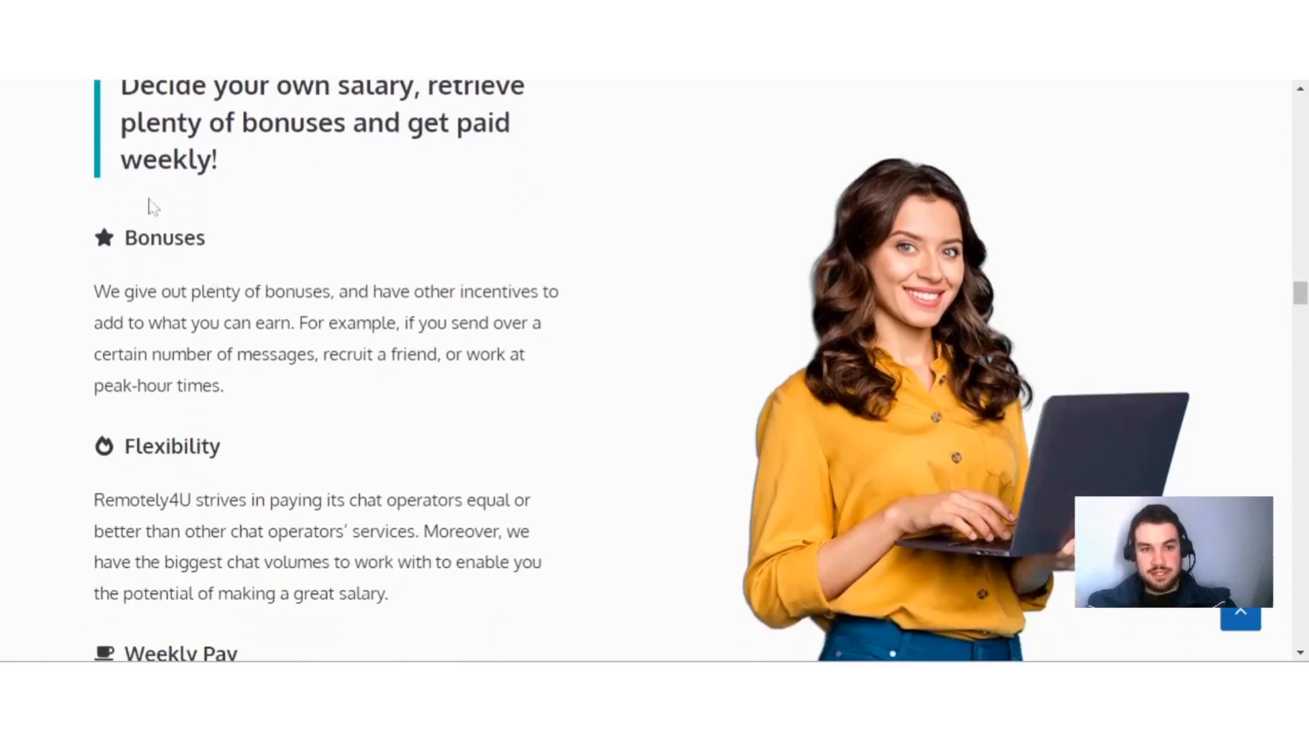
mouse_move(194, 309)
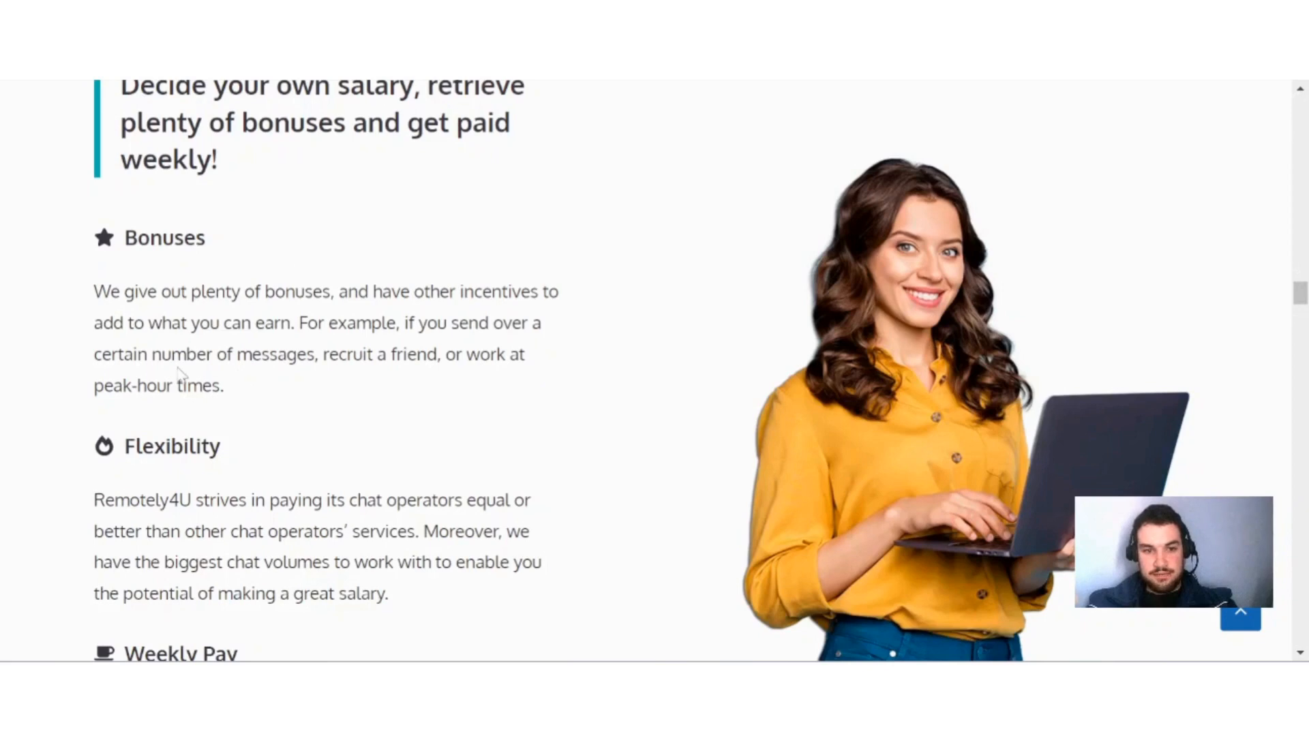
mouse_move(428, 375)
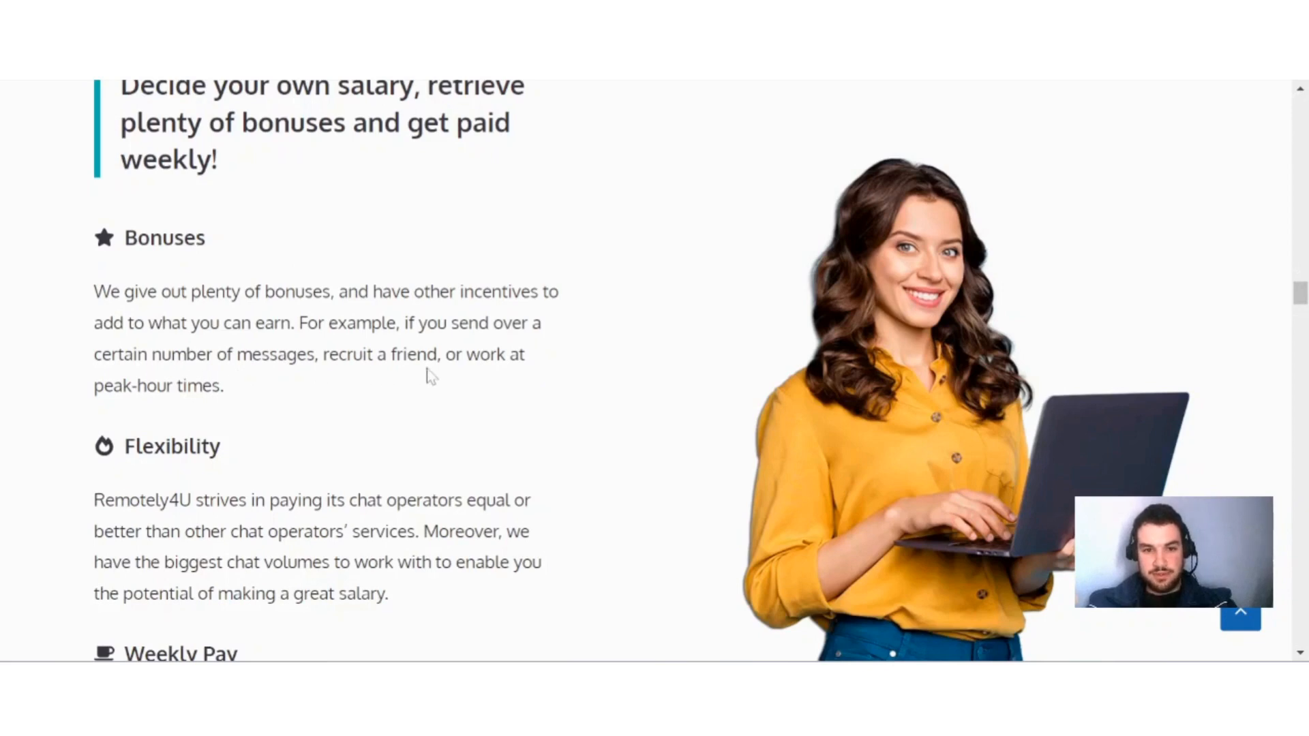
mouse_move(226, 435)
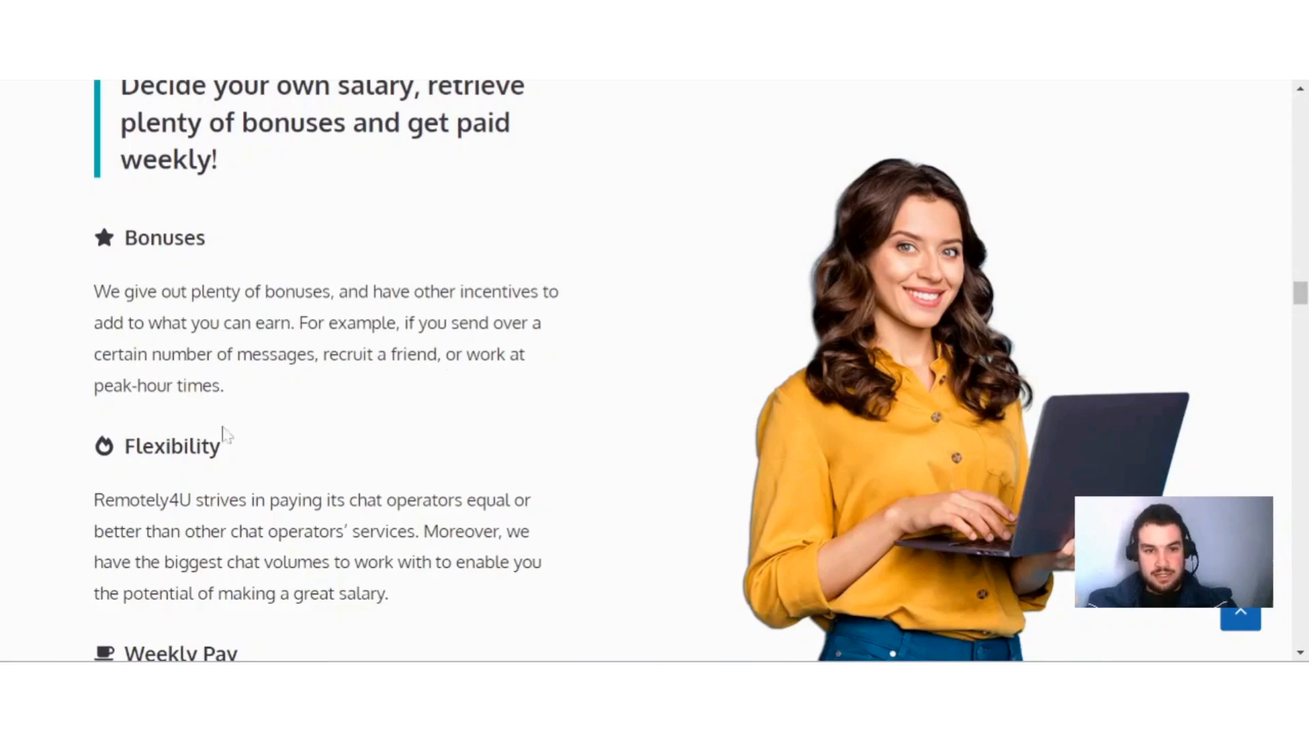
scroll(down, 3)
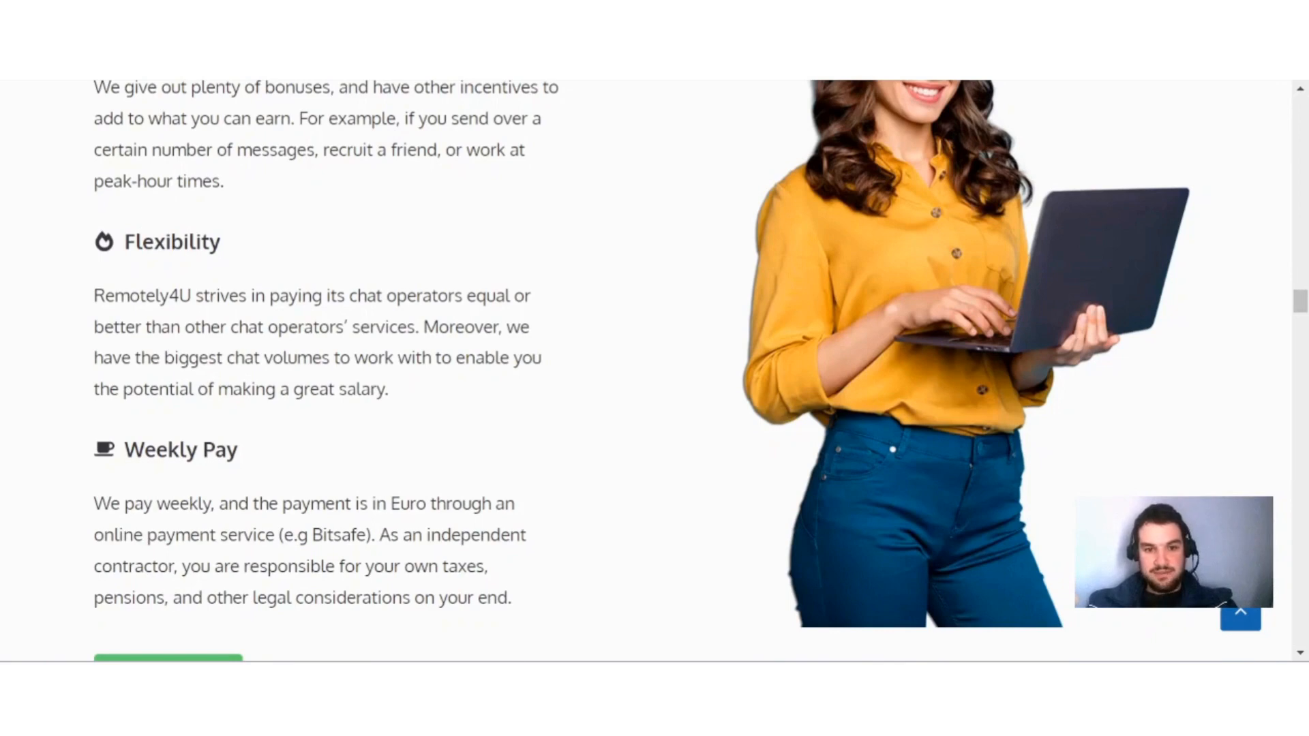
mouse_move(432, 376)
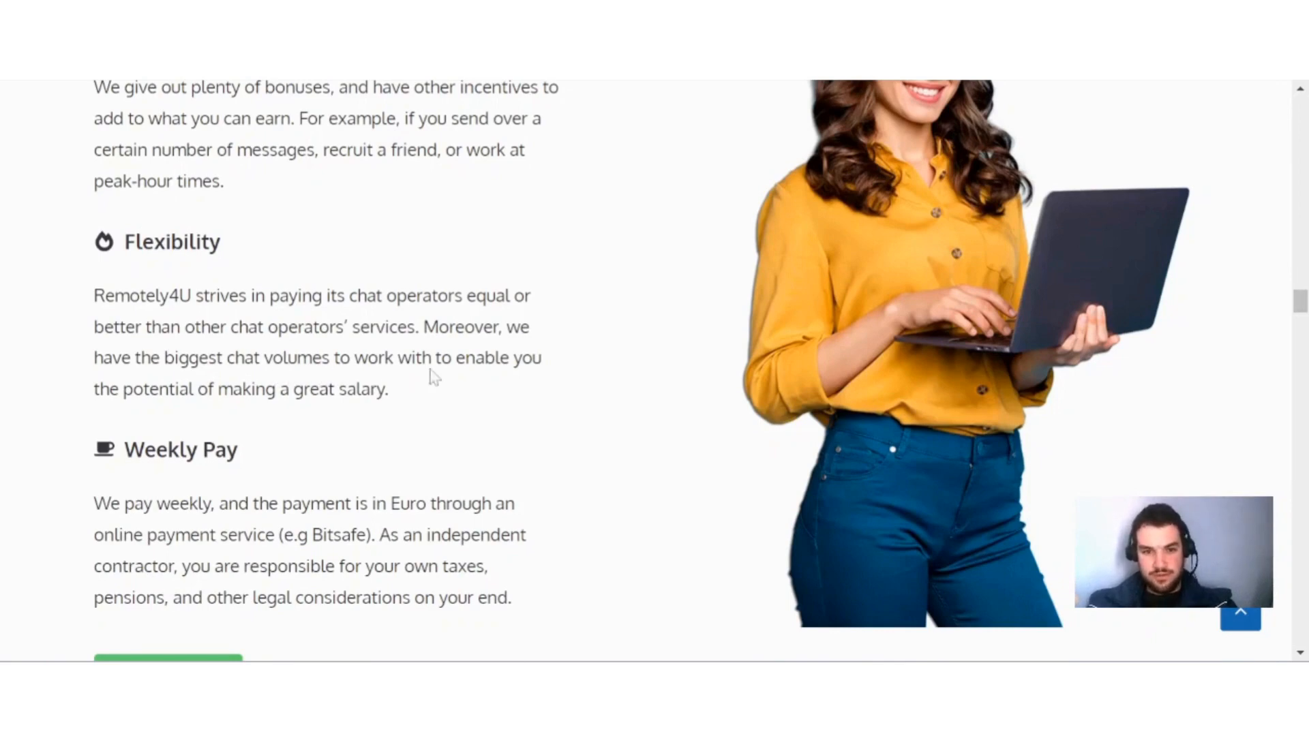
mouse_move(316, 414)
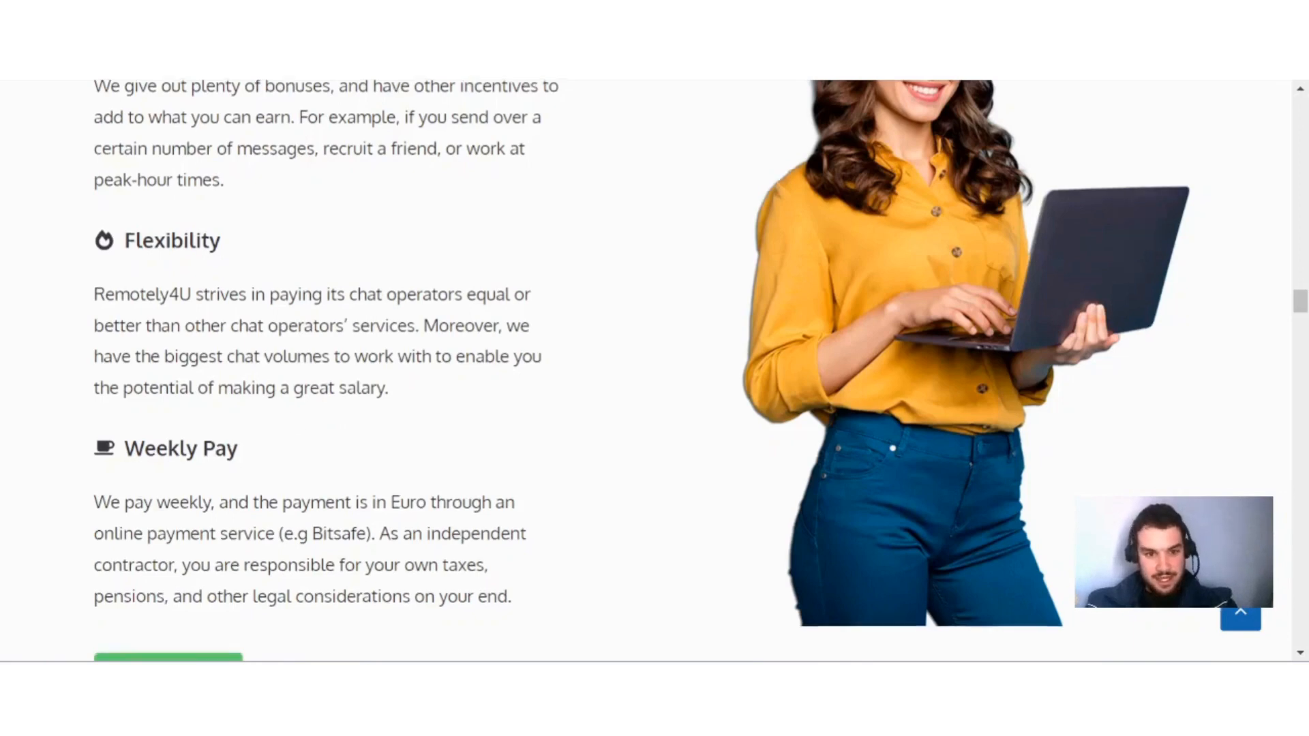
scroll(down, 3)
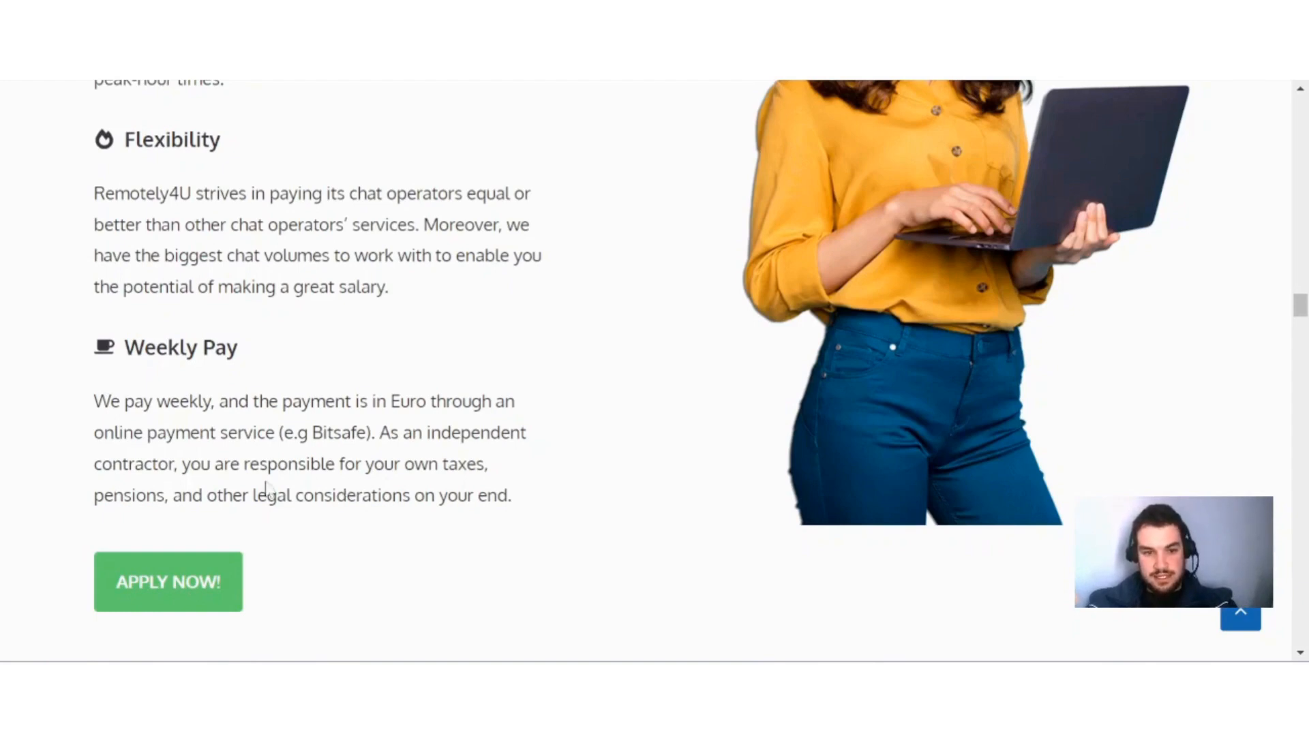
mouse_move(293, 525)
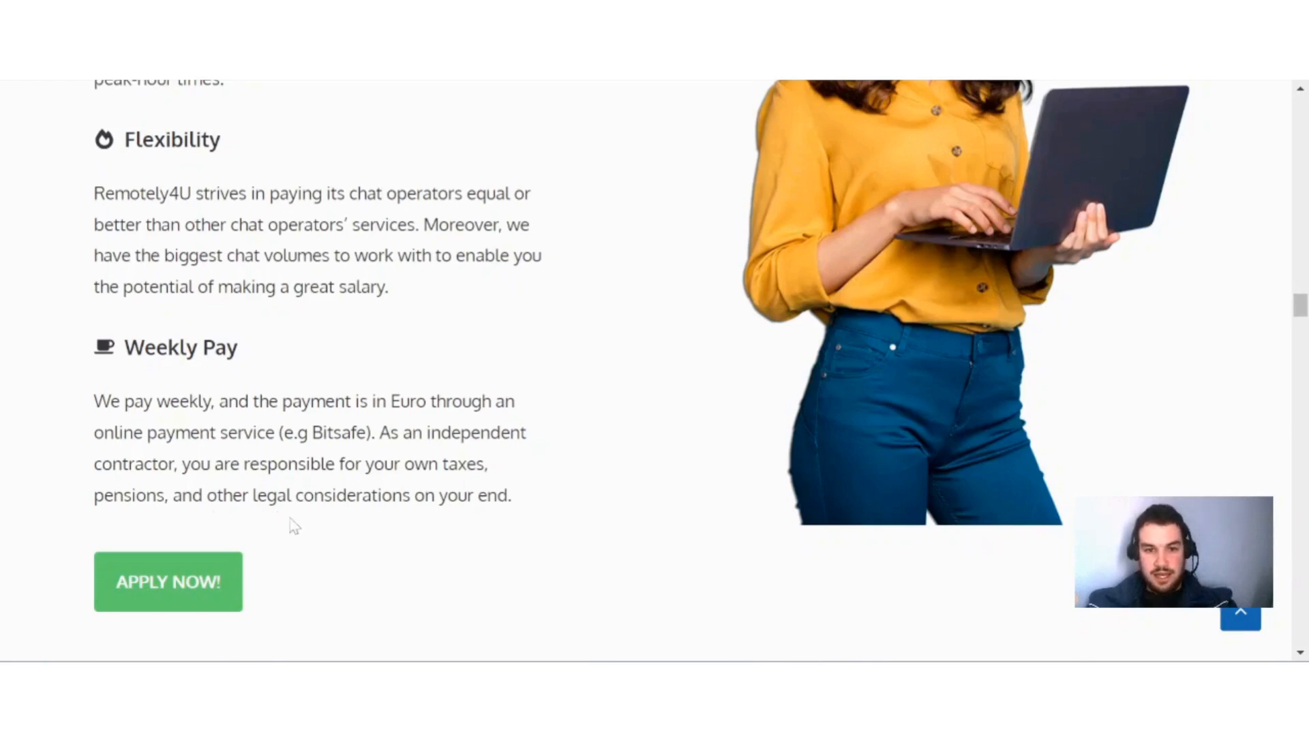
mouse_move(432, 521)
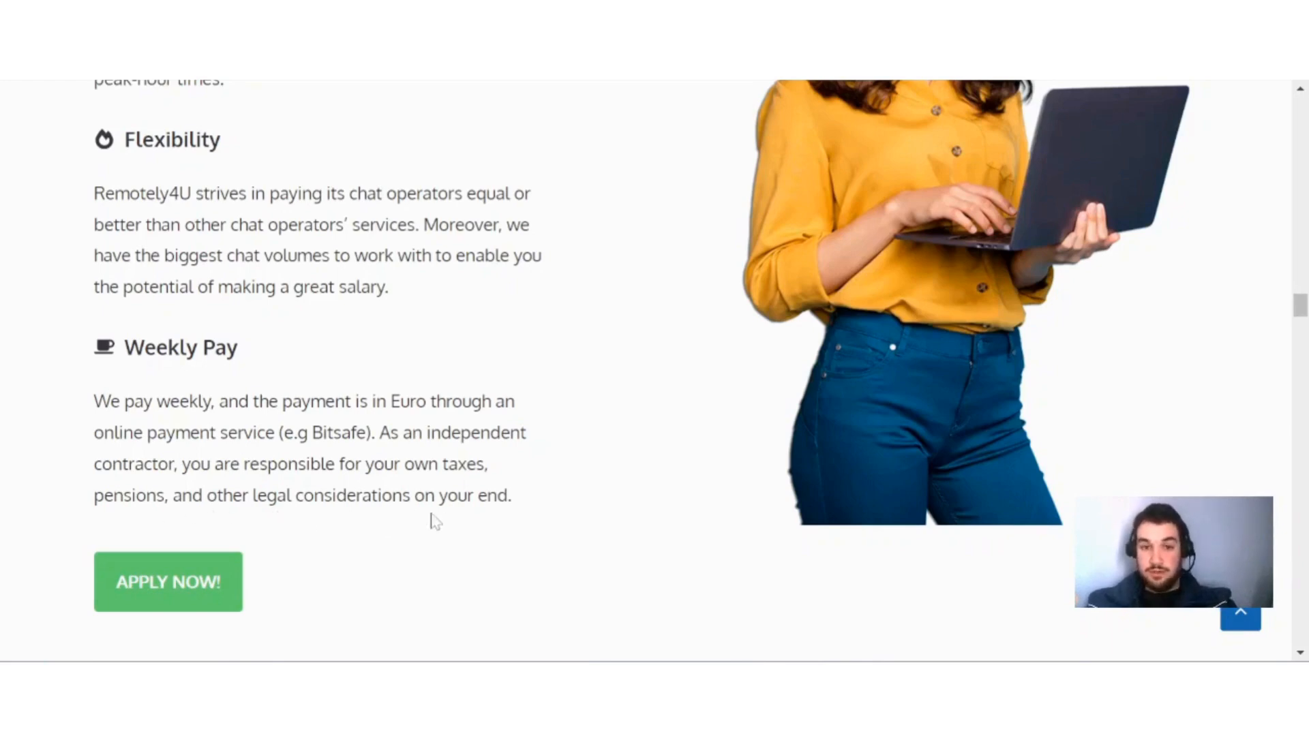
scroll(up, 3)
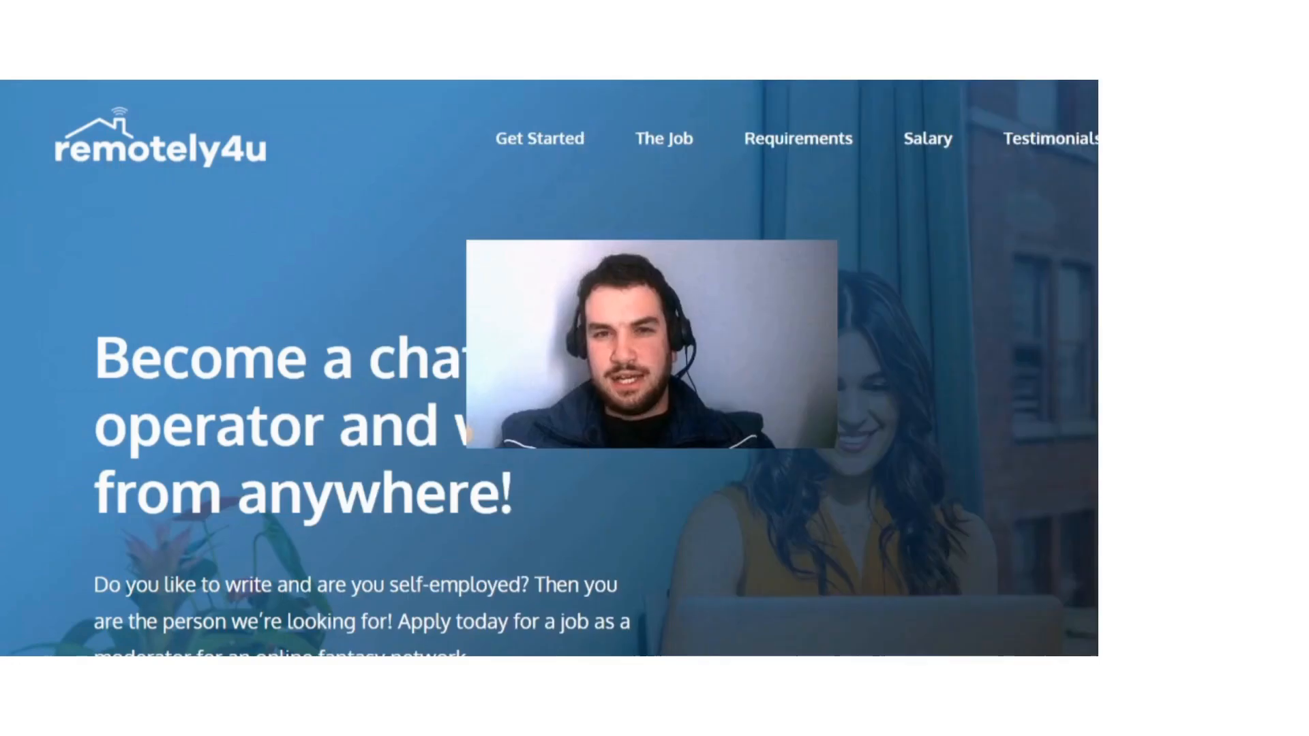